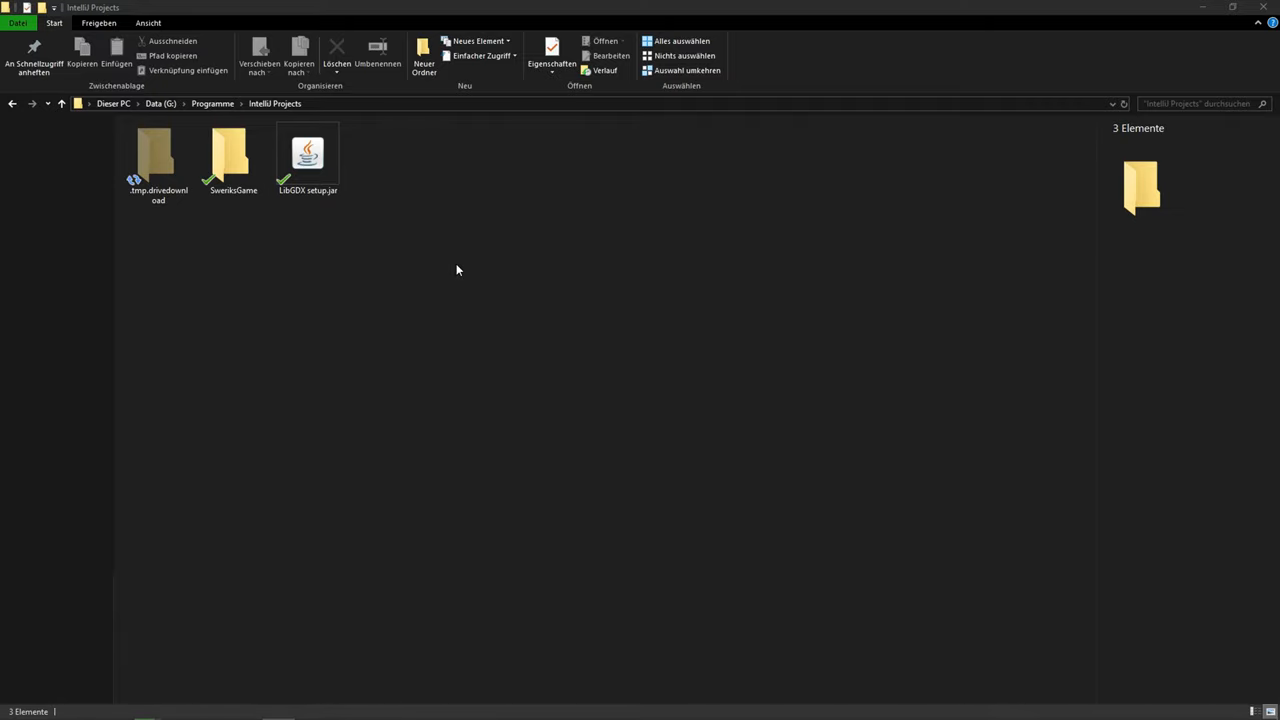
Step: Launch the LibGDX setup.jar tool from the IntelliJ Projects folder
{"action": "left_click", "coordinate": [308, 160]}
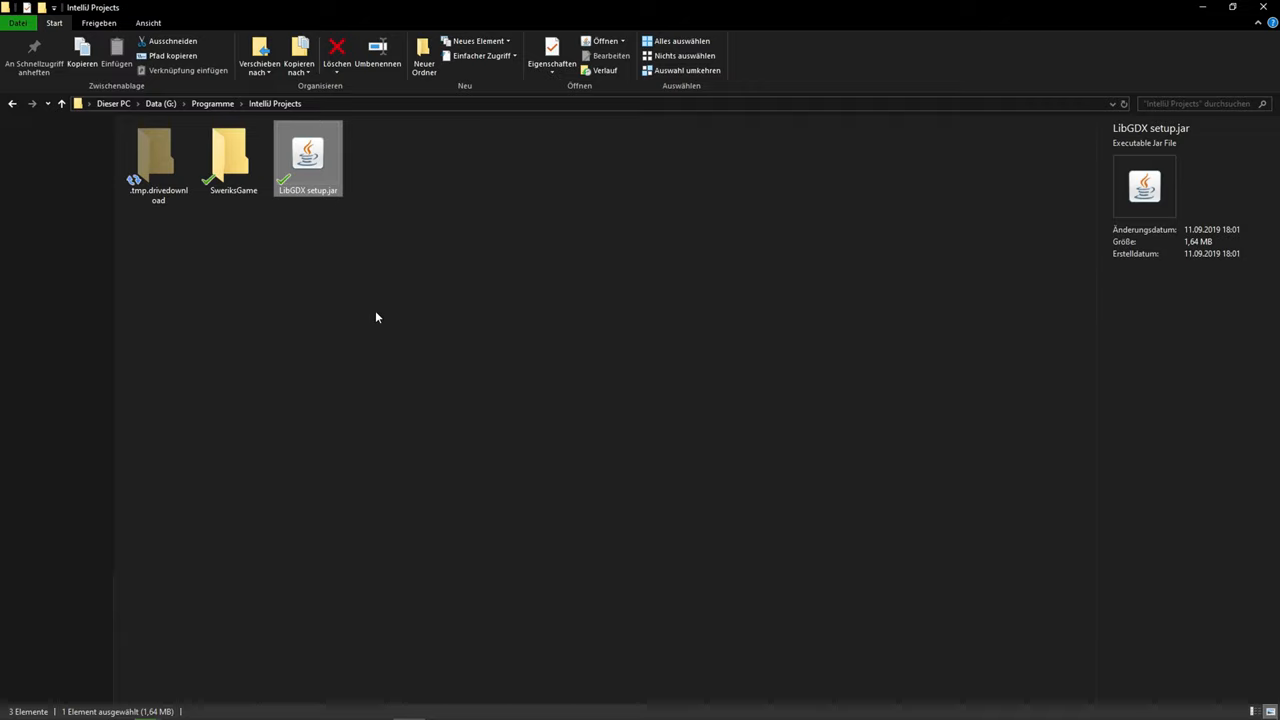
{"action": "mouse_move", "coordinate": [376, 308]}
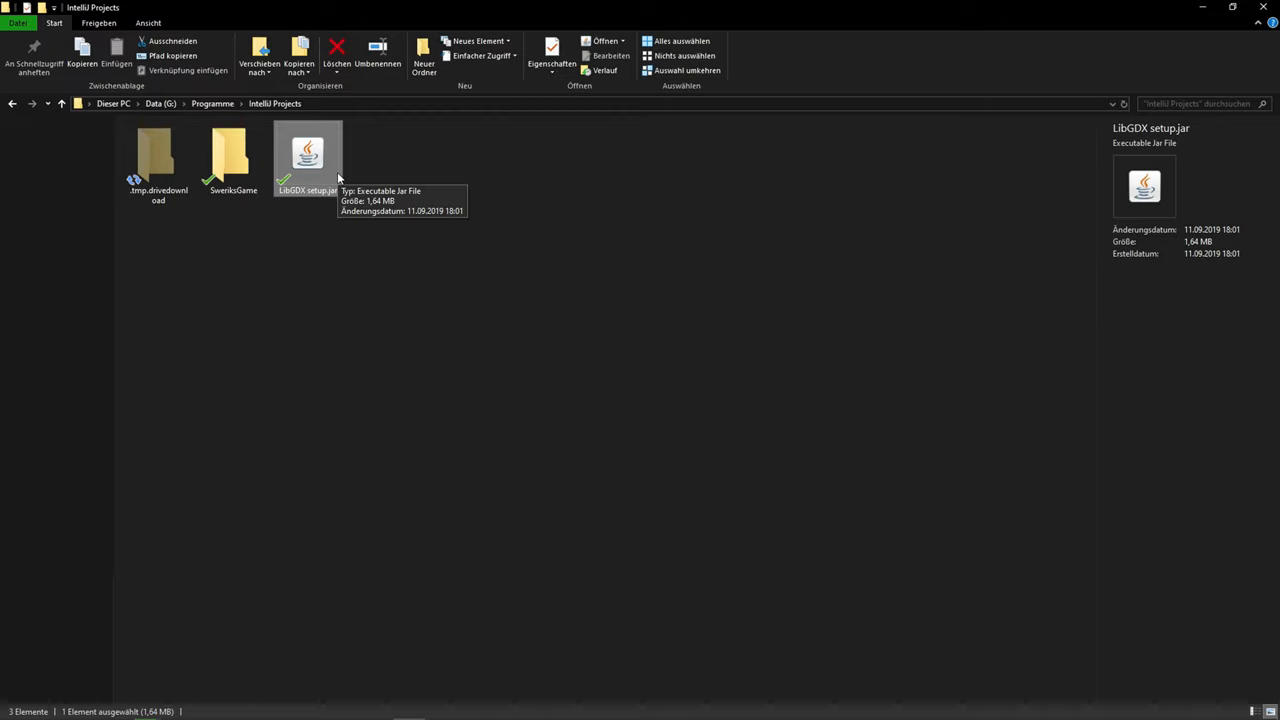
{"action": "double_click", "coordinate": [308, 160]}
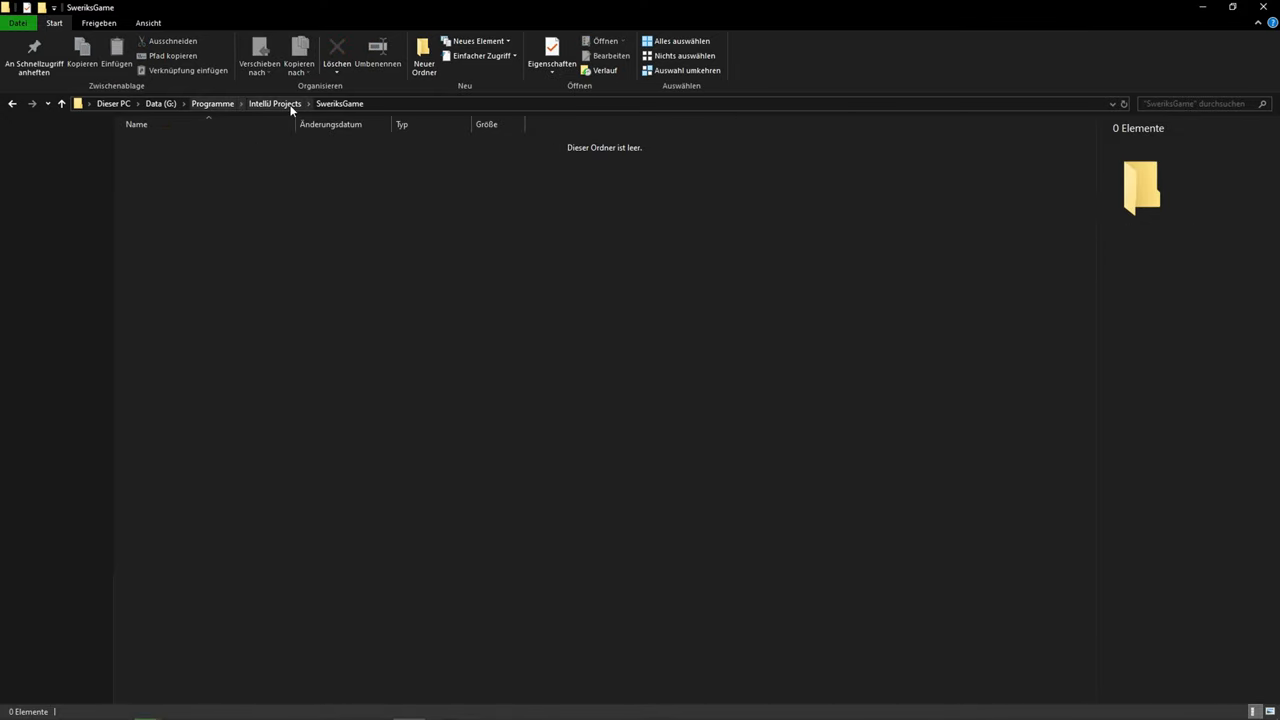
Step: Name the project Swerik... and keep the Desktop, Android, Ios and Html sub-projects included
{"action": "double_click", "coordinate": [308, 160]}
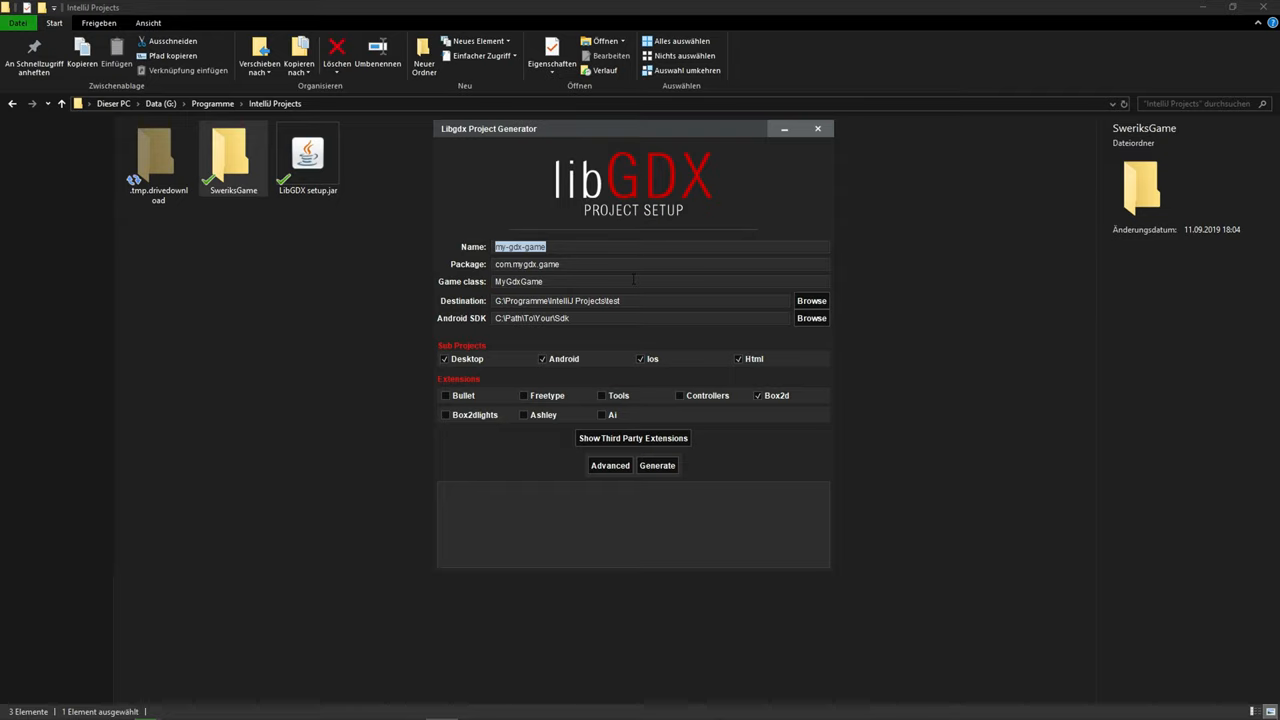
{"action": "type", "text": "SweriksGame"}
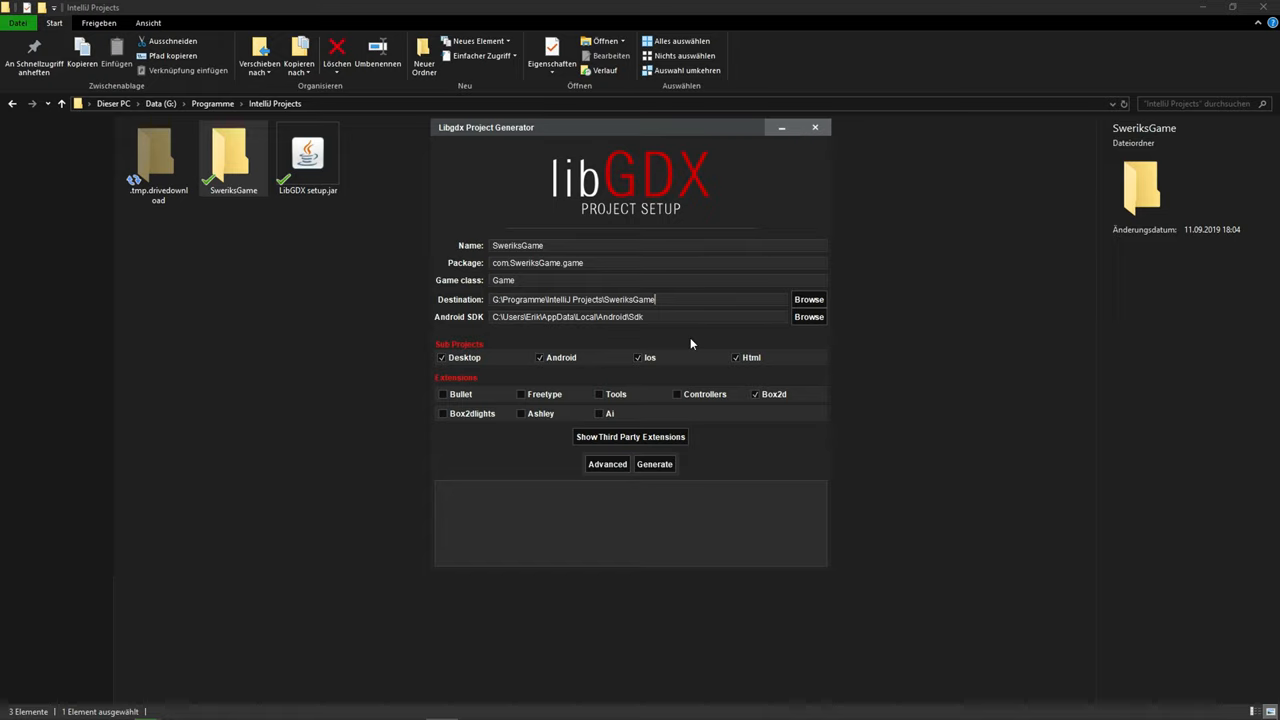
{"action": "left_click", "coordinate": [736, 356]}
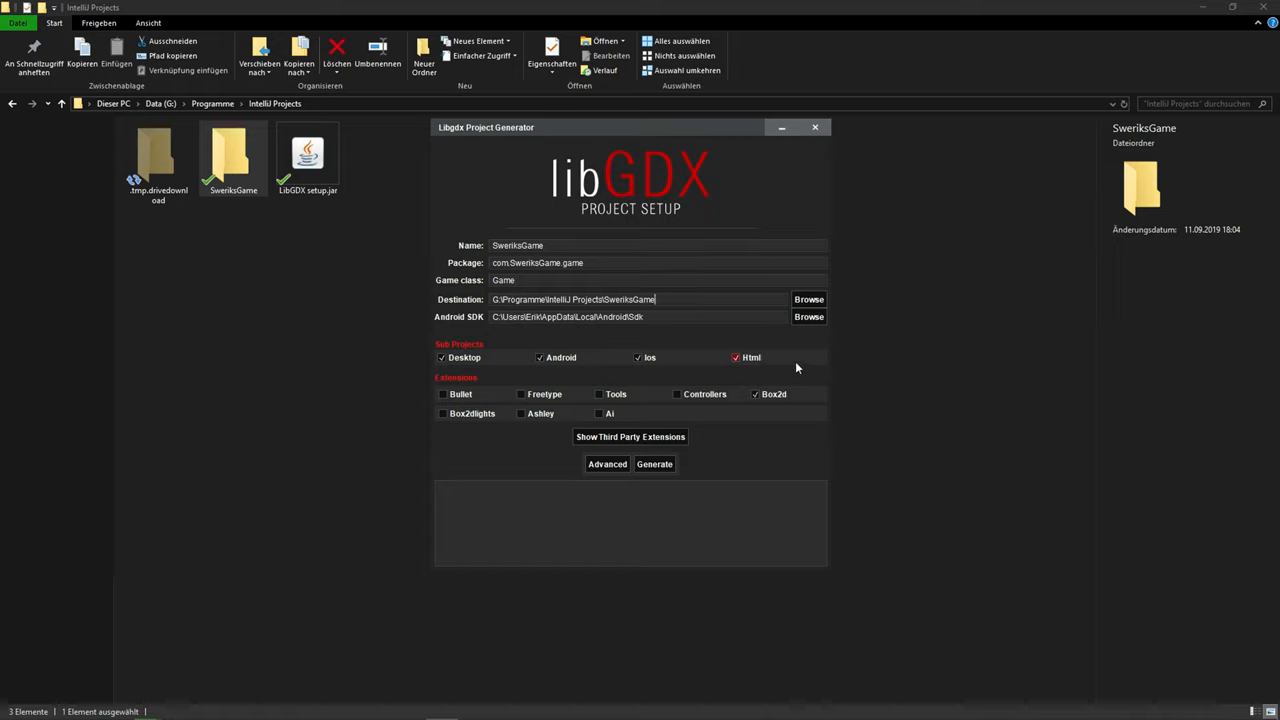
{"action": "left_click", "coordinate": [736, 356]}
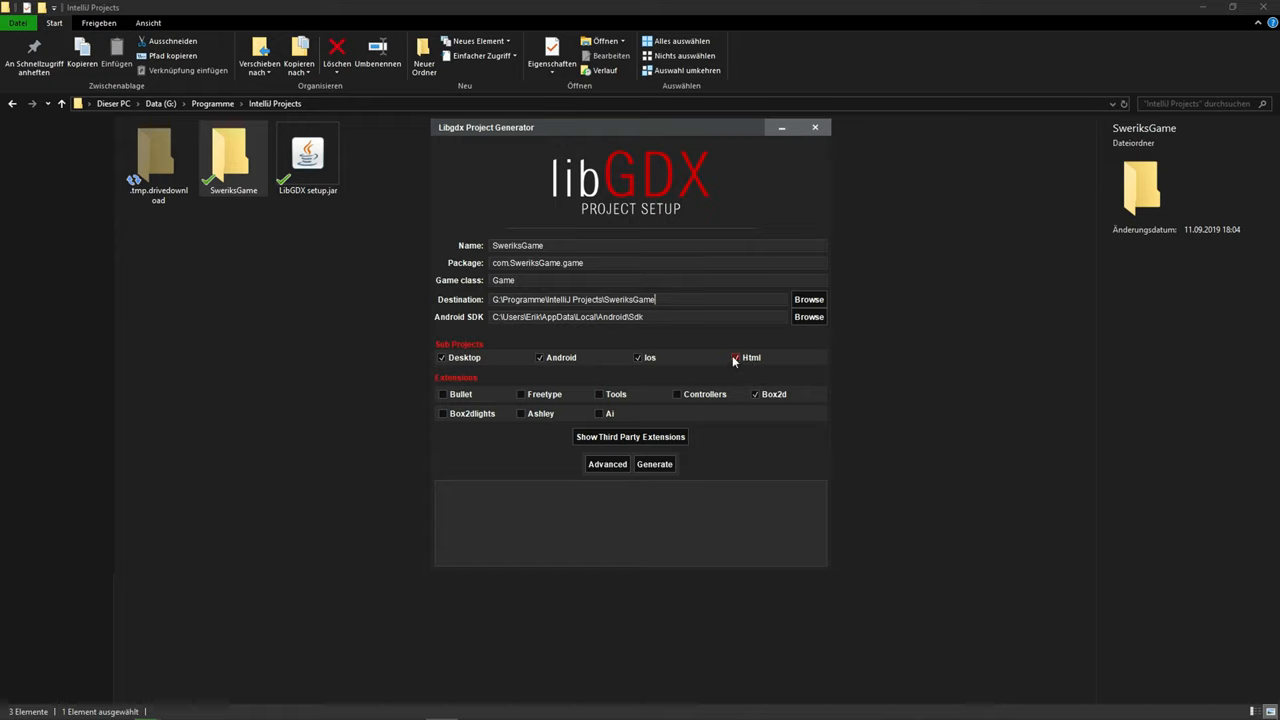
{"action": "left_click", "coordinate": [736, 356]}
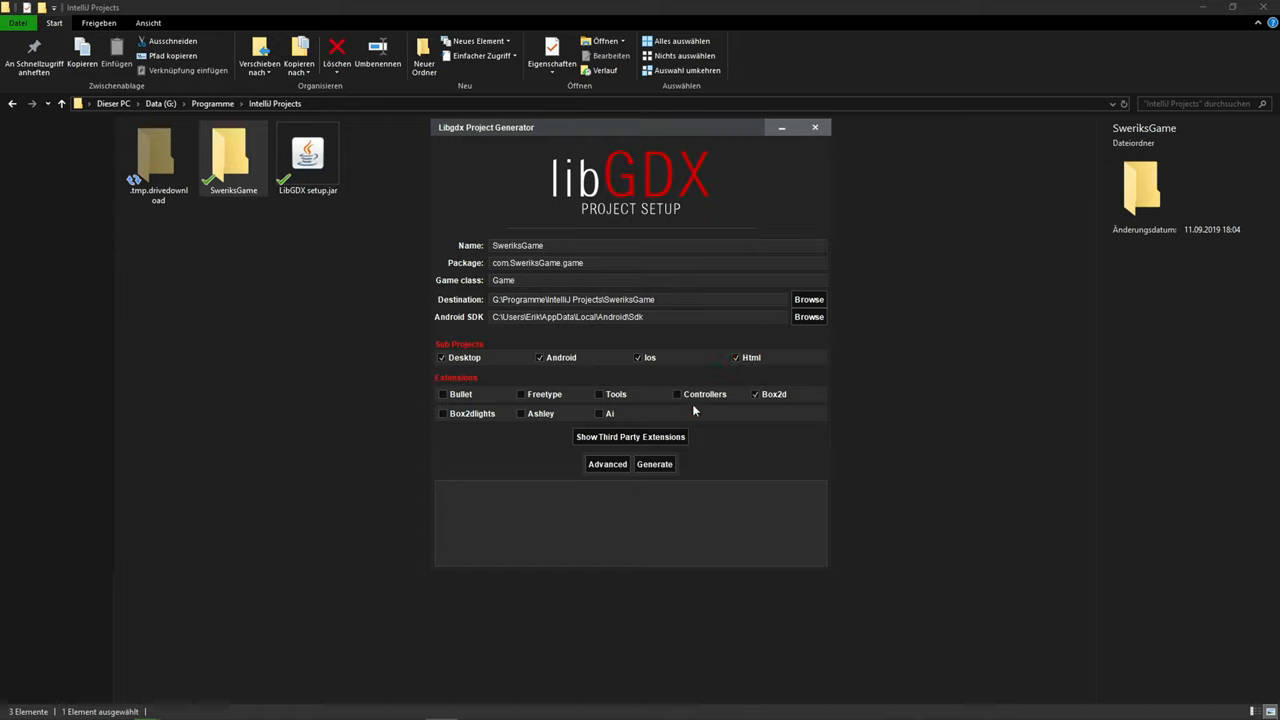
{"action": "mouse_move", "coordinate": [818, 376]}
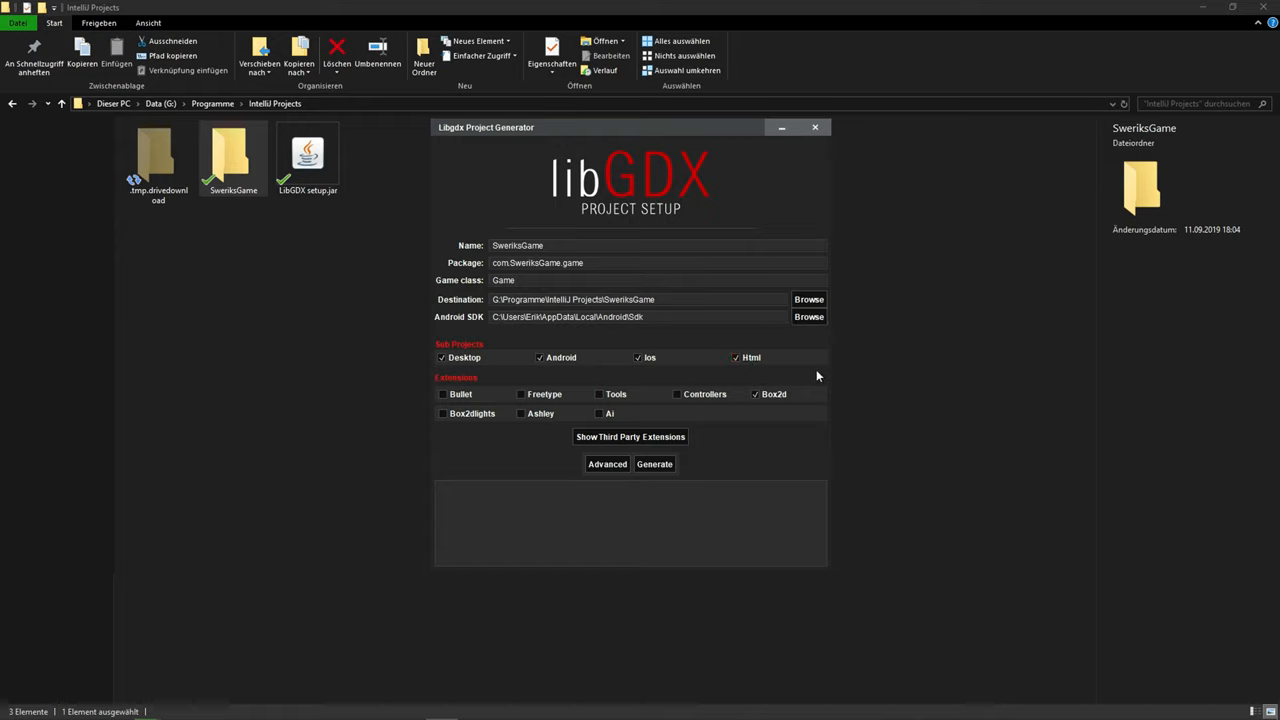
{"action": "mouse_move", "coordinate": [752, 356]}
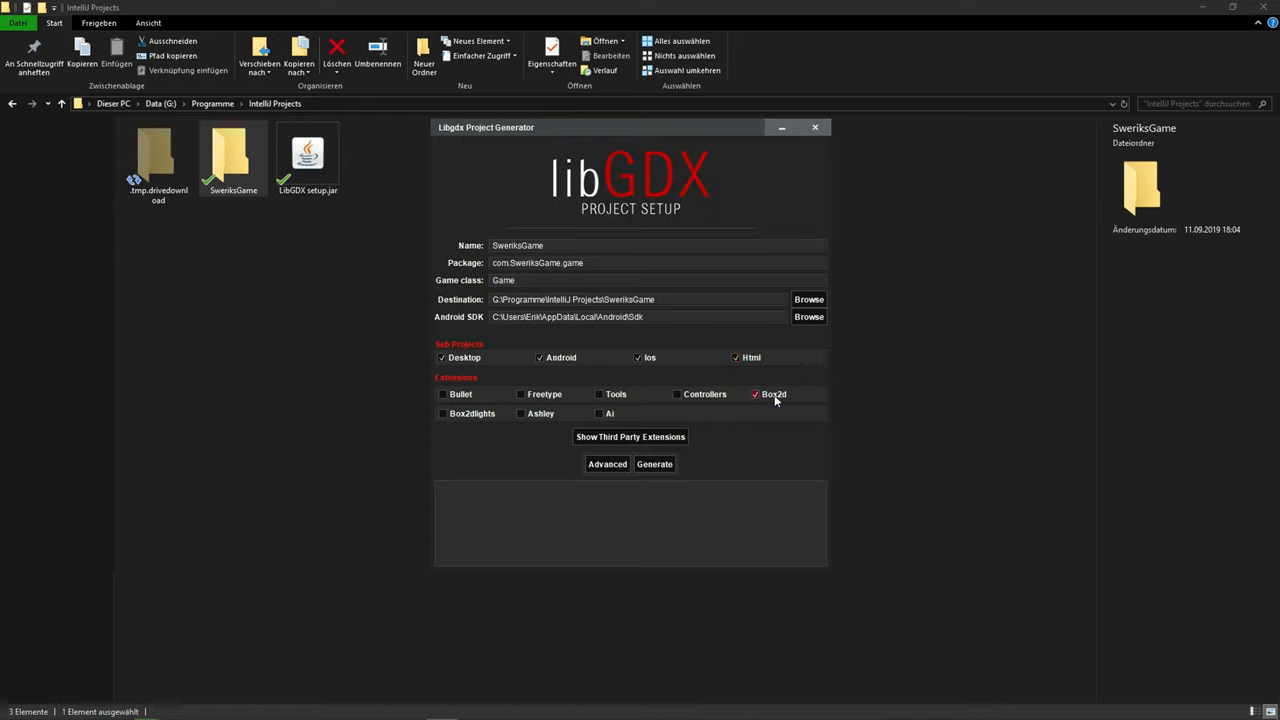
Step: Tick the Freetype, Tools, Controllers and Box2d extensions, leaving Bullet out
{"action": "left_click", "coordinate": [676, 392]}
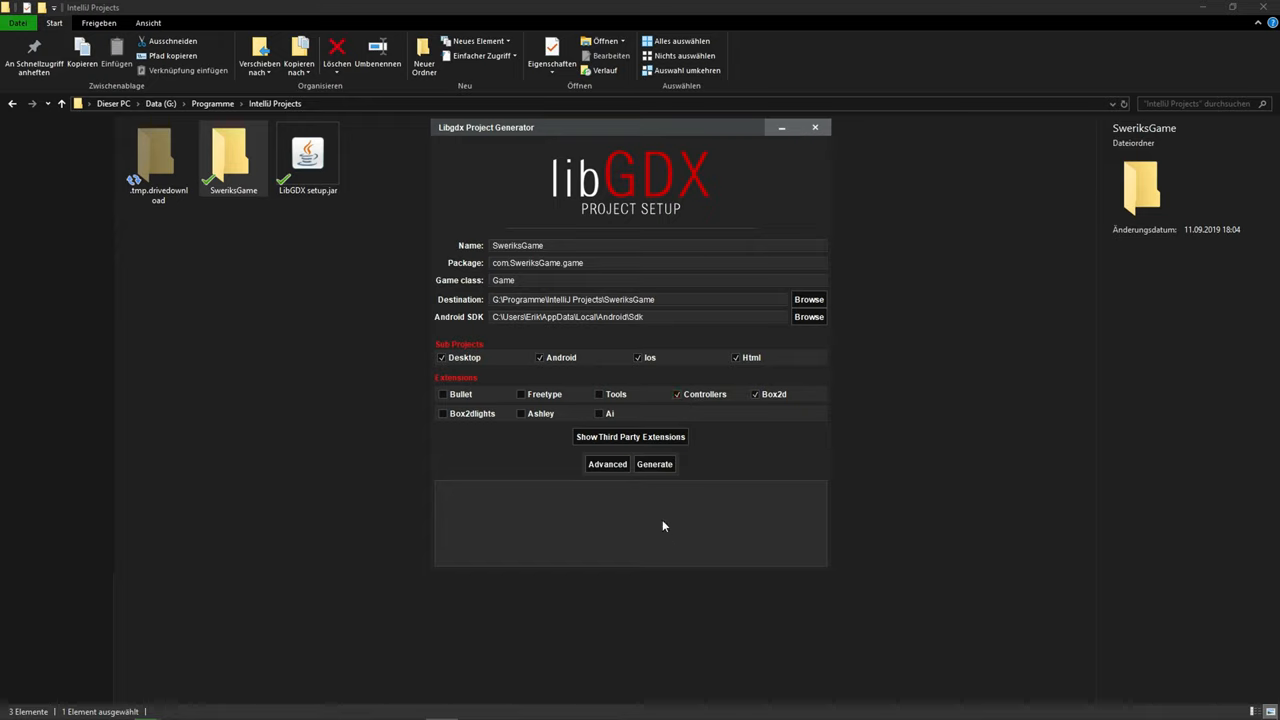
{"action": "left_click", "coordinate": [600, 394]}
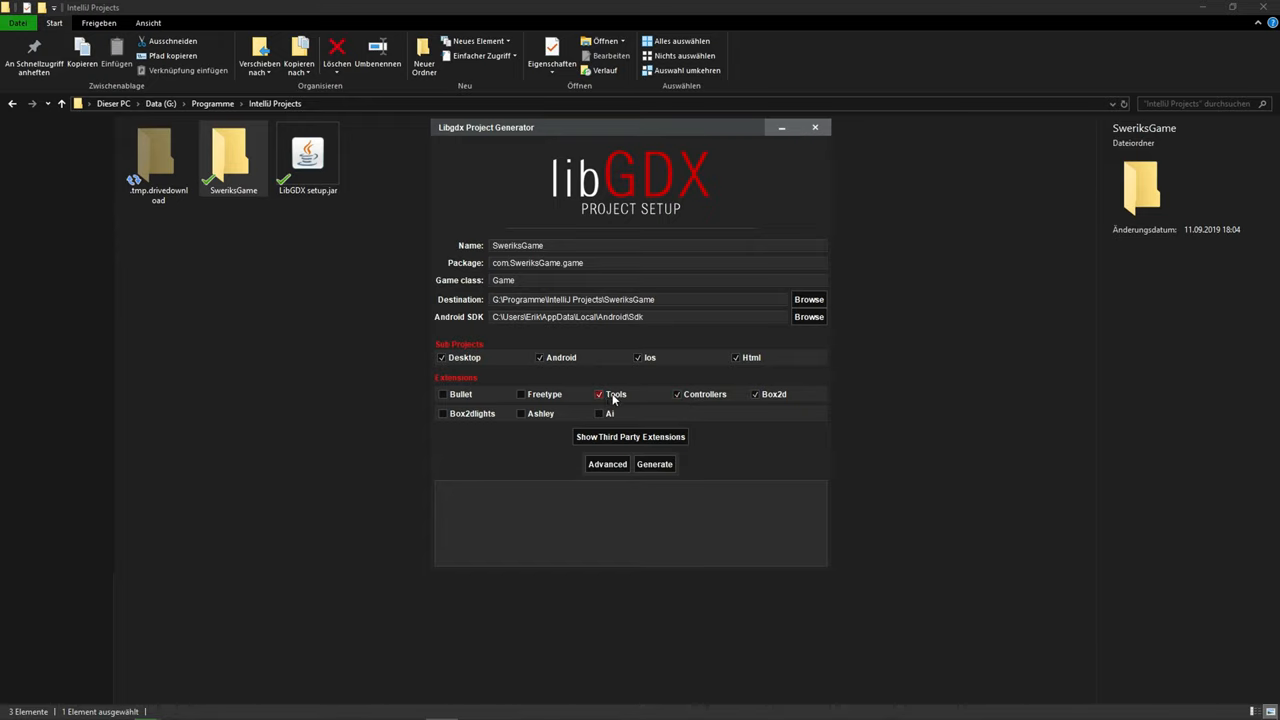
{"action": "mouse_move", "coordinate": [616, 392]}
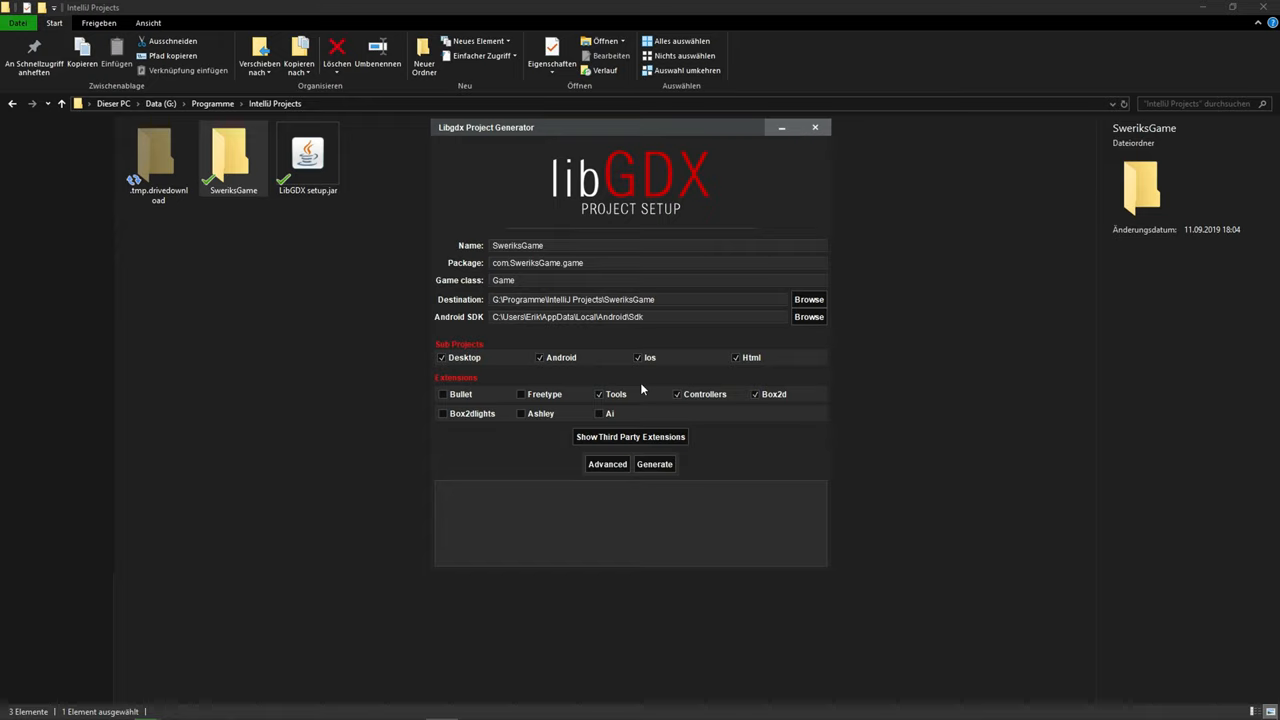
{"action": "left_click", "coordinate": [520, 394]}
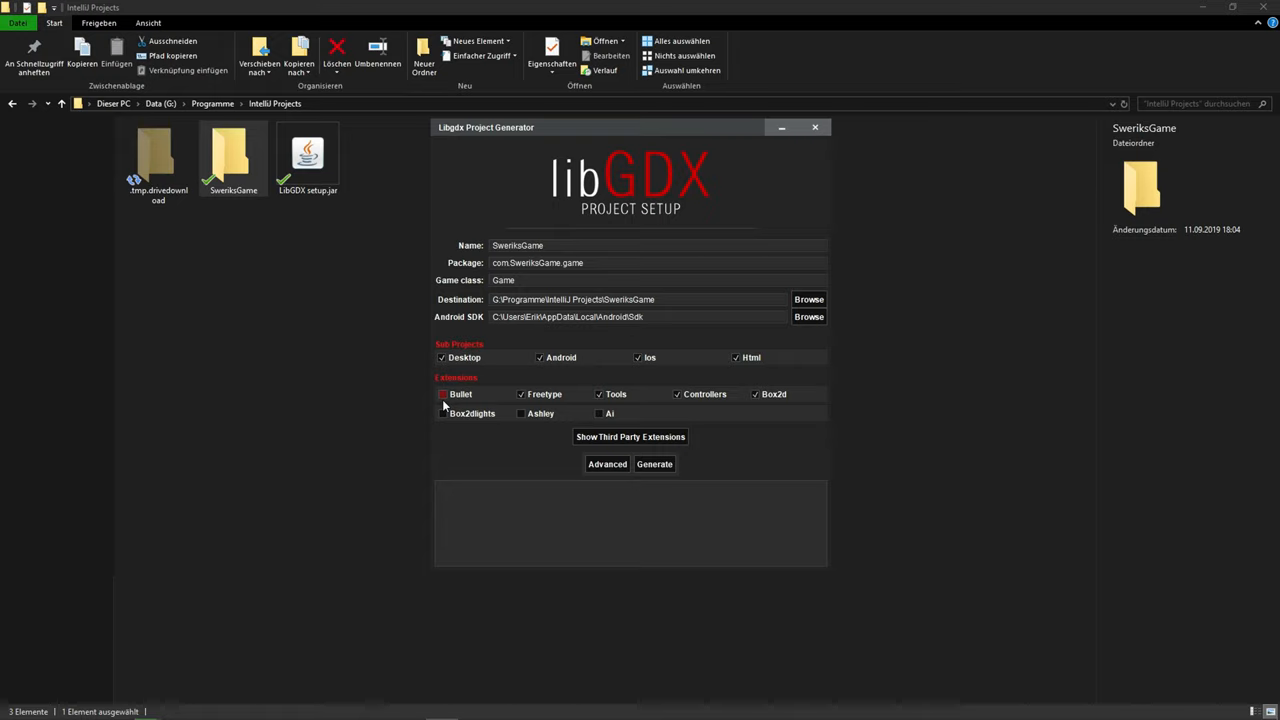
{"action": "mouse_move", "coordinate": [444, 394]}
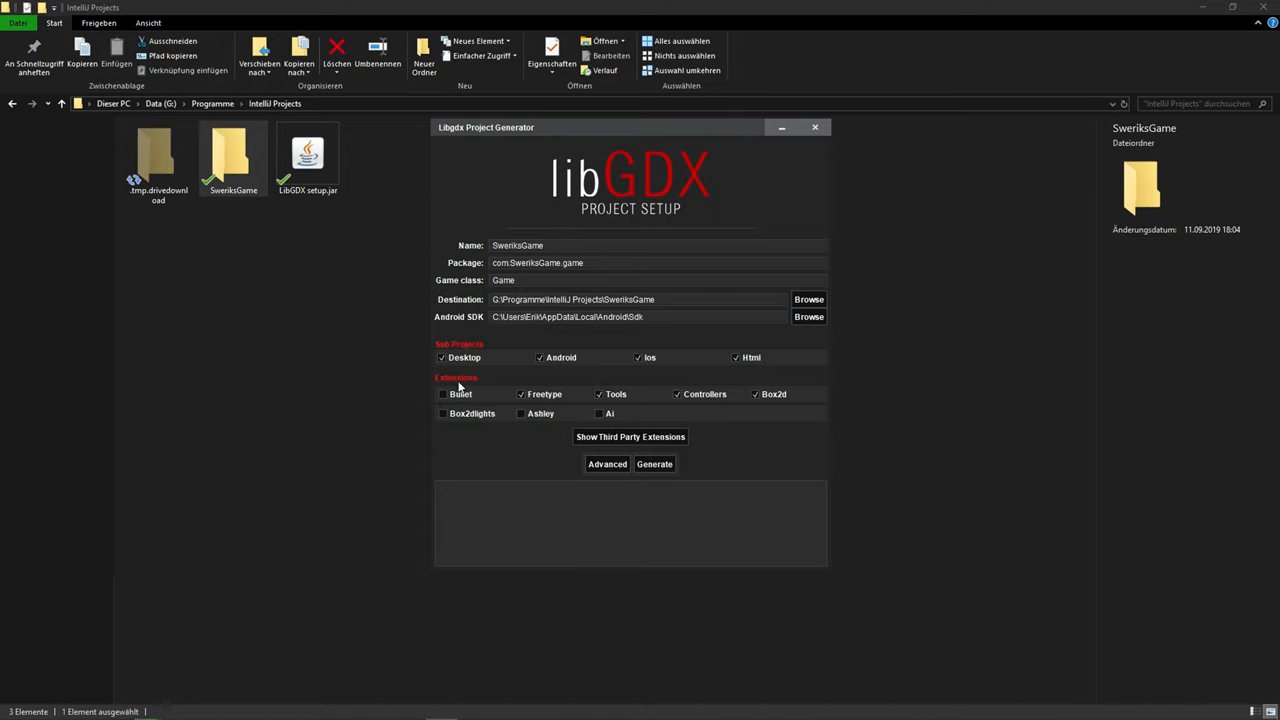
{"action": "left_click", "coordinate": [442, 412]}
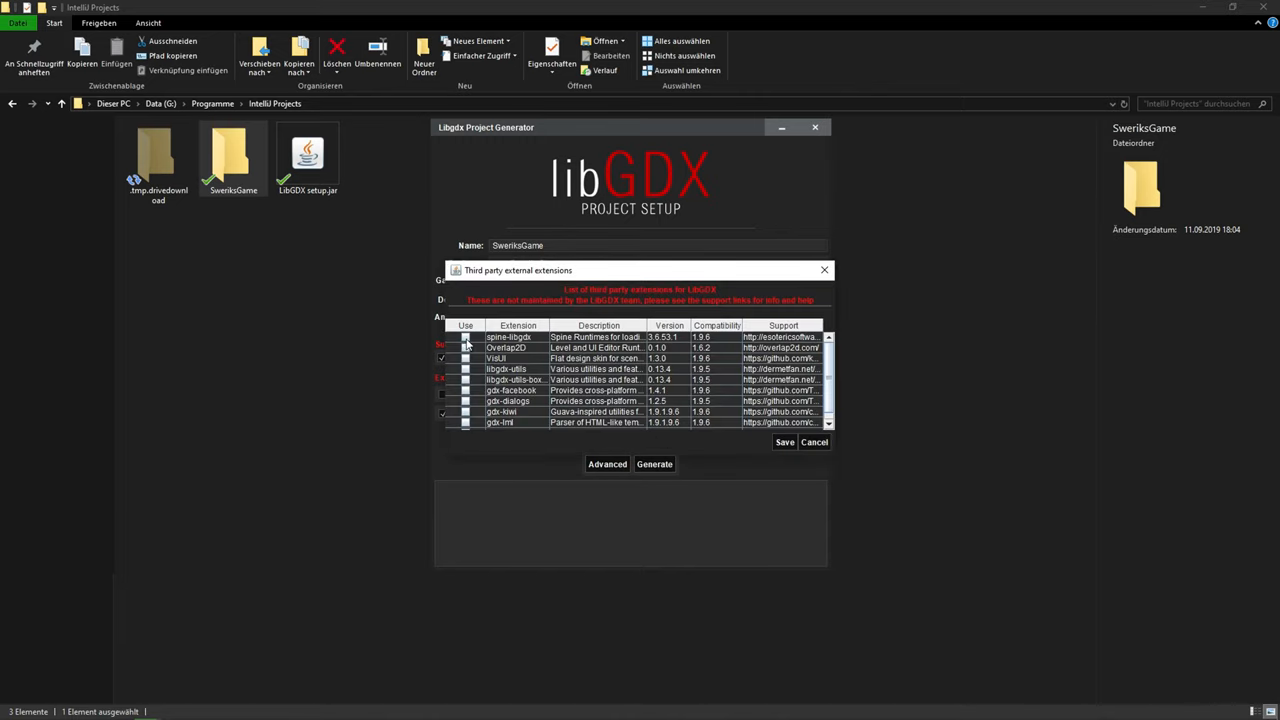
Step: Review third-party extensions, exclude the Html sub-project and go to Advanced settings
{"action": "left_click", "coordinate": [464, 348]}
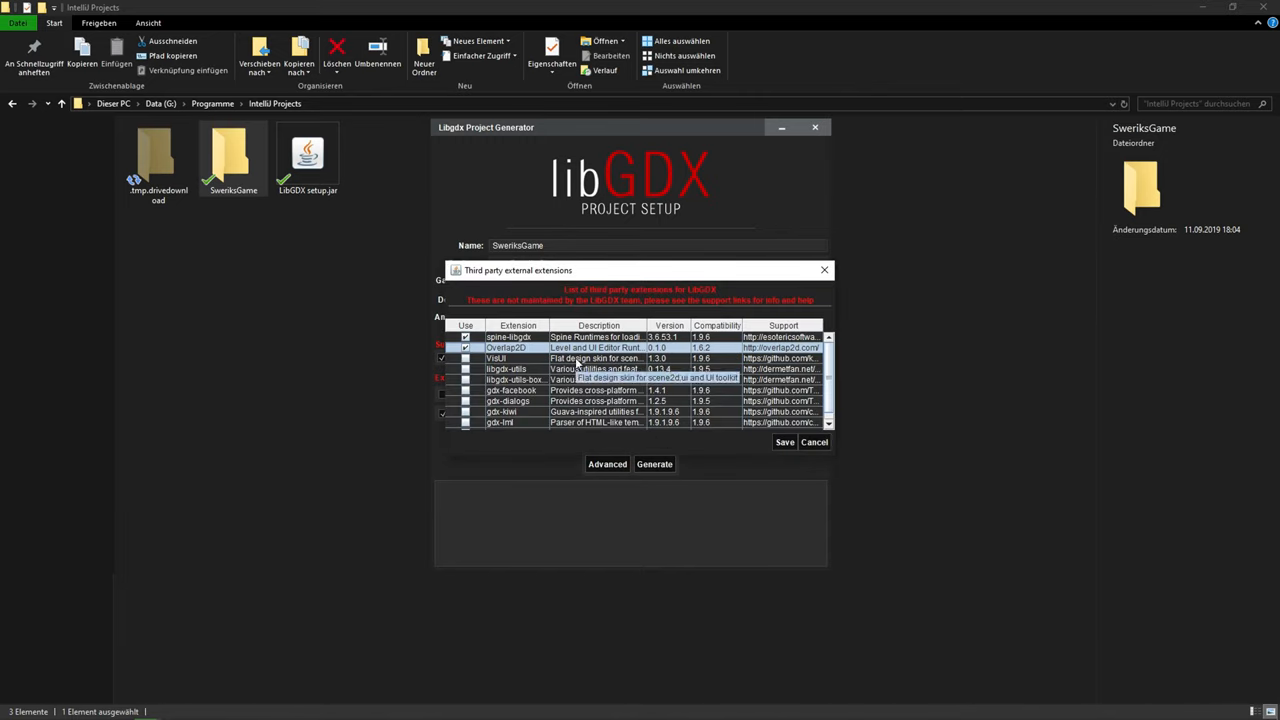
{"action": "scroll", "scroll_direction": "down", "scroll_amount": 3}
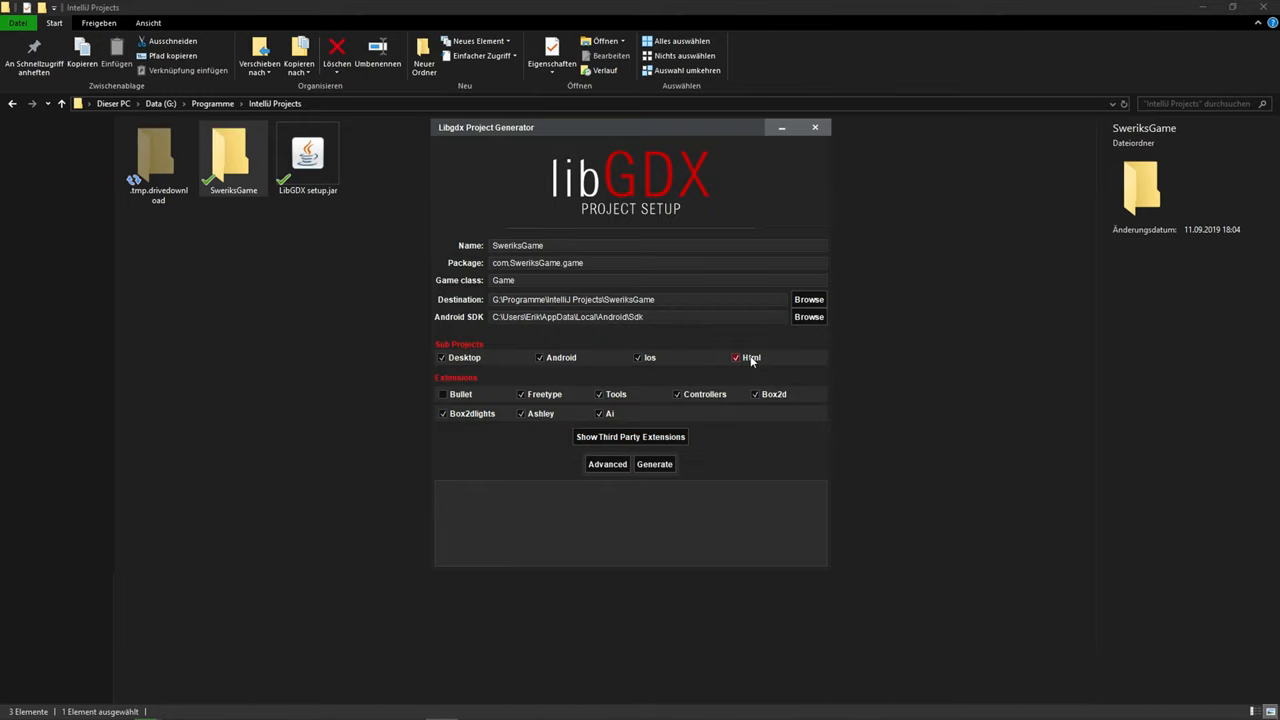
{"action": "left_click", "coordinate": [736, 356]}
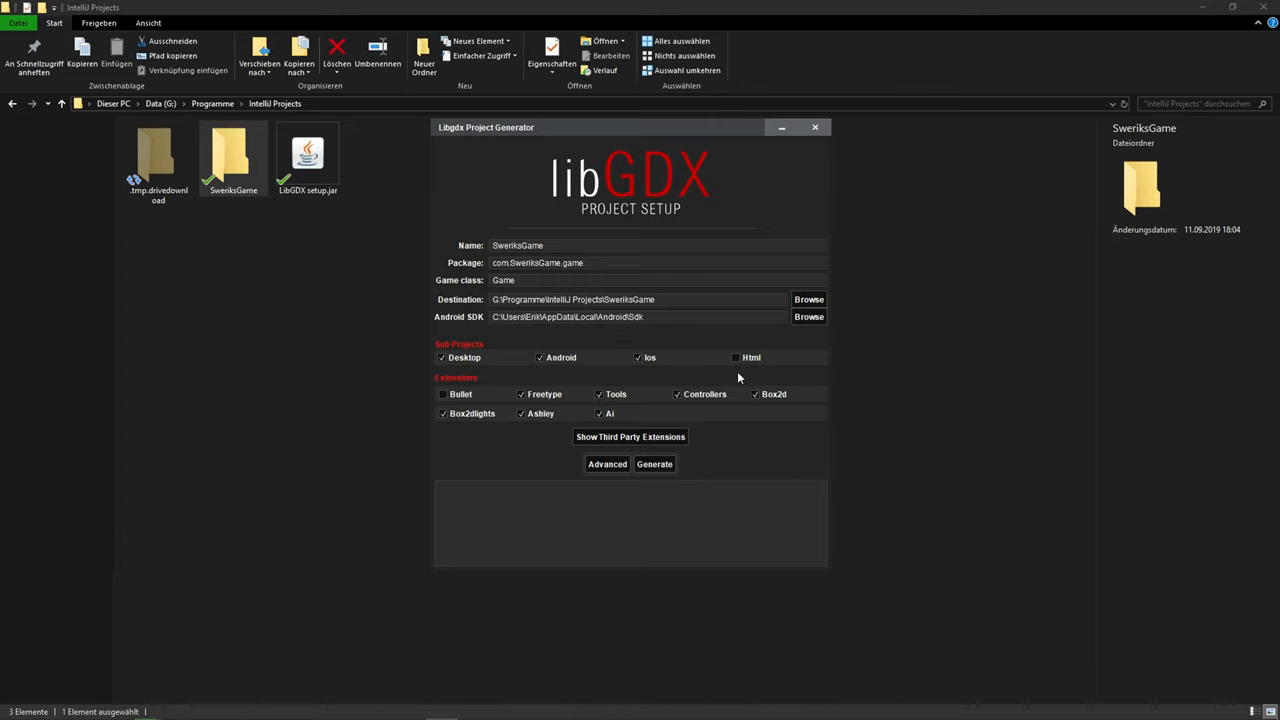
{"action": "left_click", "coordinate": [630, 436]}
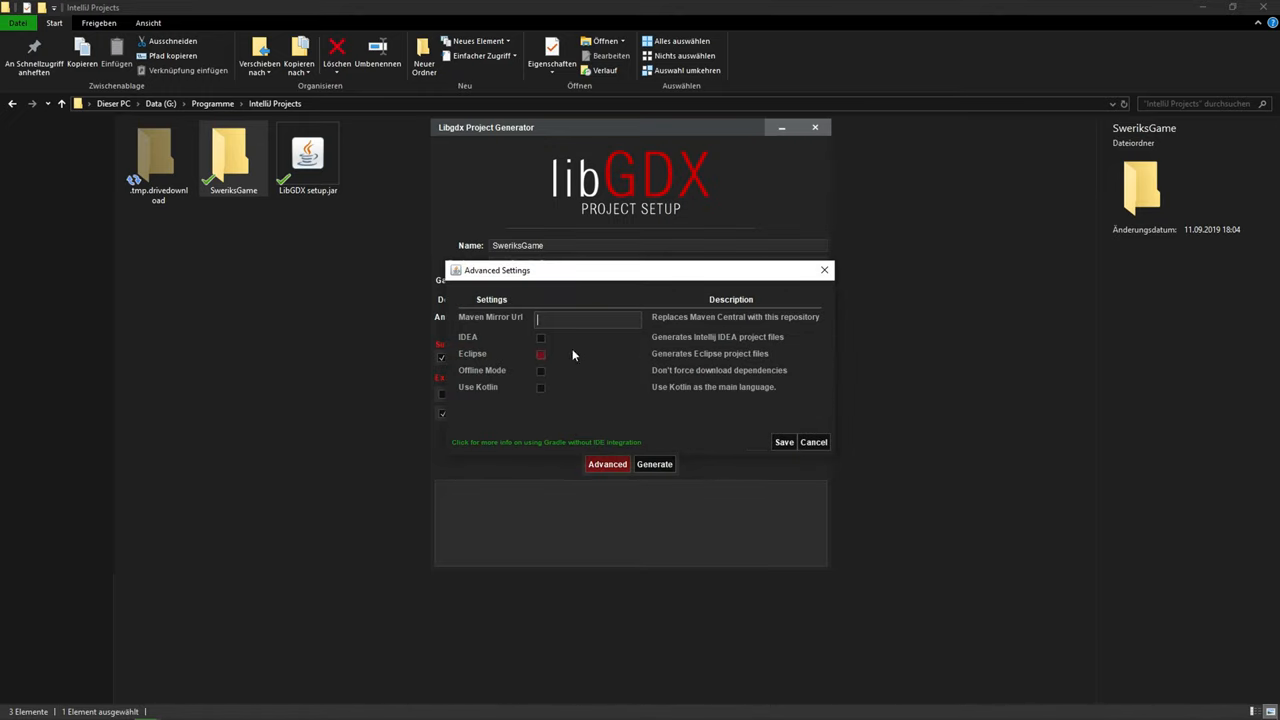
Step: Enable IDEA project files and generate the SwerikGame project, dismissing the invalid package warning
{"action": "left_click", "coordinate": [540, 336]}
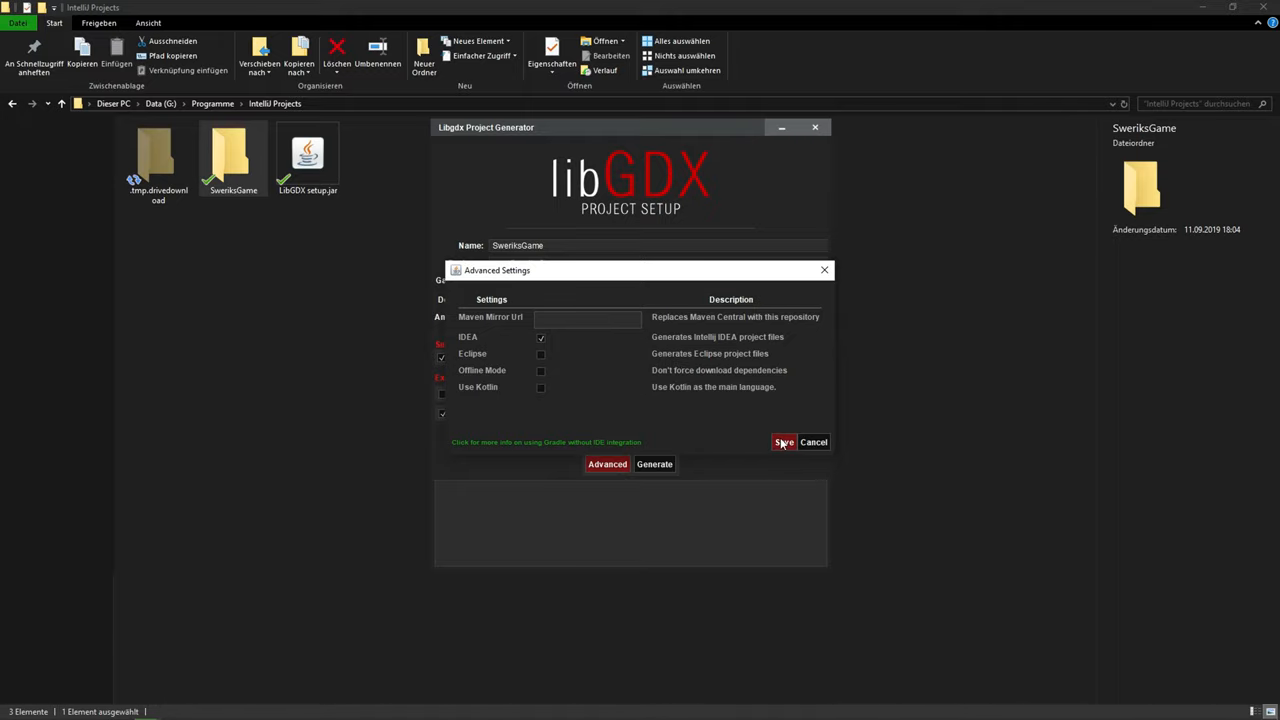
{"action": "left_click", "coordinate": [654, 464]}
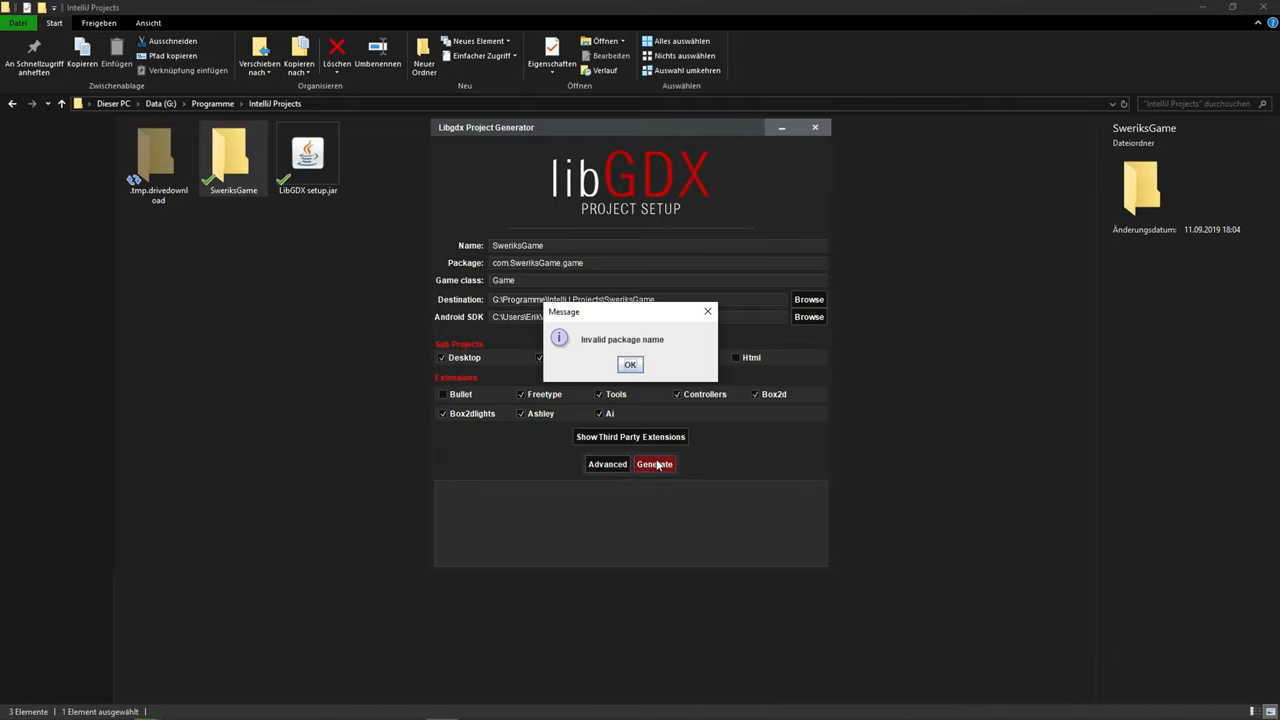
{"action": "left_click", "coordinate": [630, 364]}
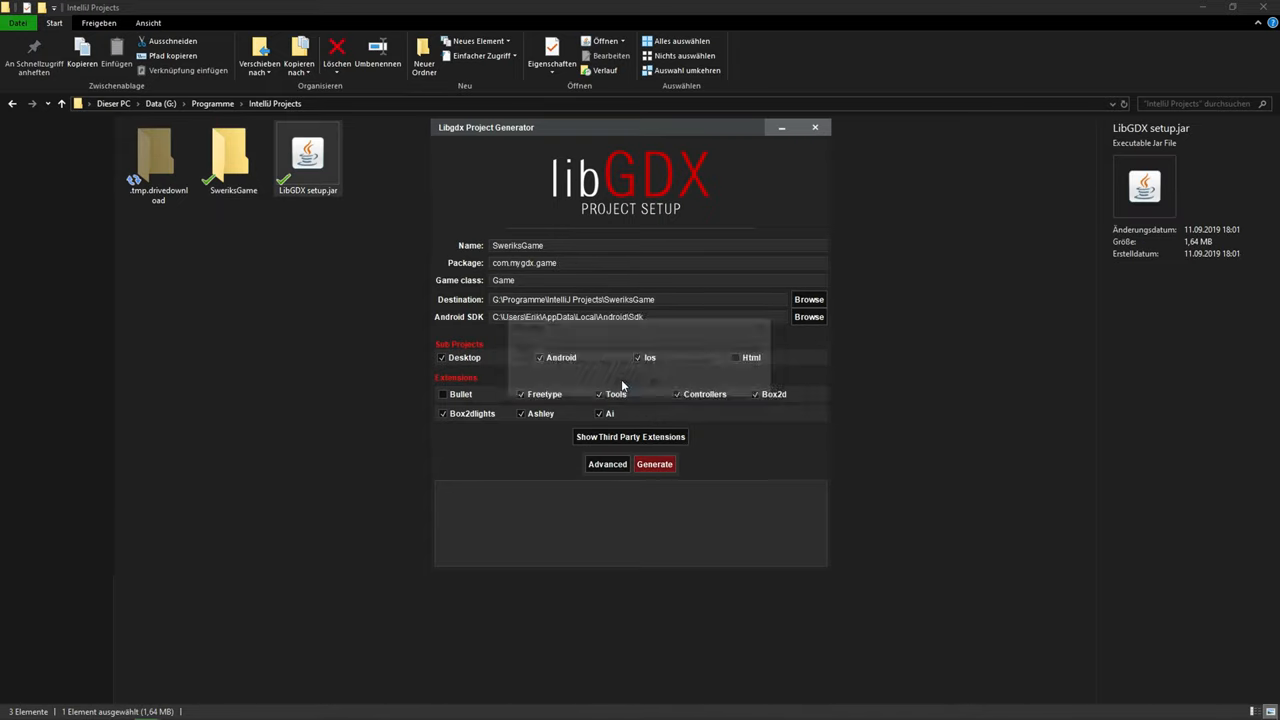
{"action": "left_click", "coordinate": [654, 464]}
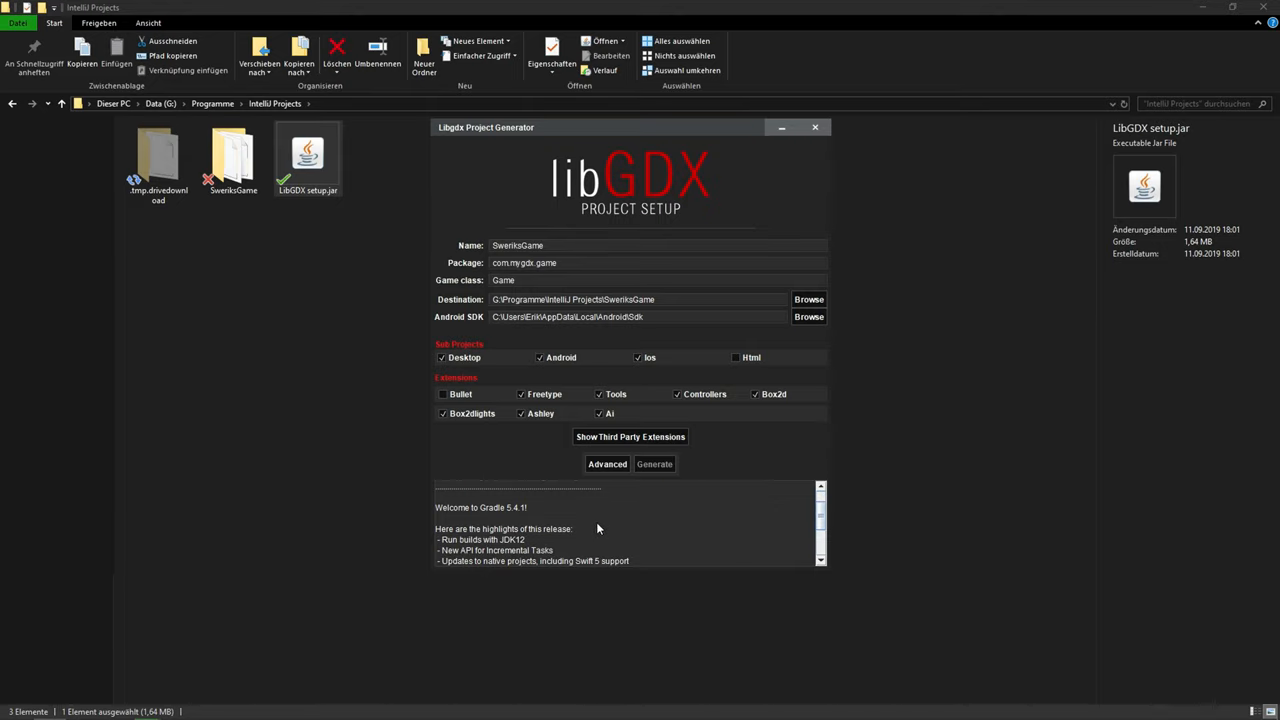
{"action": "scroll", "scroll_direction": "down", "scroll_amount": 3}
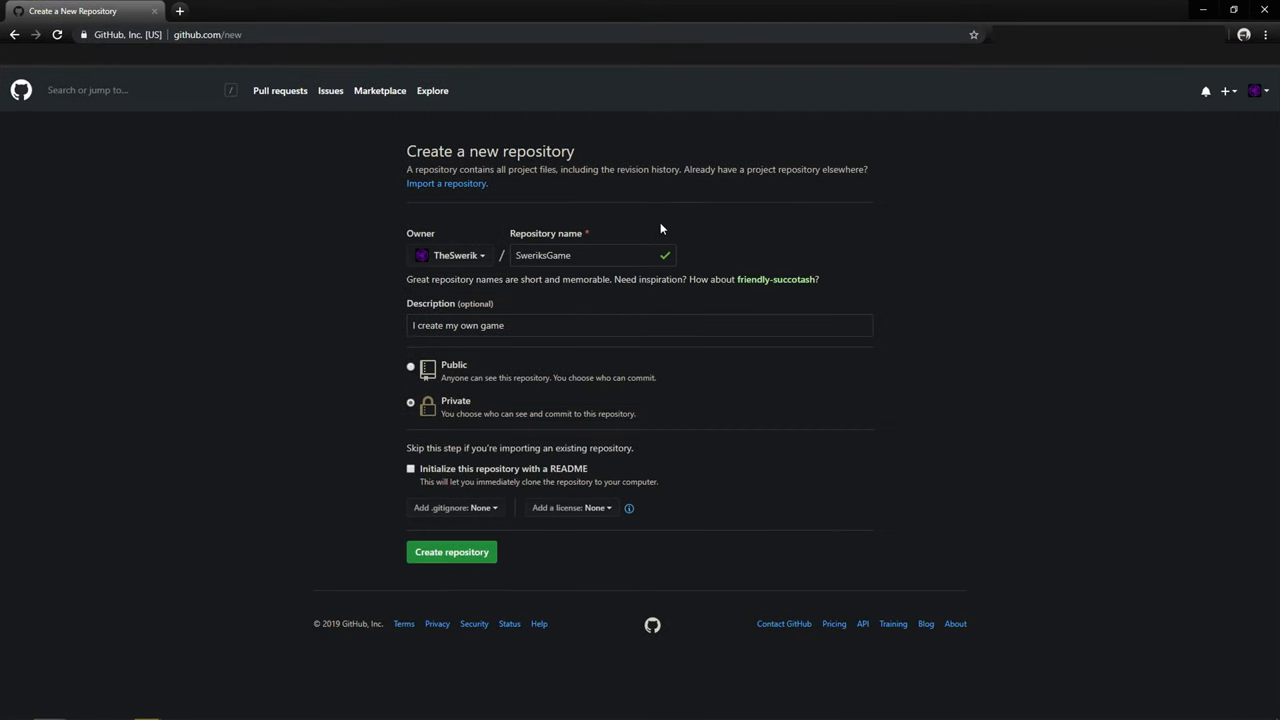
{"action": "mouse_move", "coordinate": [344, 242]}
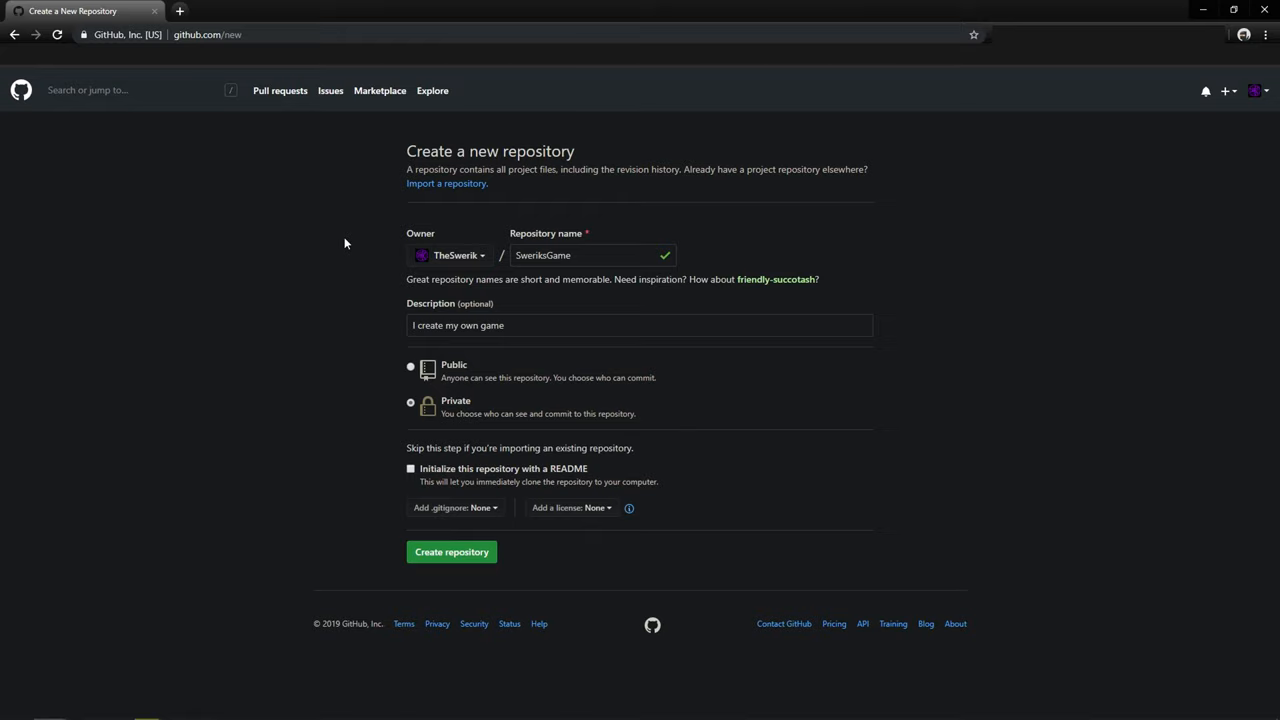
Step: Enter the SwerikGame repository name and description and choose Private visibility
{"action": "left_click", "coordinate": [592, 256]}
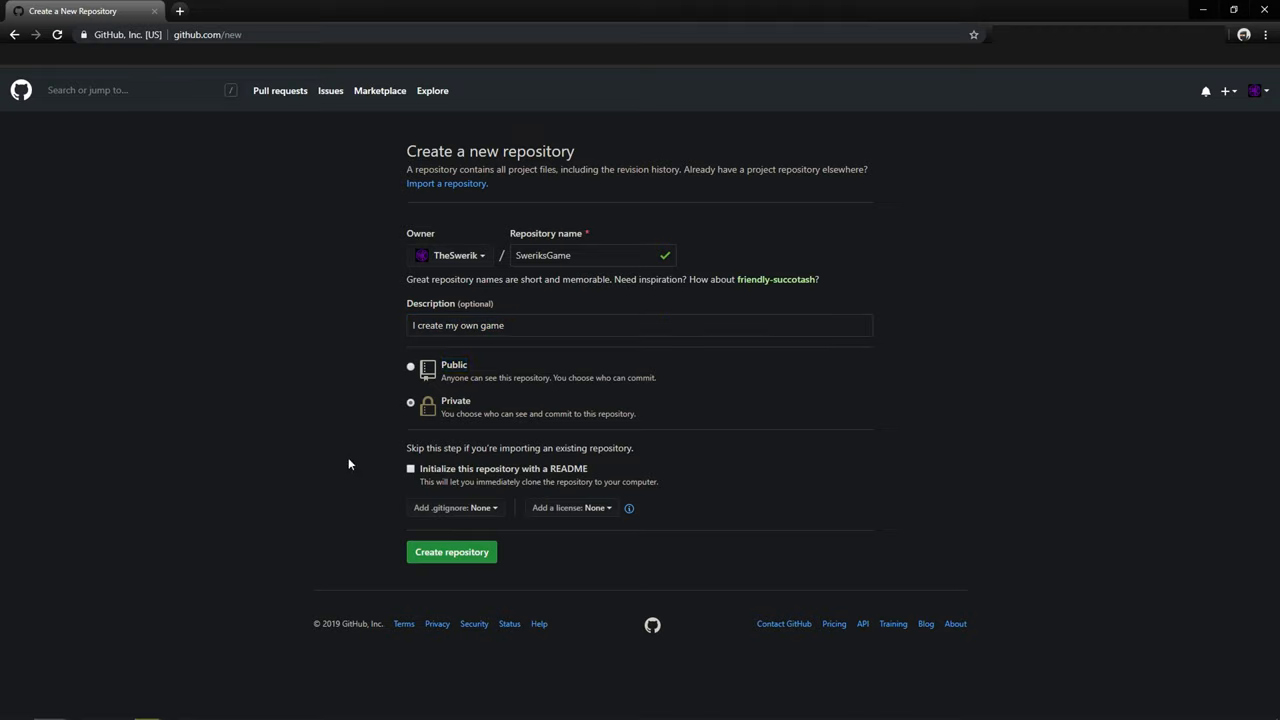
{"action": "left_click", "coordinate": [452, 552]}
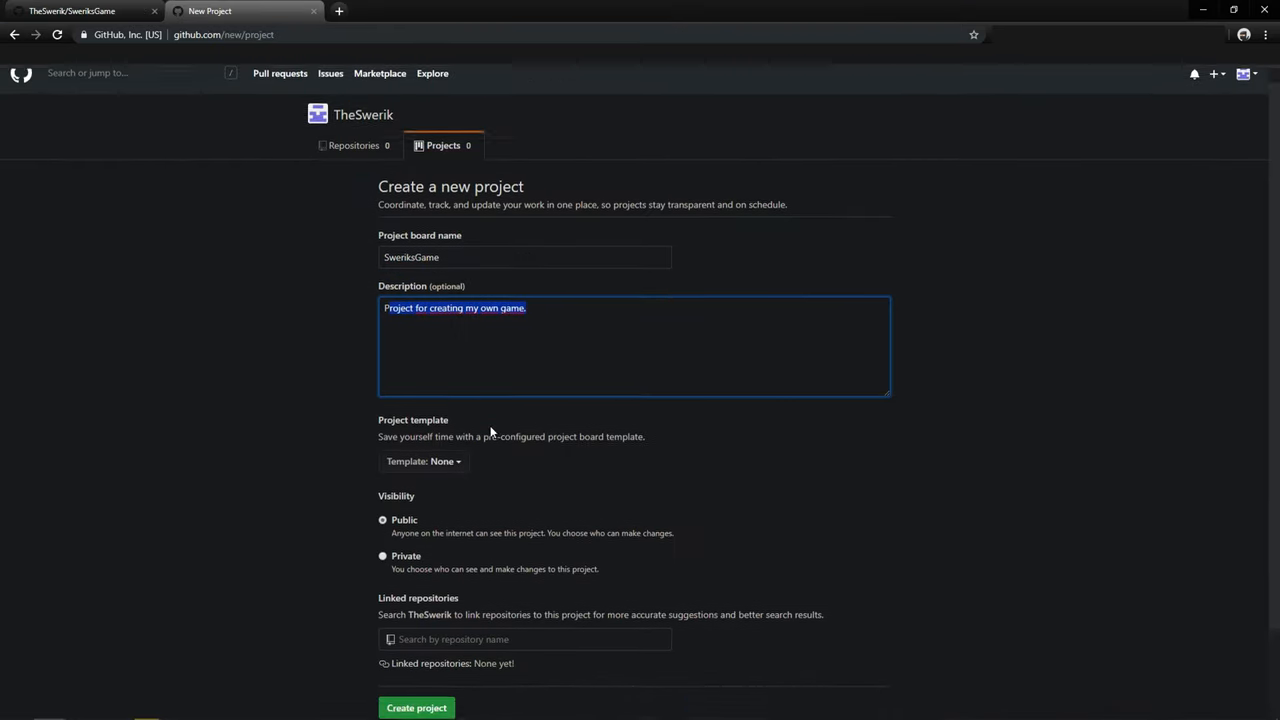
Step: Make the SweriksGame project board private and create it
{"action": "scroll", "scroll_direction": "down", "scroll_amount": 3}
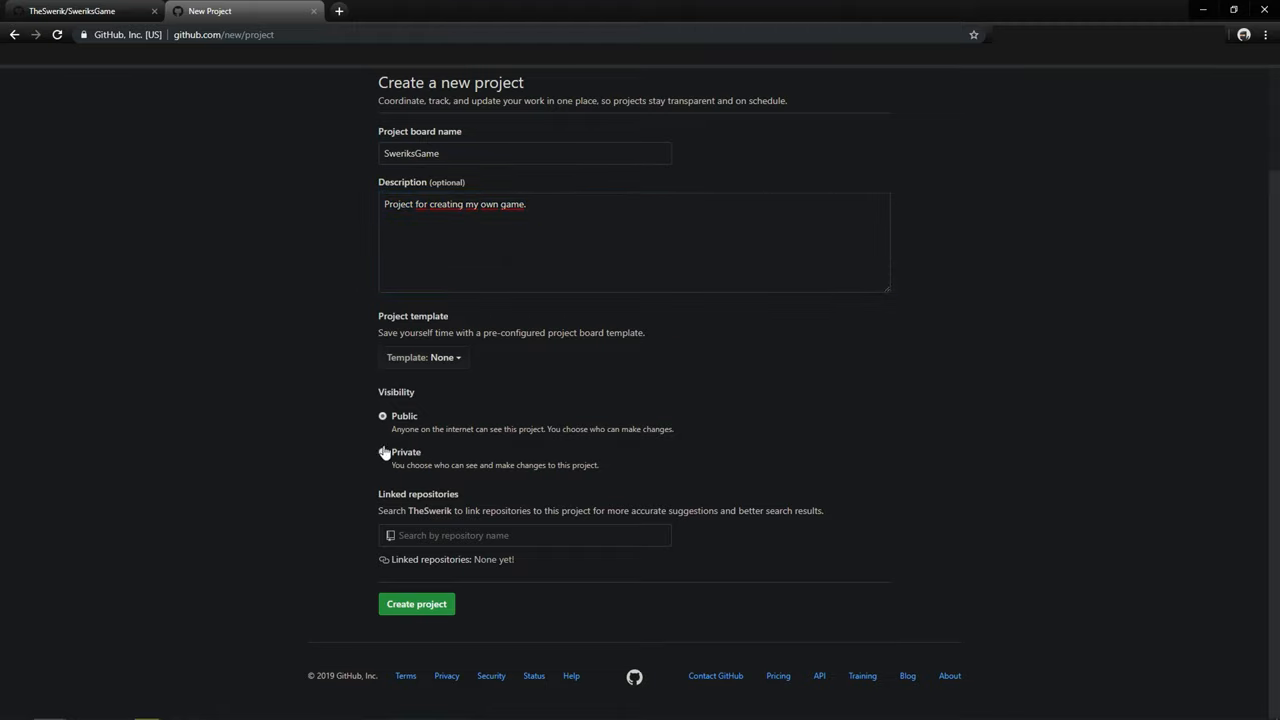
{"action": "left_click", "coordinate": [382, 452]}
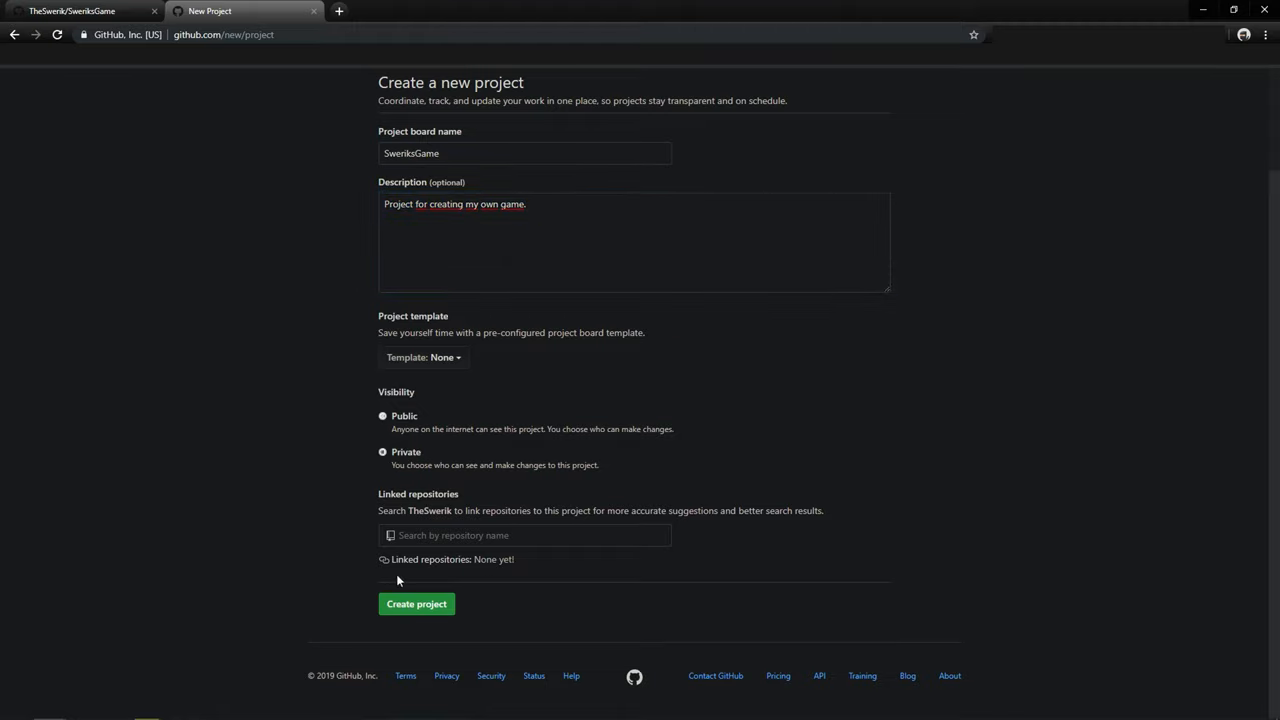
{"action": "left_click", "coordinate": [524, 536]}
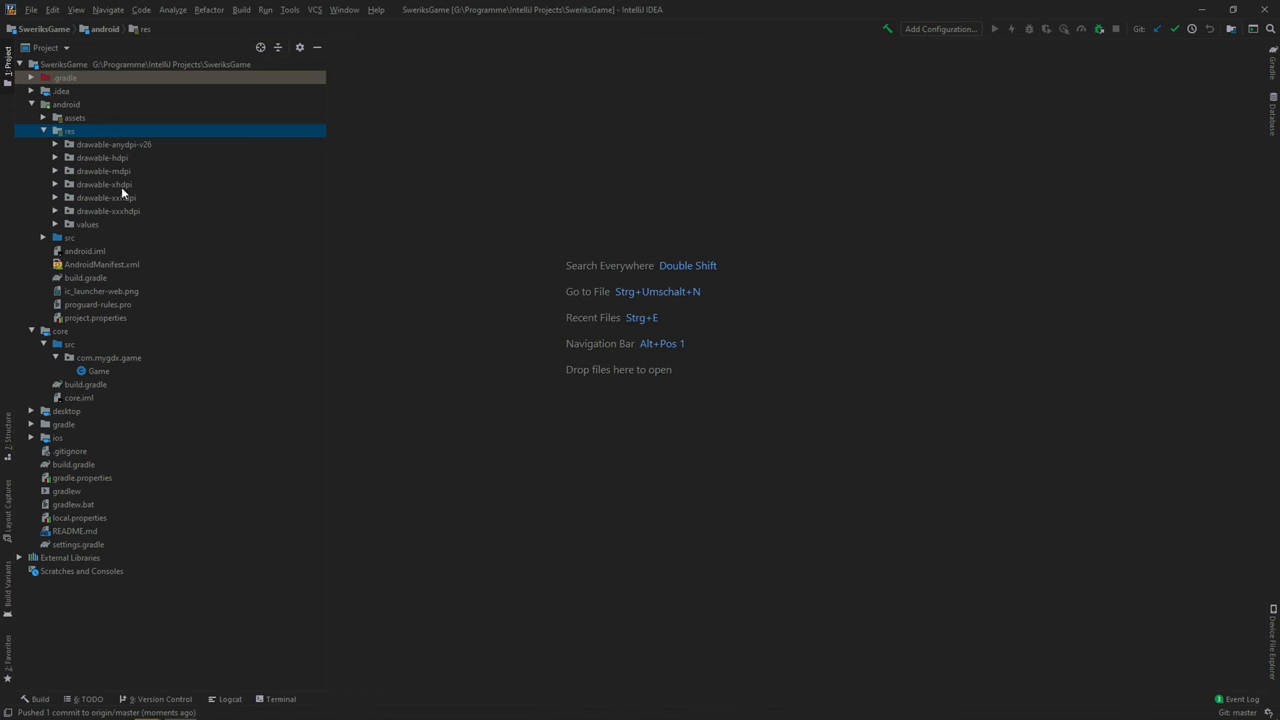
Step: Open Game.java and DesktopLauncher.java and attempt a launcher run from the toolbar
{"action": "double_click", "coordinate": [100, 156]}
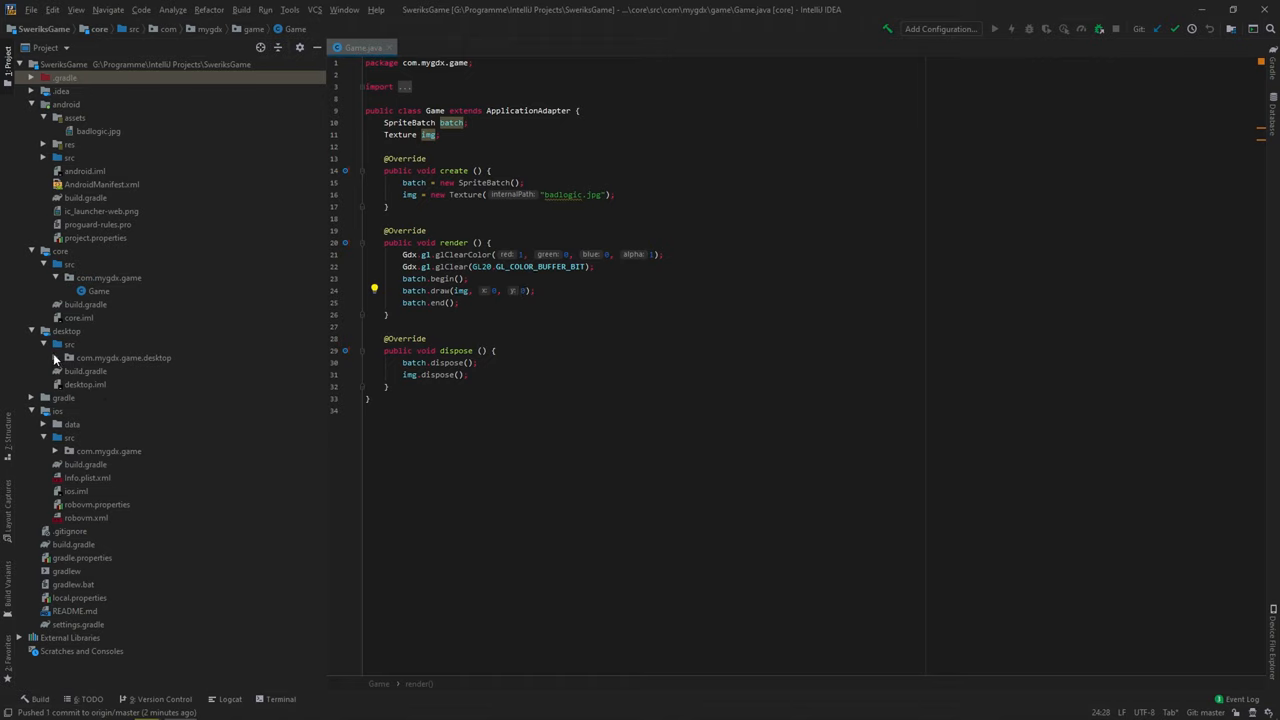
{"action": "double_click", "coordinate": [120, 370]}
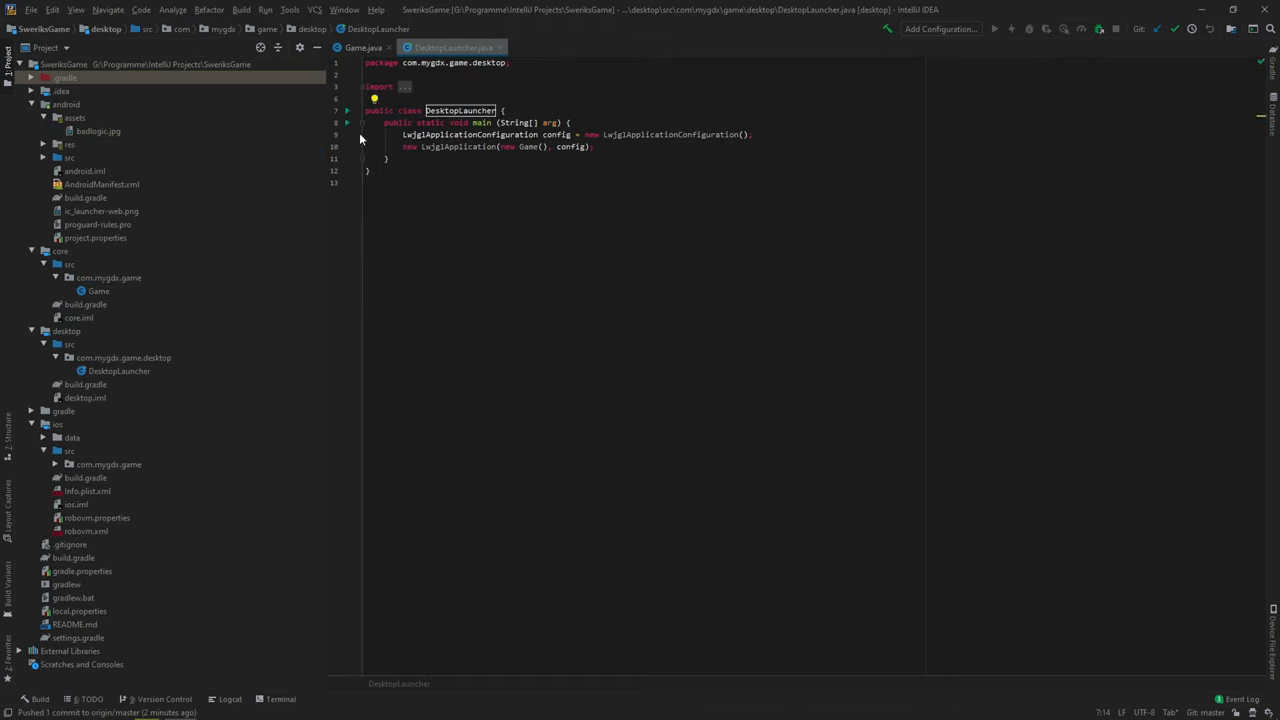
{"action": "left_click", "coordinate": [994, 28]}
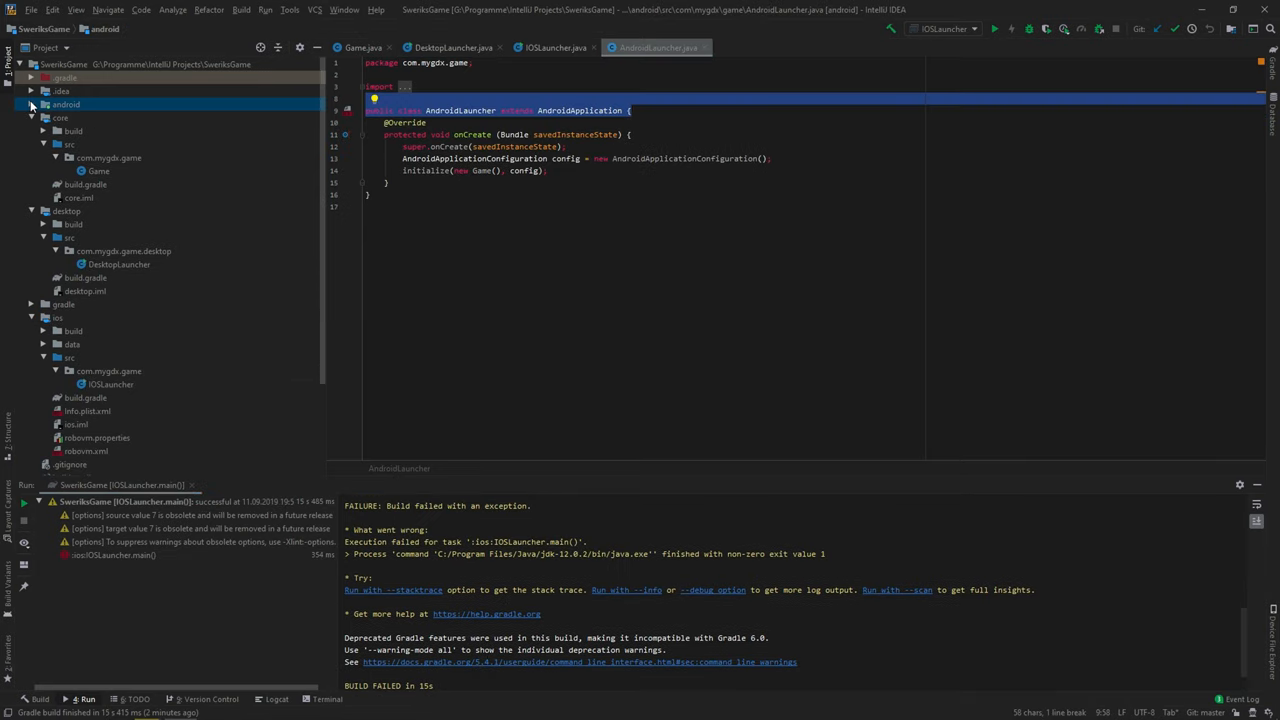
{"action": "left_click", "coordinate": [362, 48]}
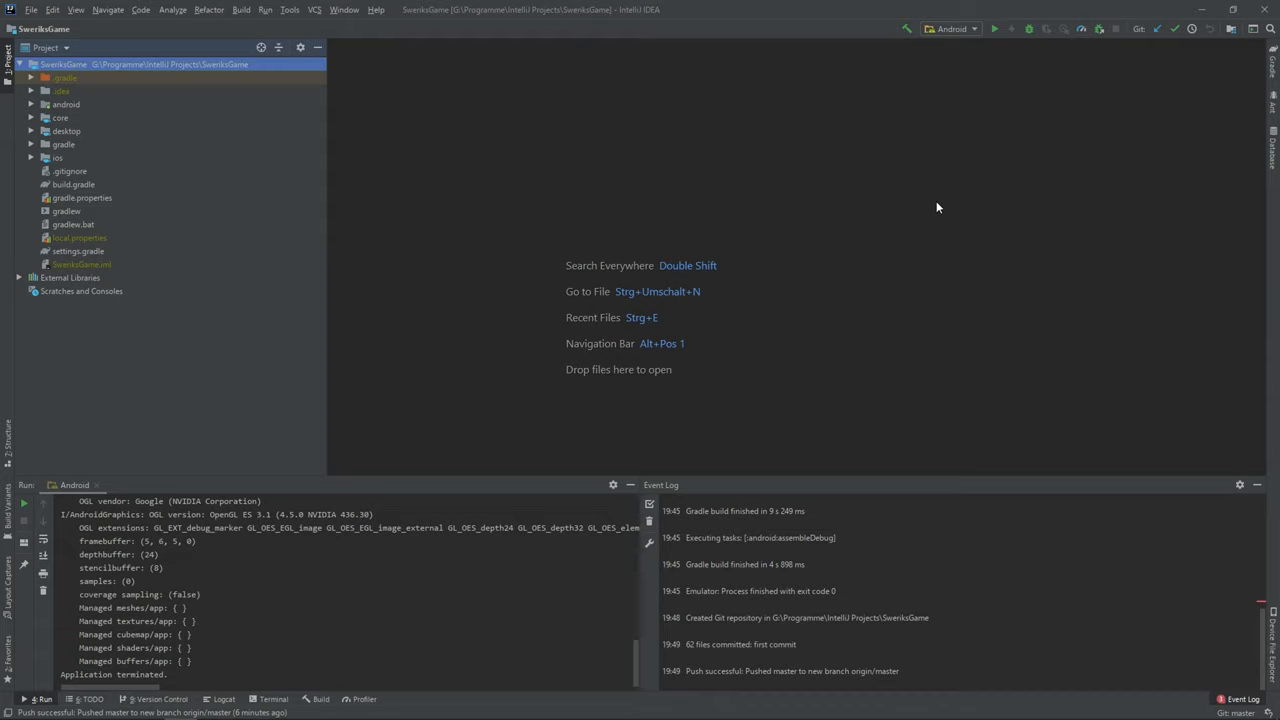
{"action": "mouse_move", "coordinate": [1008, 260]}
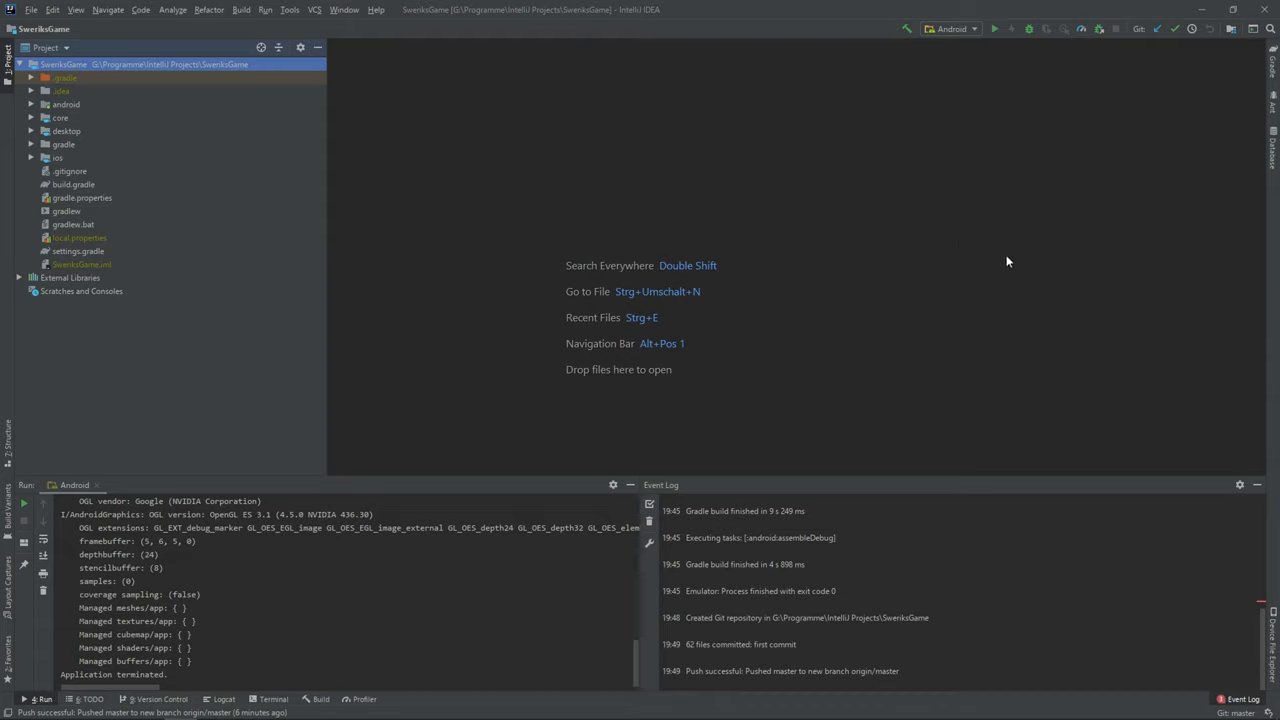
{"action": "mouse_move", "coordinate": [996, 52]}
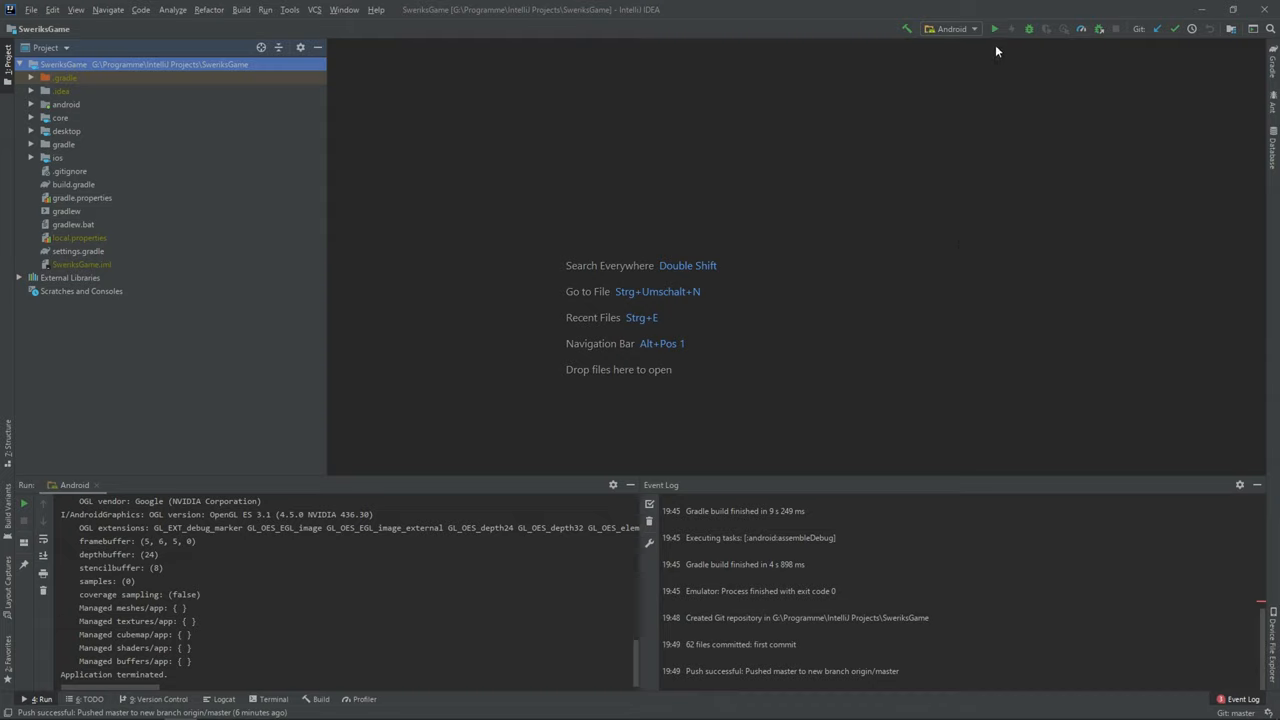
{"action": "mouse_move", "coordinate": [992, 44]}
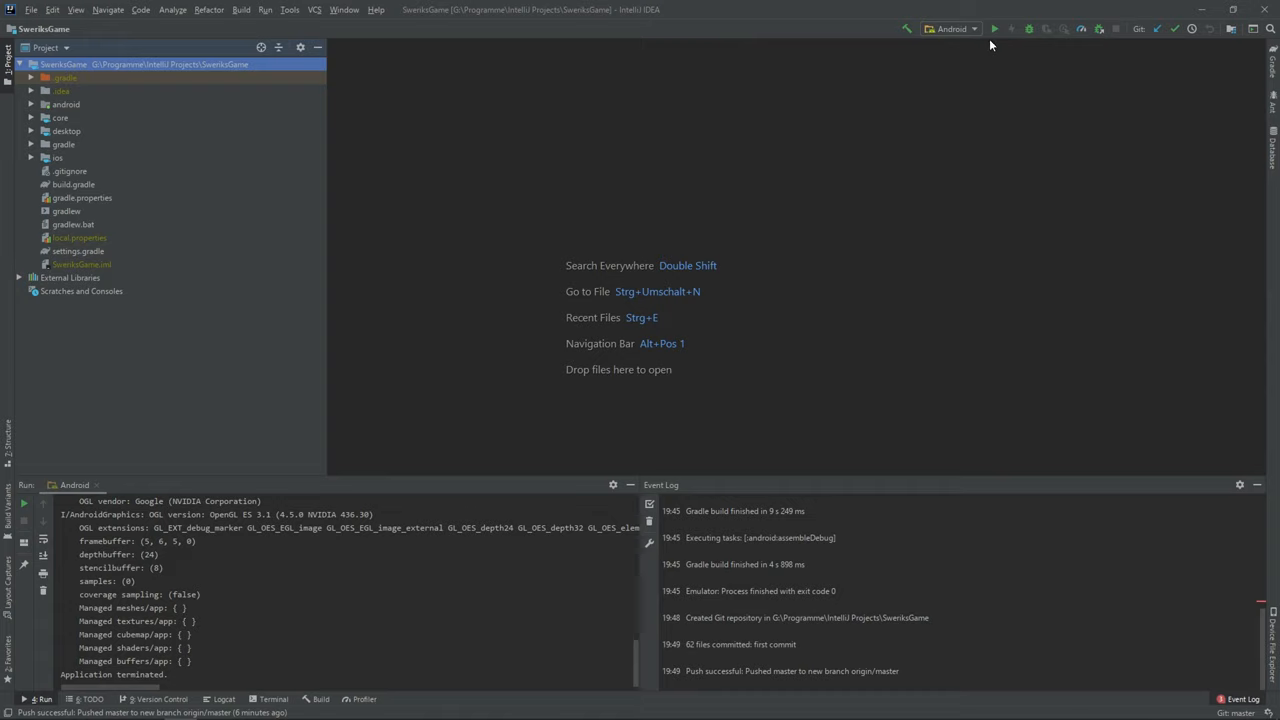
Step: Run the Android configuration on the chosen emulator device
{"action": "left_click", "coordinate": [994, 28]}
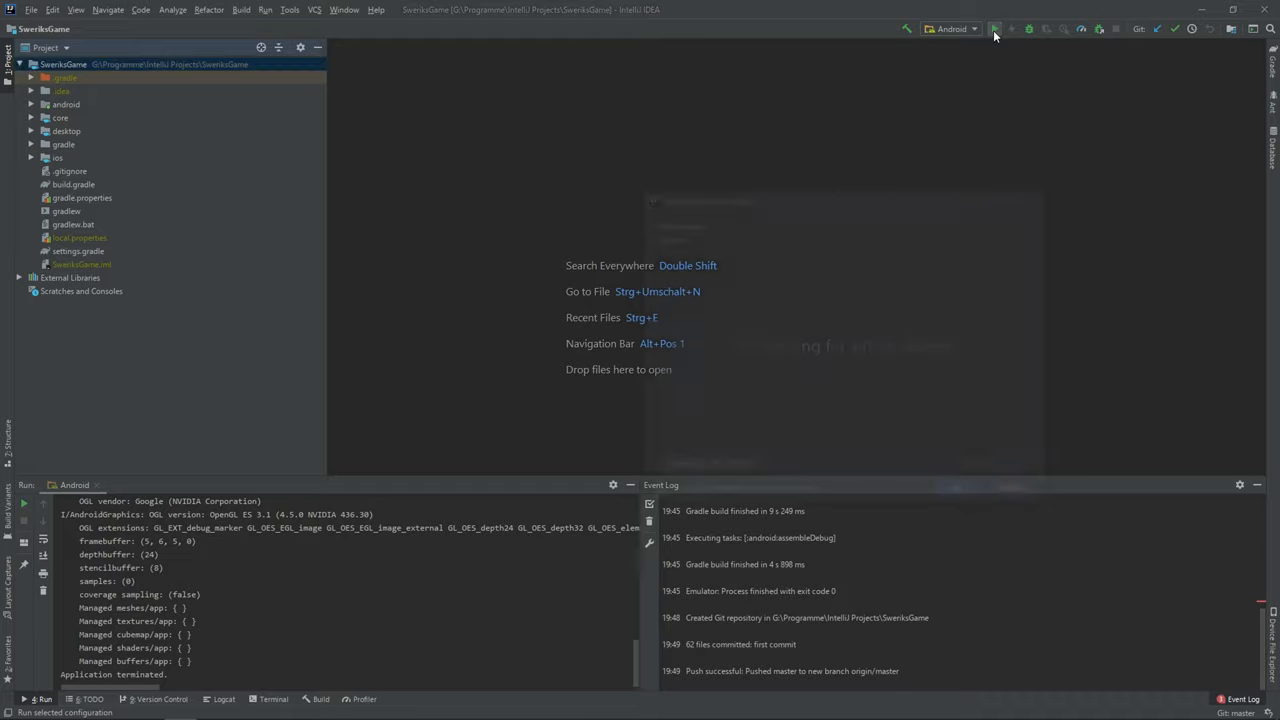
{"action": "left_click", "coordinate": [994, 28]}
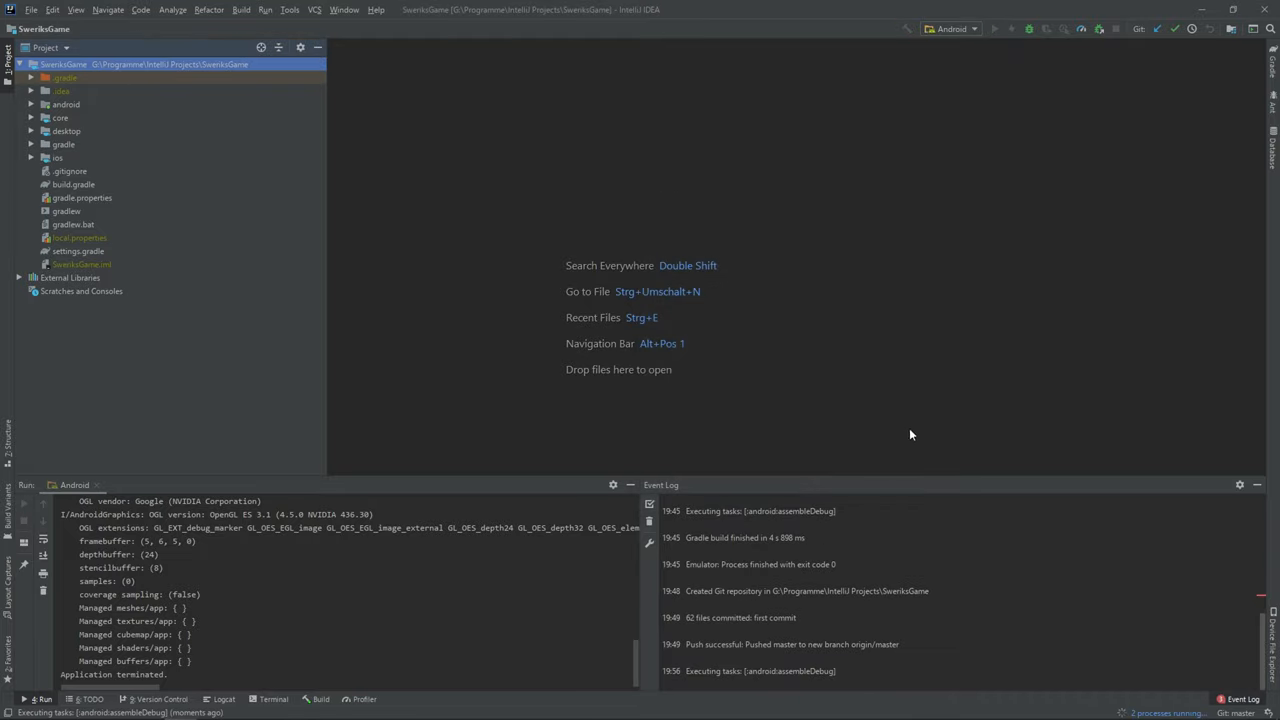
{"action": "mouse_move", "coordinate": [892, 412]}
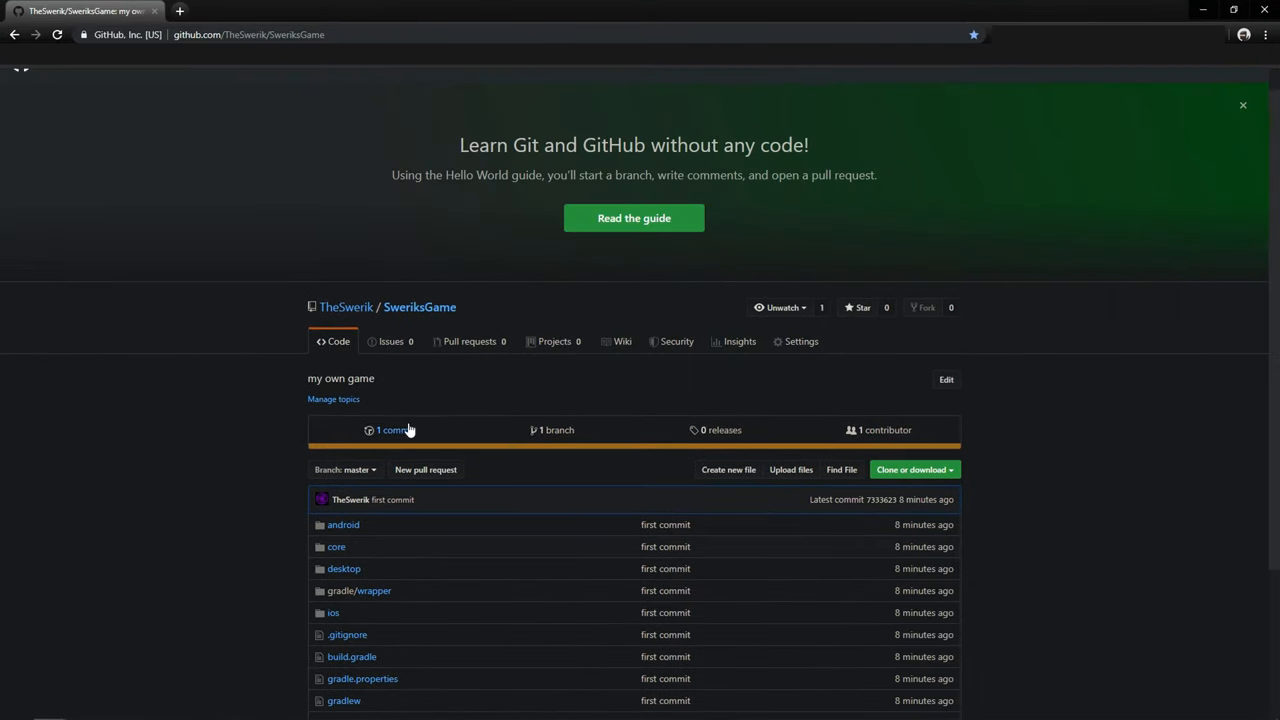
Step: Add and commit a README.md reading 'my own game' to the SweriksGame repository
{"action": "left_click", "coordinate": [1244, 104]}
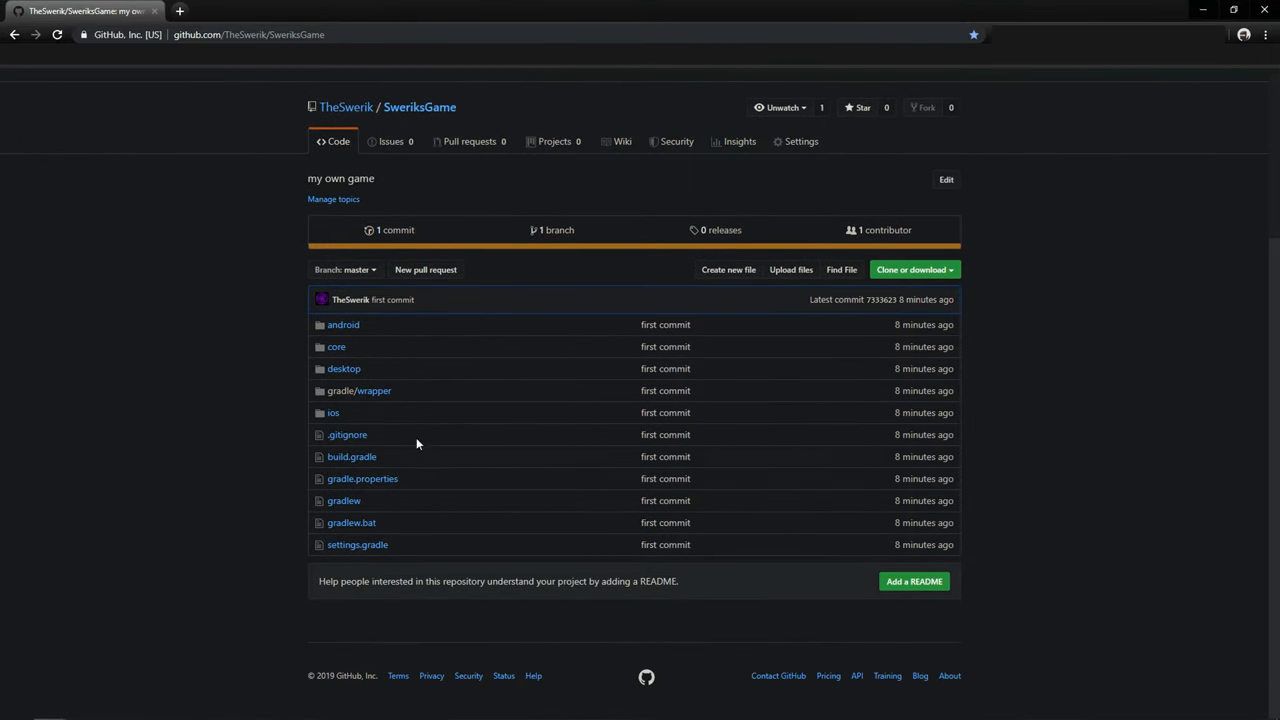
{"action": "left_click", "coordinate": [392, 230]}
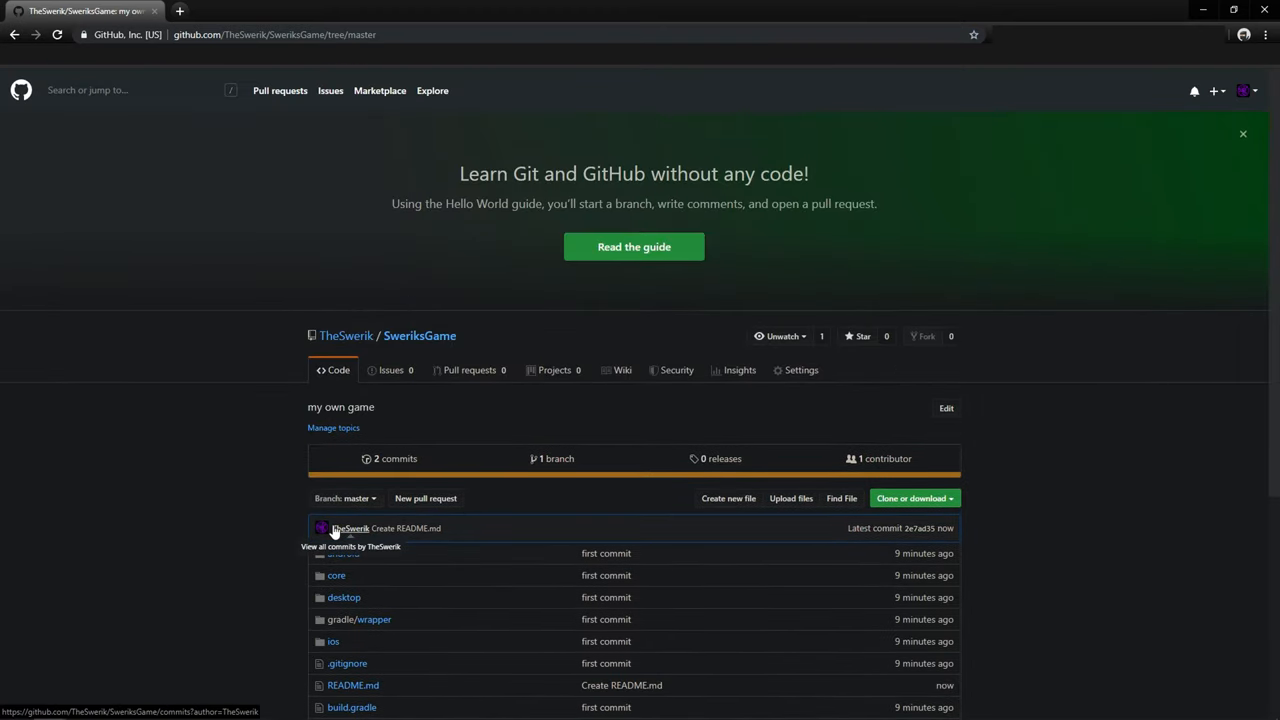
{"action": "scroll", "scroll_direction": "down", "scroll_amount": 3}
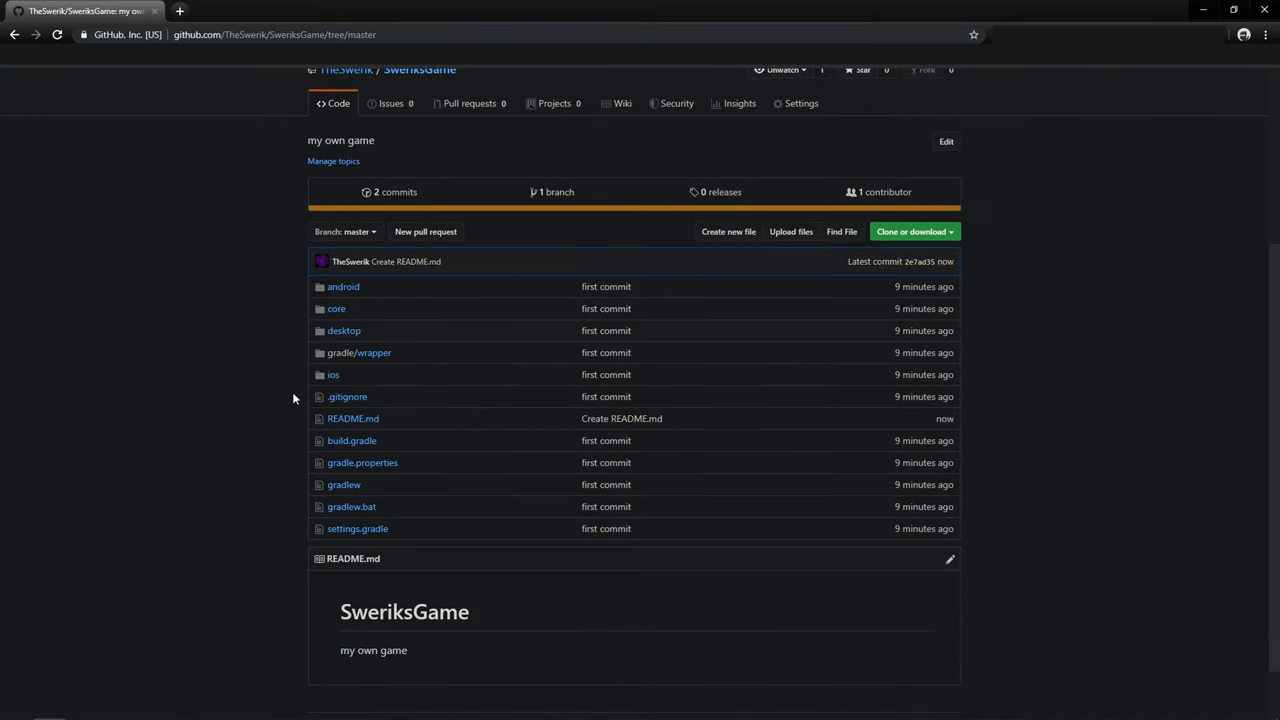
{"action": "mouse_move", "coordinate": [304, 304]}
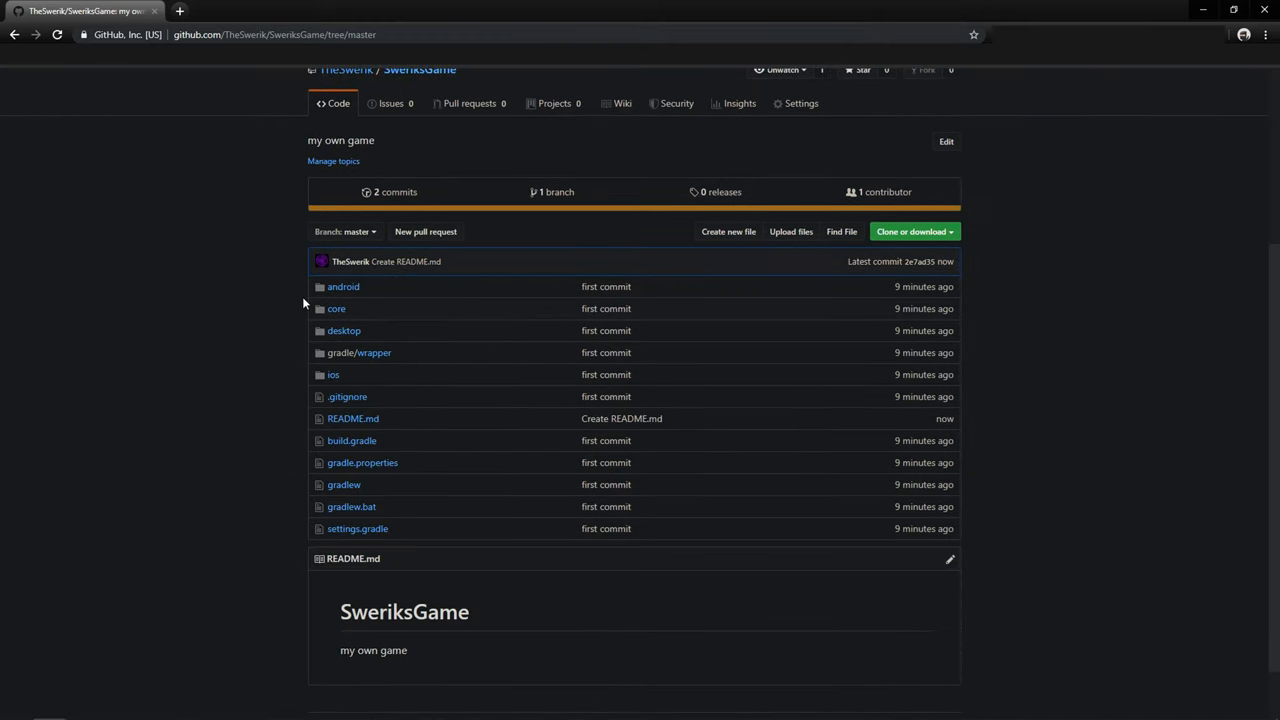
{"action": "mouse_move", "coordinate": [332, 160]}
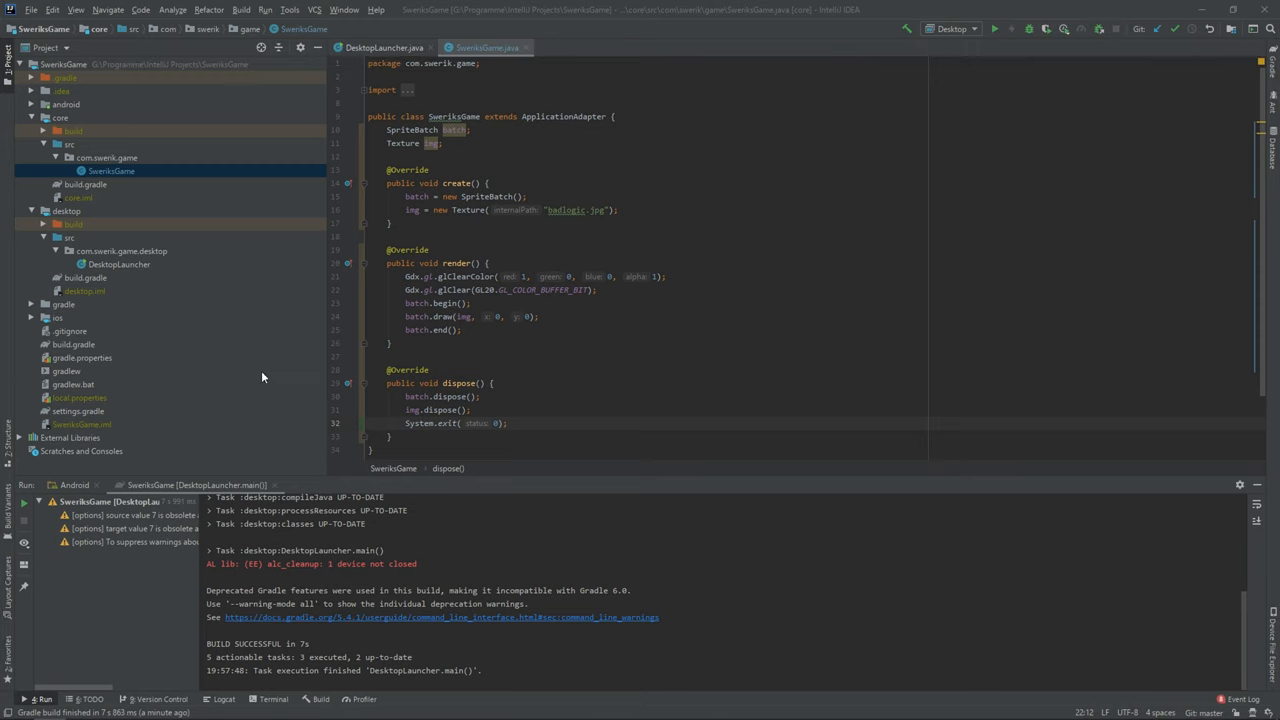
{"action": "mouse_move", "coordinate": [124, 368]}
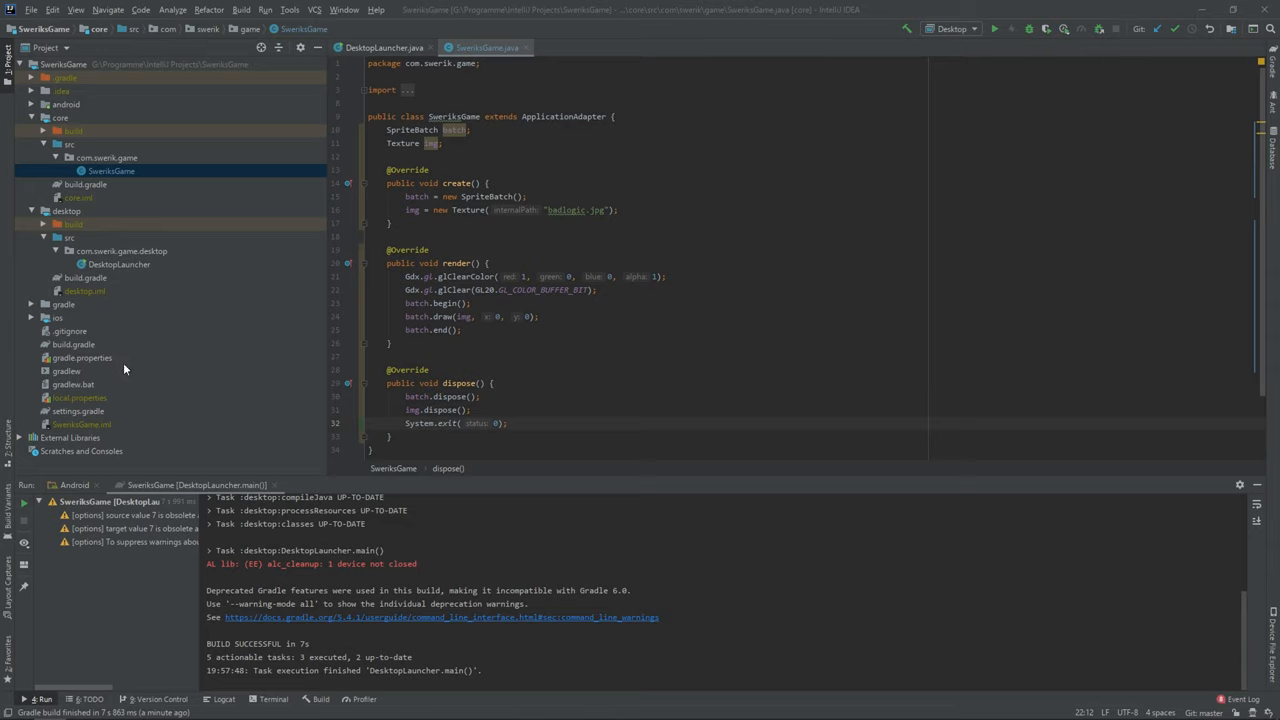
Step: Expand the ios module, open IOSLauncher and select the ios folder in the Project tree
{"action": "left_click", "coordinate": [32, 316]}
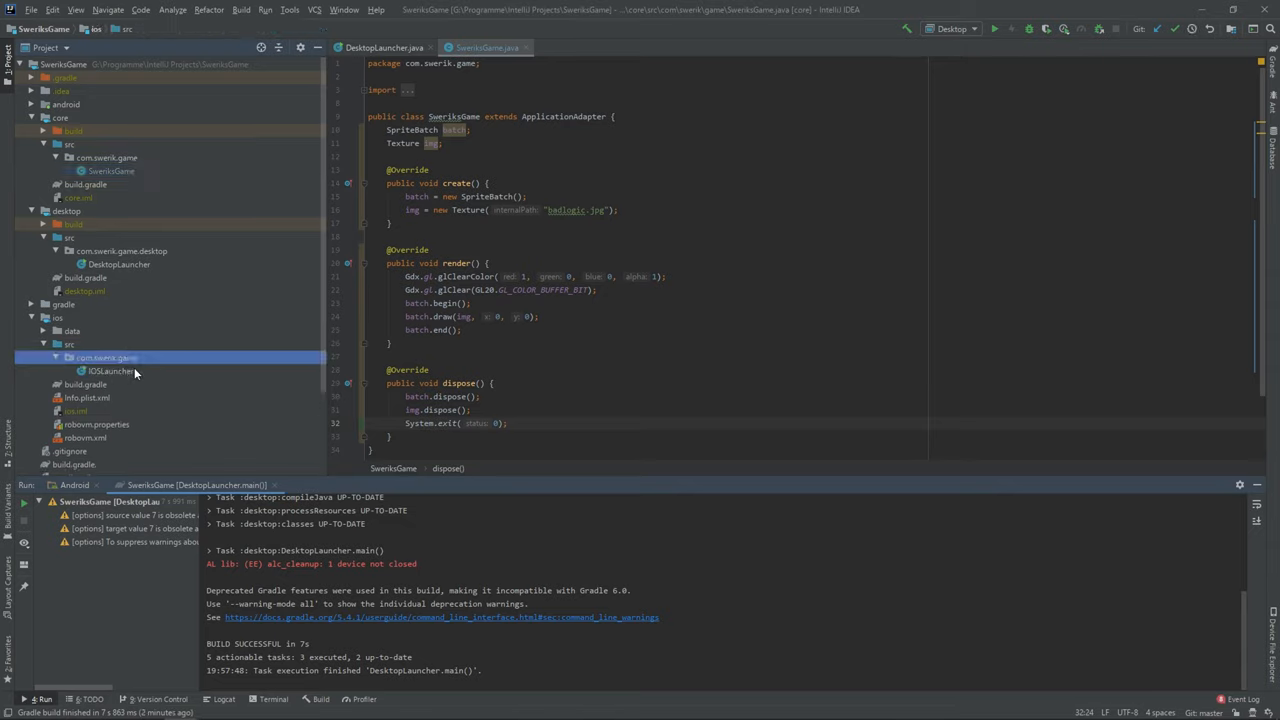
{"action": "double_click", "coordinate": [110, 370]}
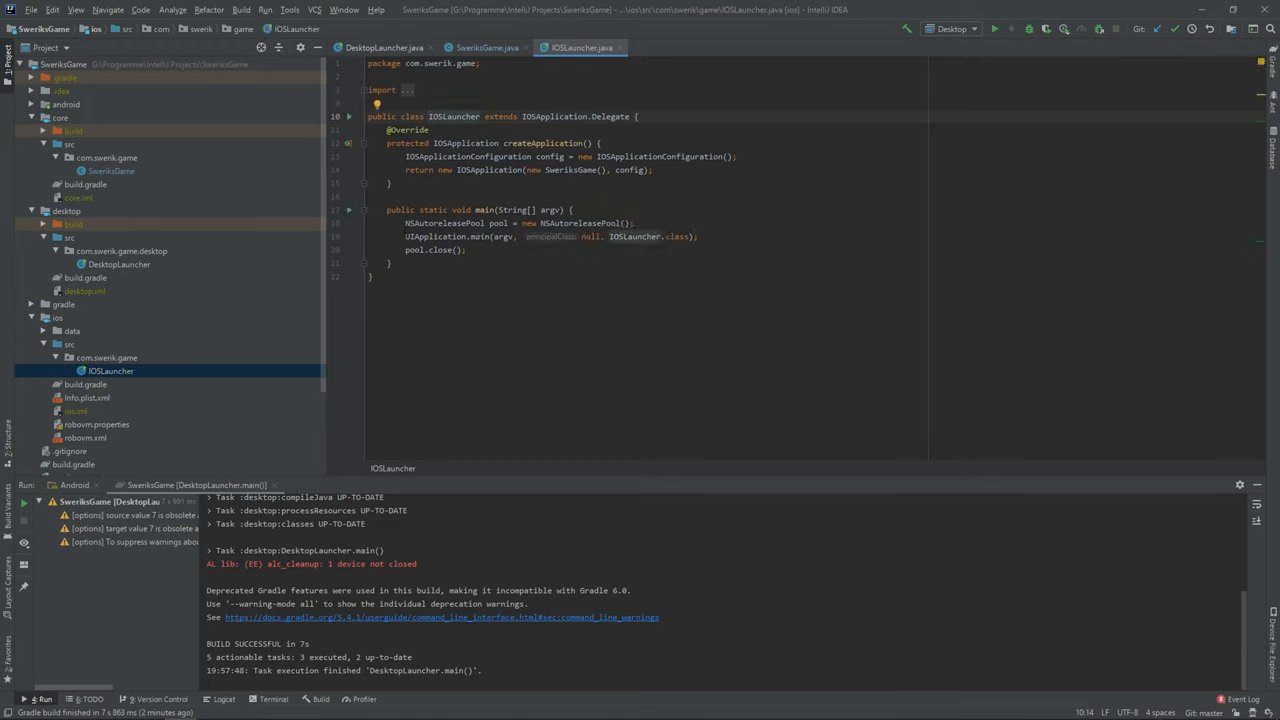
{"action": "mouse_move", "coordinate": [6, 76]}
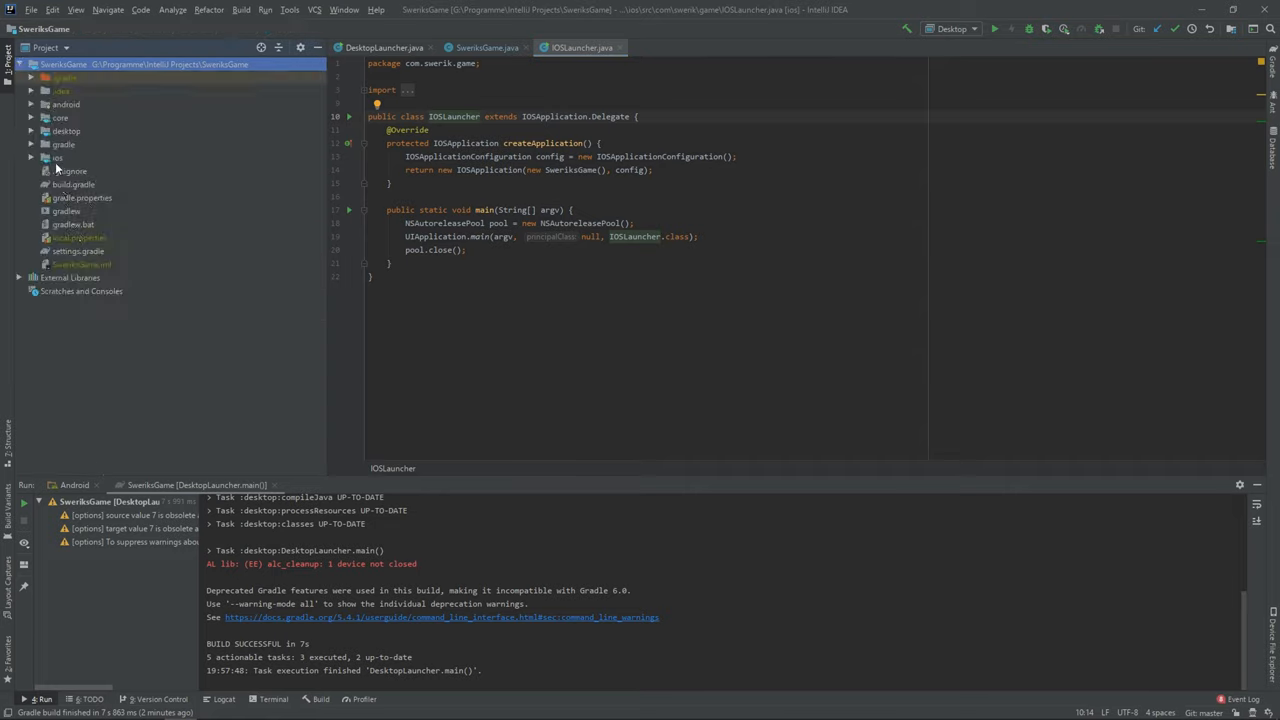
{"action": "left_click", "coordinate": [56, 156]}
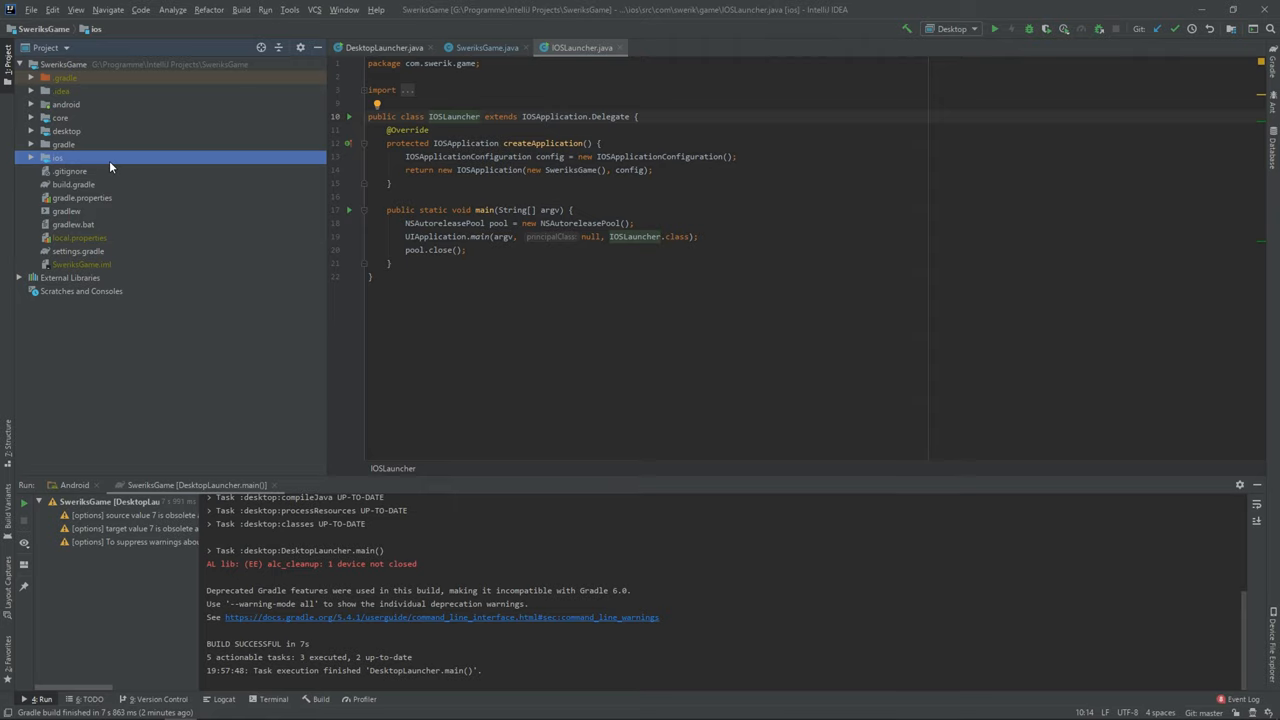
{"action": "mouse_move", "coordinate": [68, 148]}
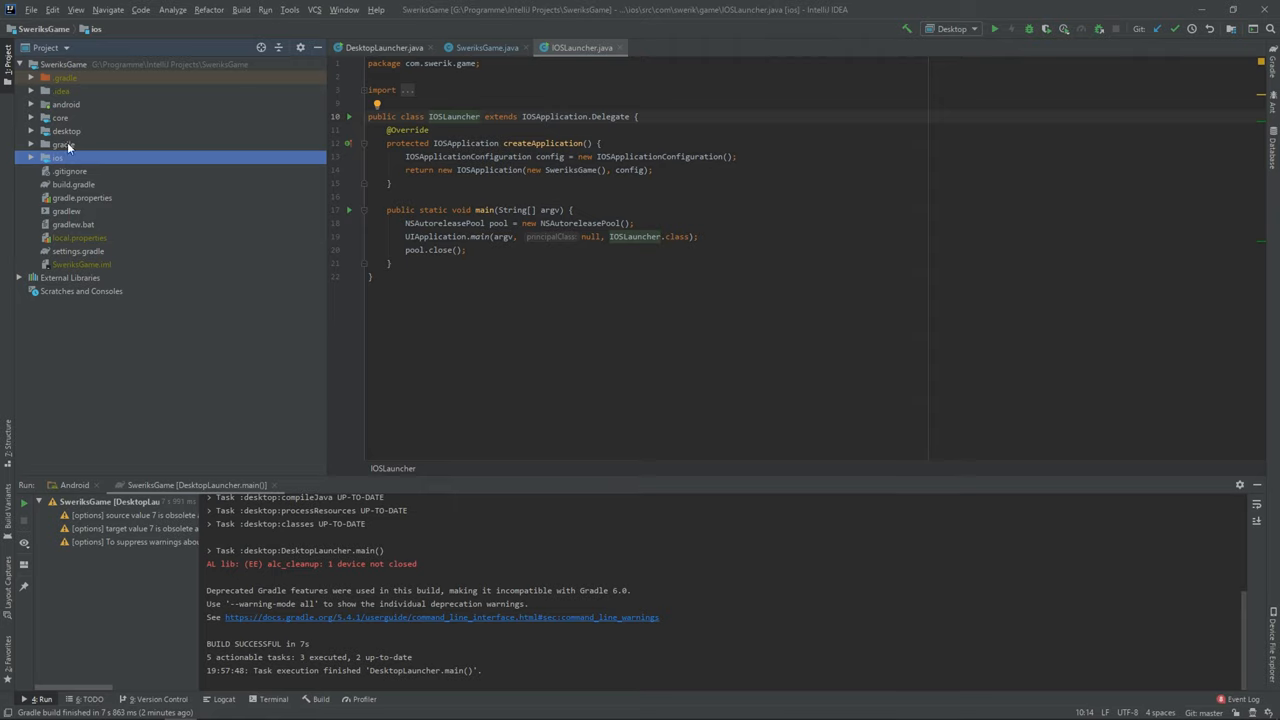
{"action": "mouse_move", "coordinate": [80, 168]}
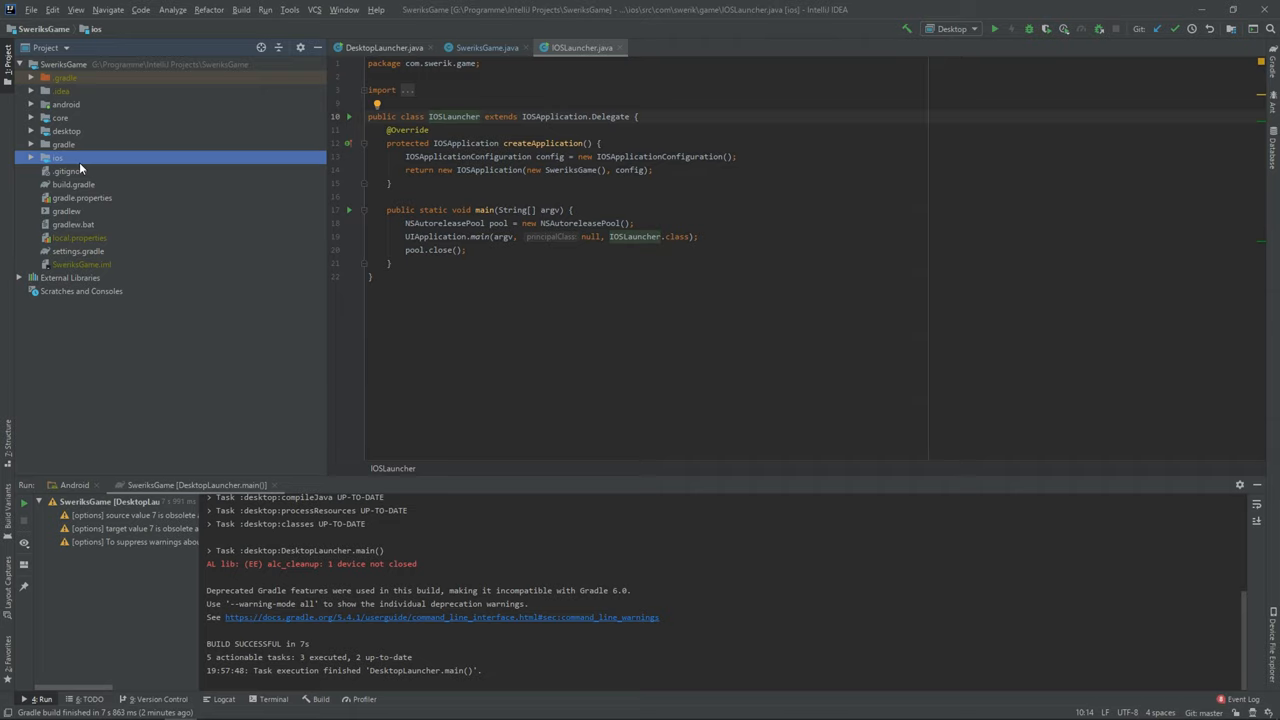
{"action": "left_click", "coordinate": [60, 116]}
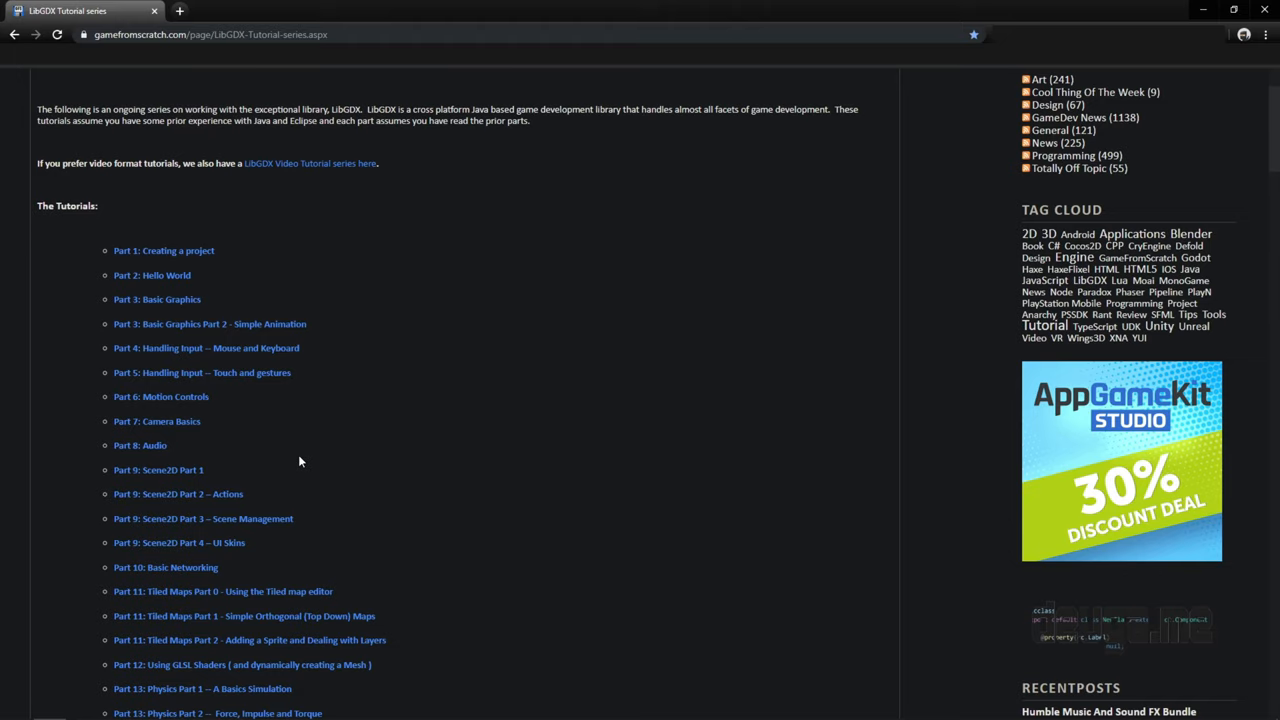
{"action": "mouse_move", "coordinate": [284, 436]}
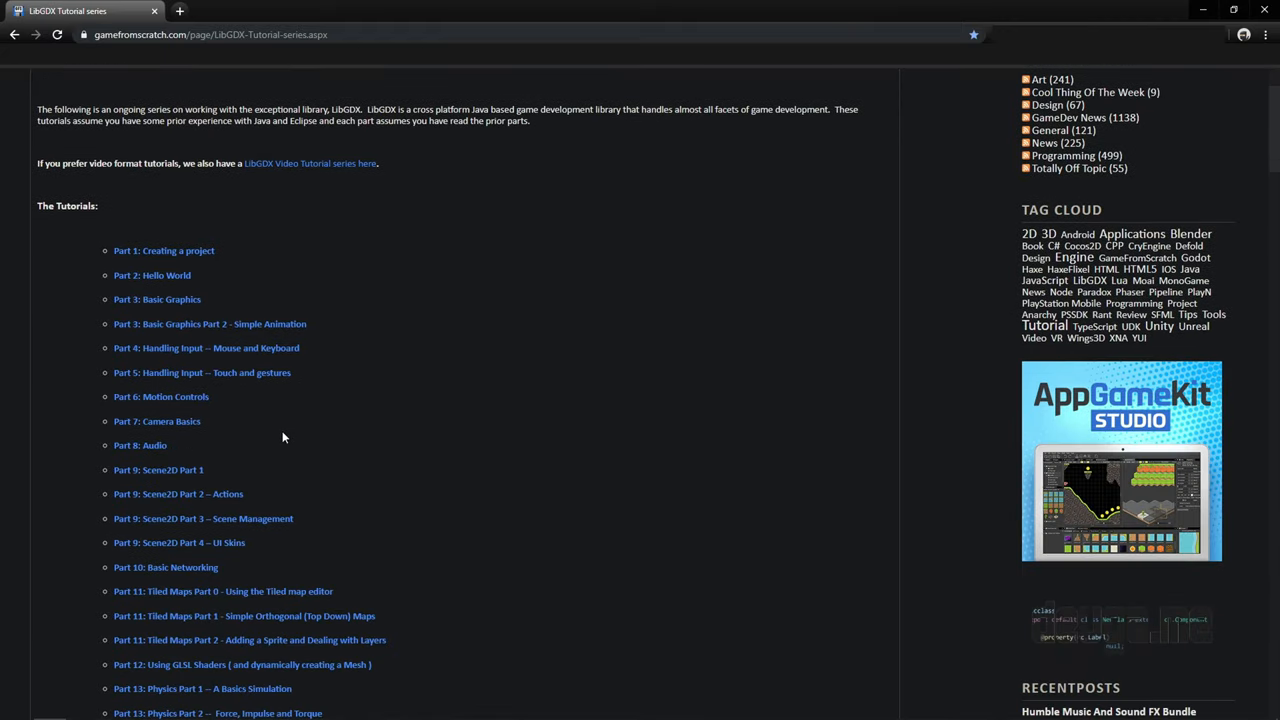
Step: Scroll through the GameFromScratch libGDX tutorial parts and back up
{"action": "scroll", "scroll_direction": "down", "scroll_amount": 3}
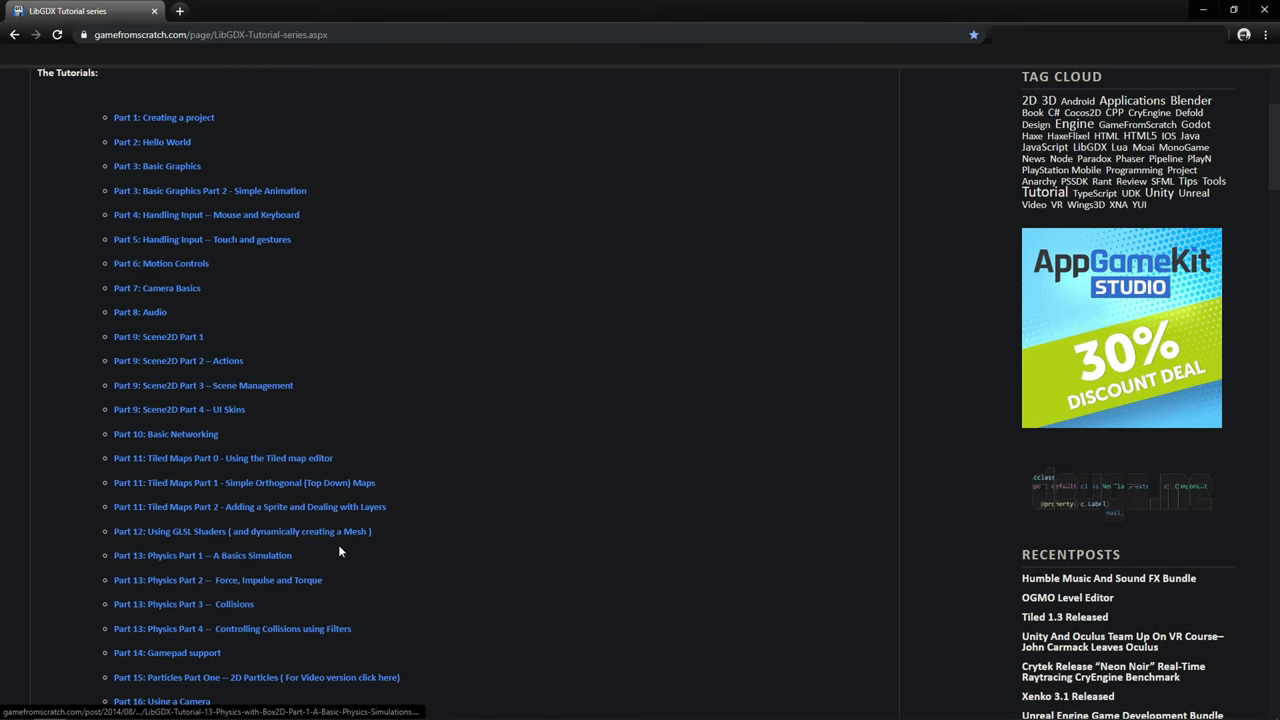
{"action": "scroll", "scroll_direction": "up", "scroll_amount": 3}
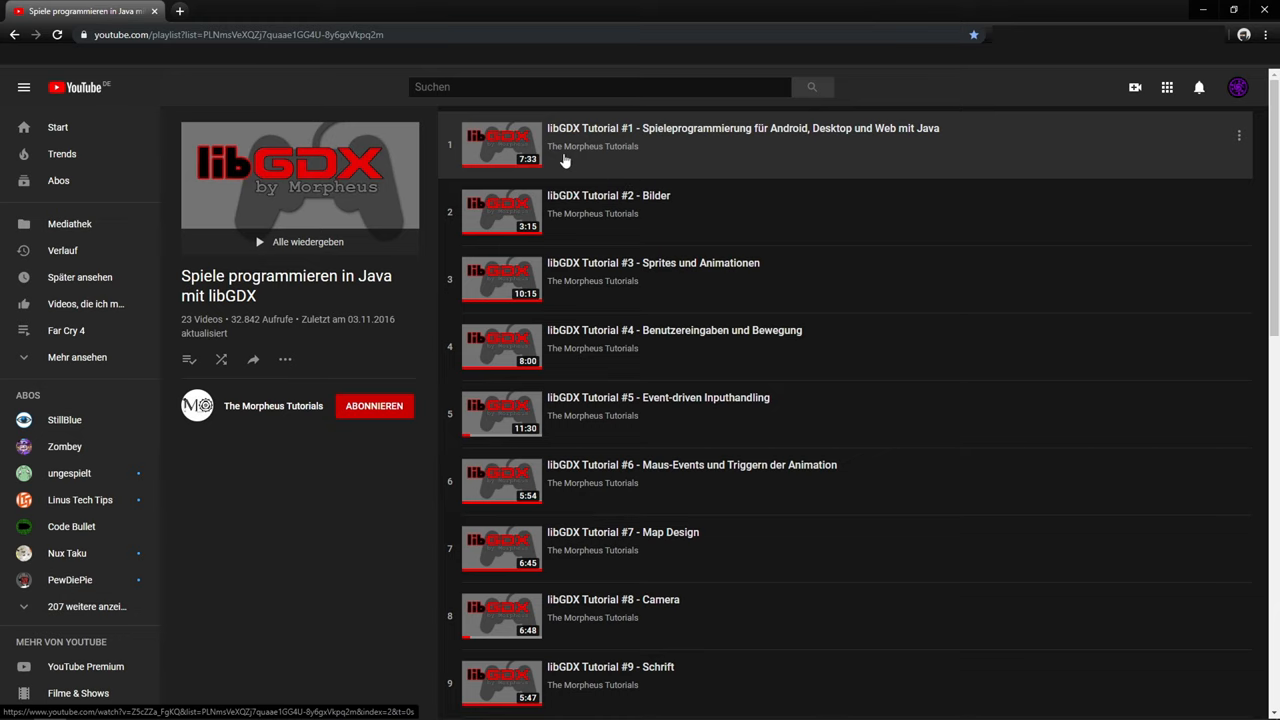
Step: Scroll down through the videos of the German libGDX playlist
{"action": "scroll", "scroll_direction": "down", "scroll_amount": 3}
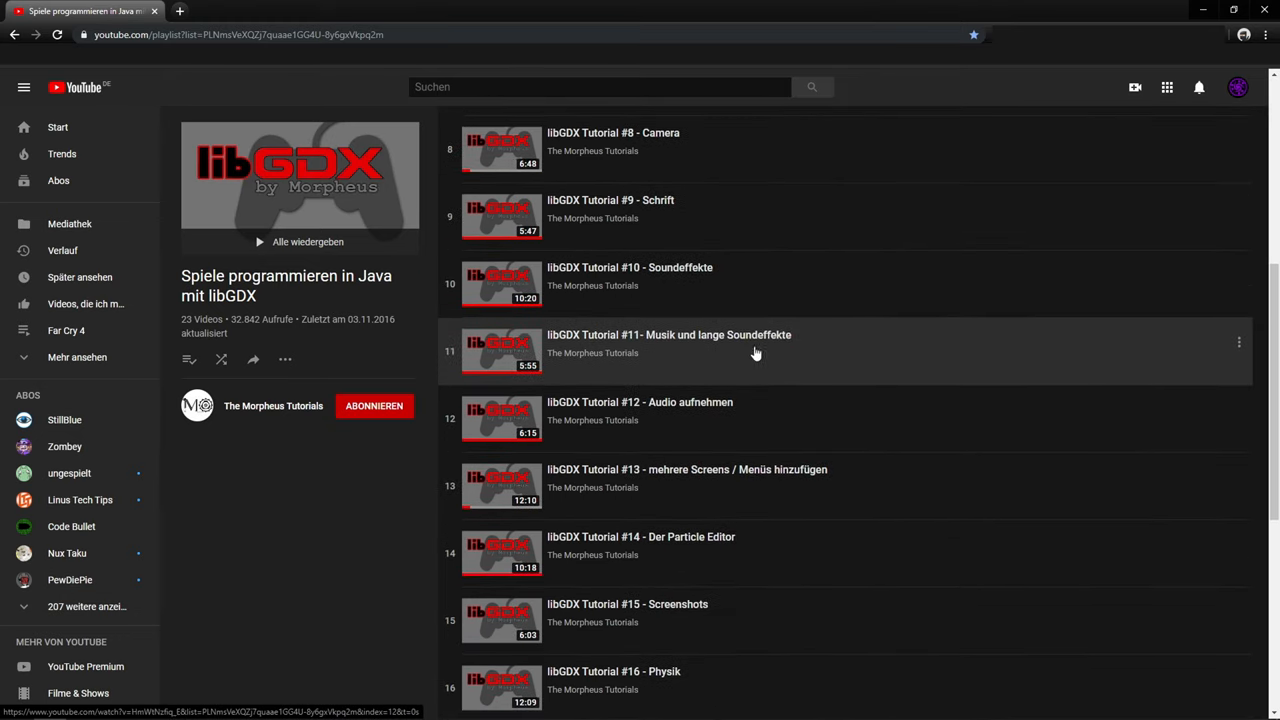
{"action": "scroll", "scroll_direction": "down", "scroll_amount": 3}
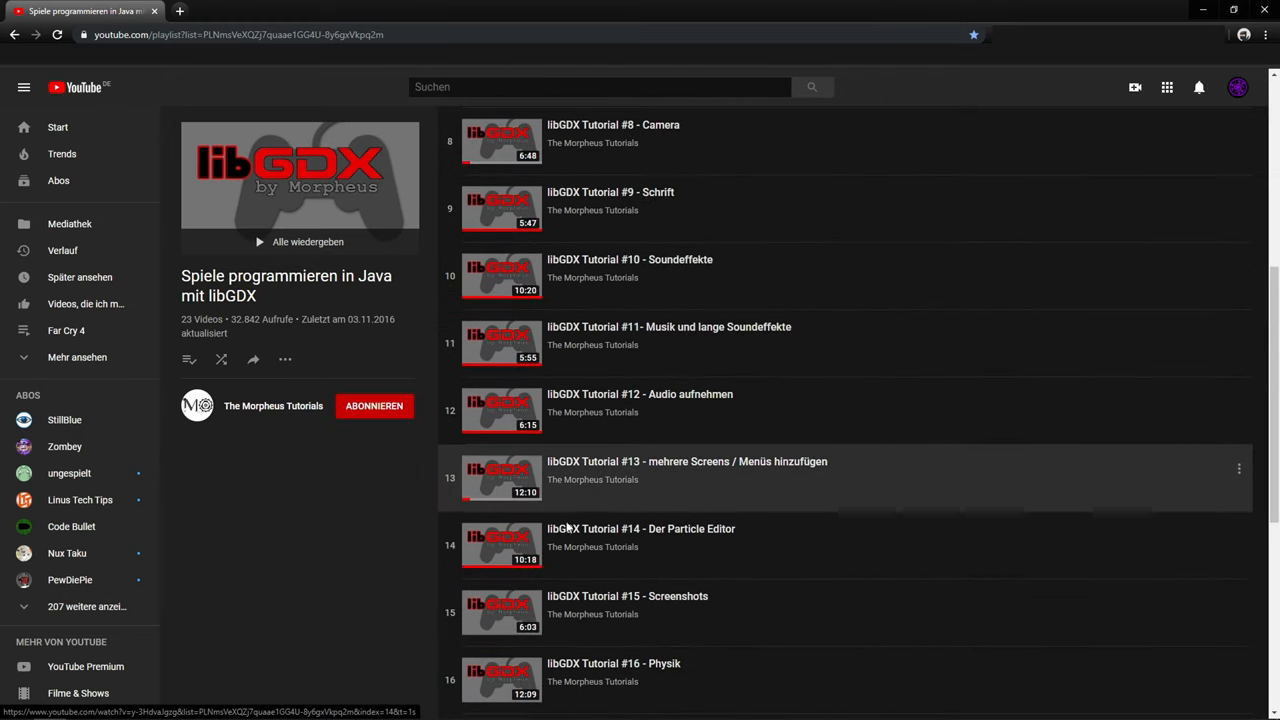
{"action": "scroll", "scroll_direction": "down", "scroll_amount": 3}
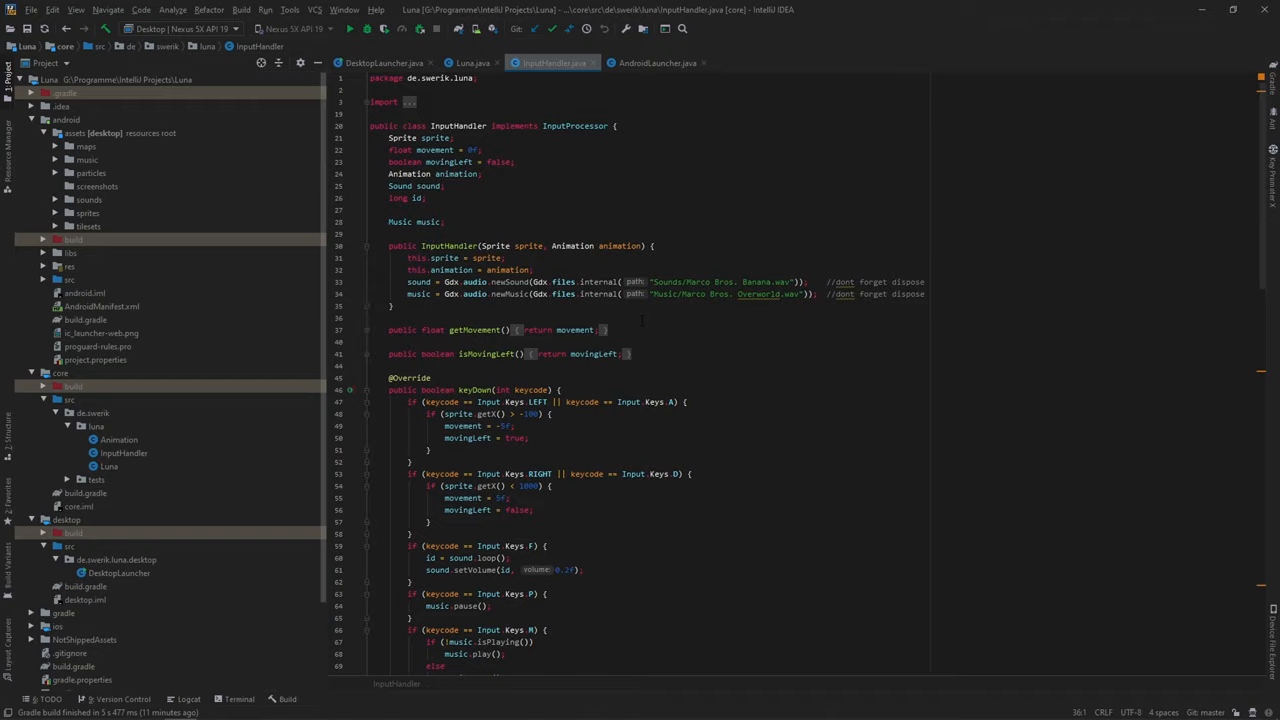
{"action": "mouse_move", "coordinate": [308, 710]}
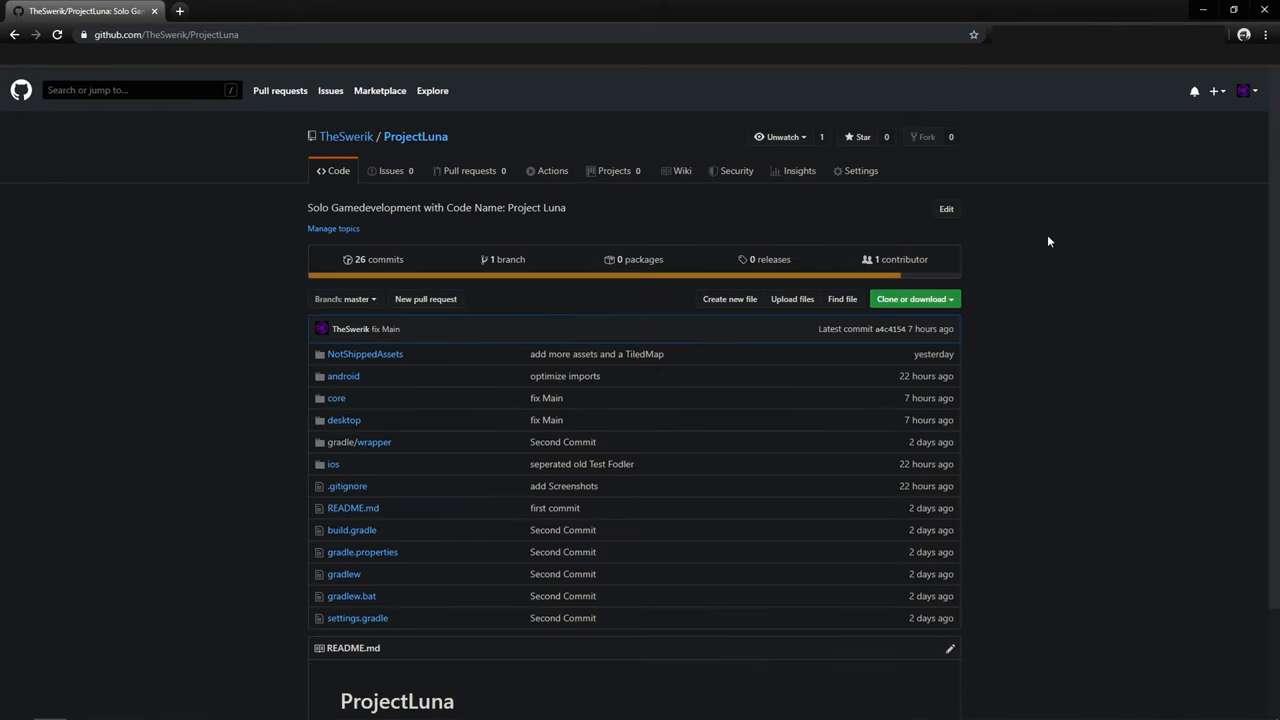
Step: Browse the ProjectLuna repository files, then go to the Free Game Assets bookmark
{"action": "scroll", "scroll_direction": "down", "scroll_amount": 3}
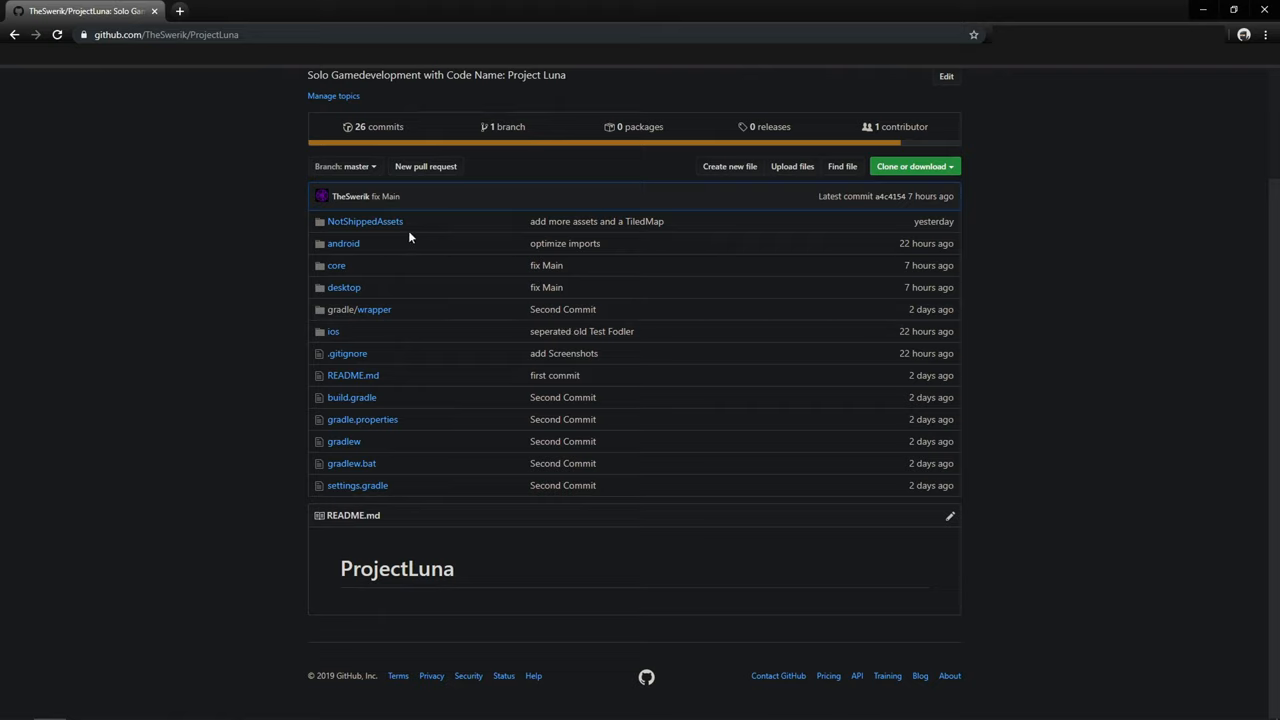
{"action": "mouse_move", "coordinate": [348, 228]}
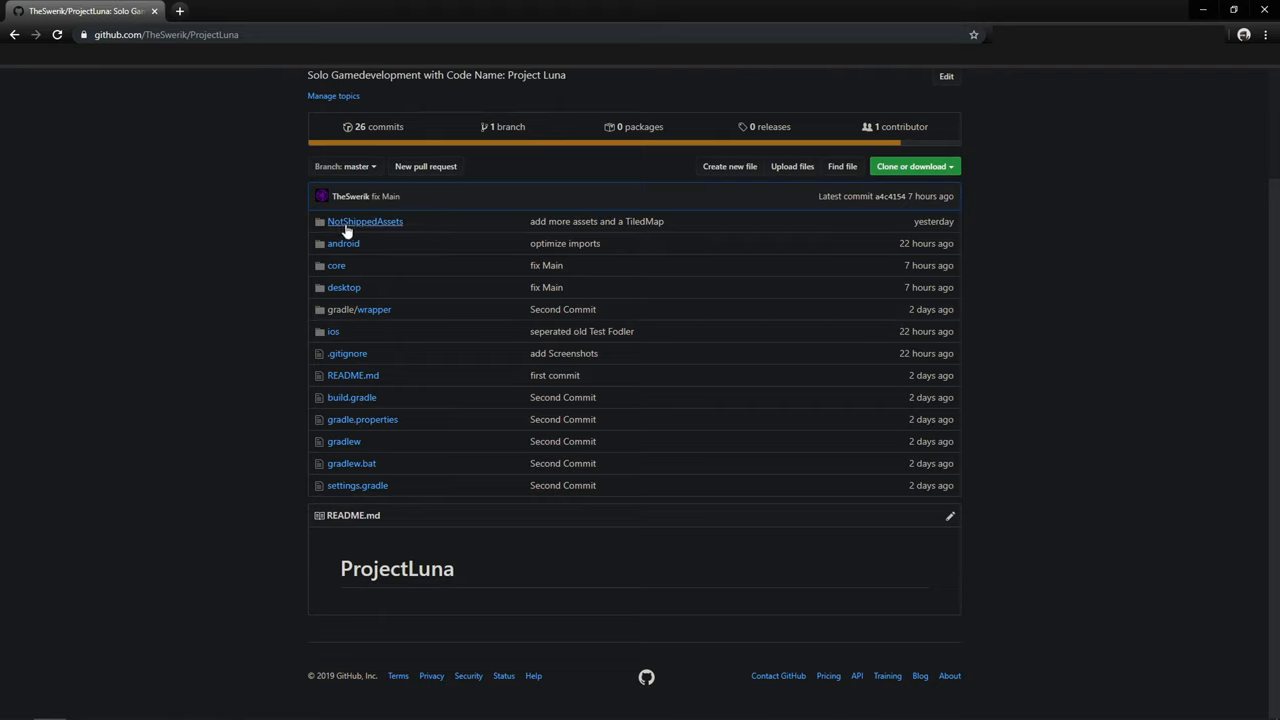
{"action": "mouse_move", "coordinate": [564, 244]}
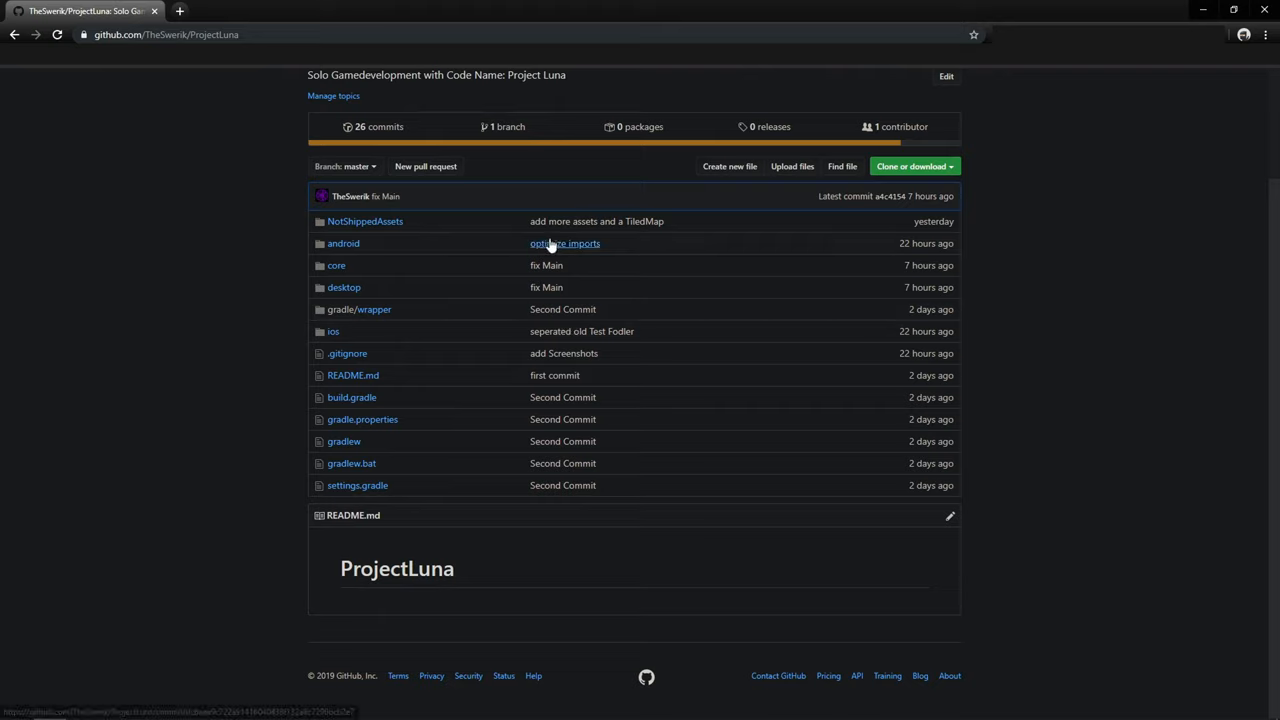
{"action": "left_click", "coordinate": [364, 220]}
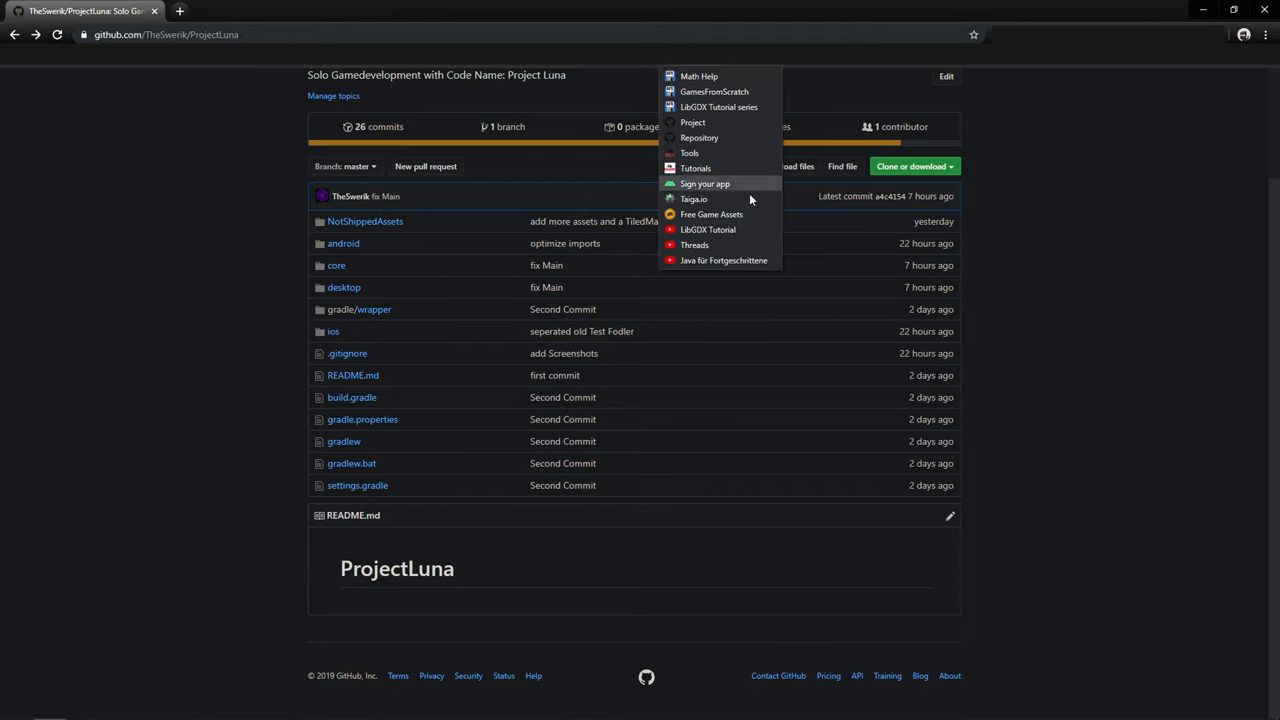
{"action": "left_click", "coordinate": [712, 214]}
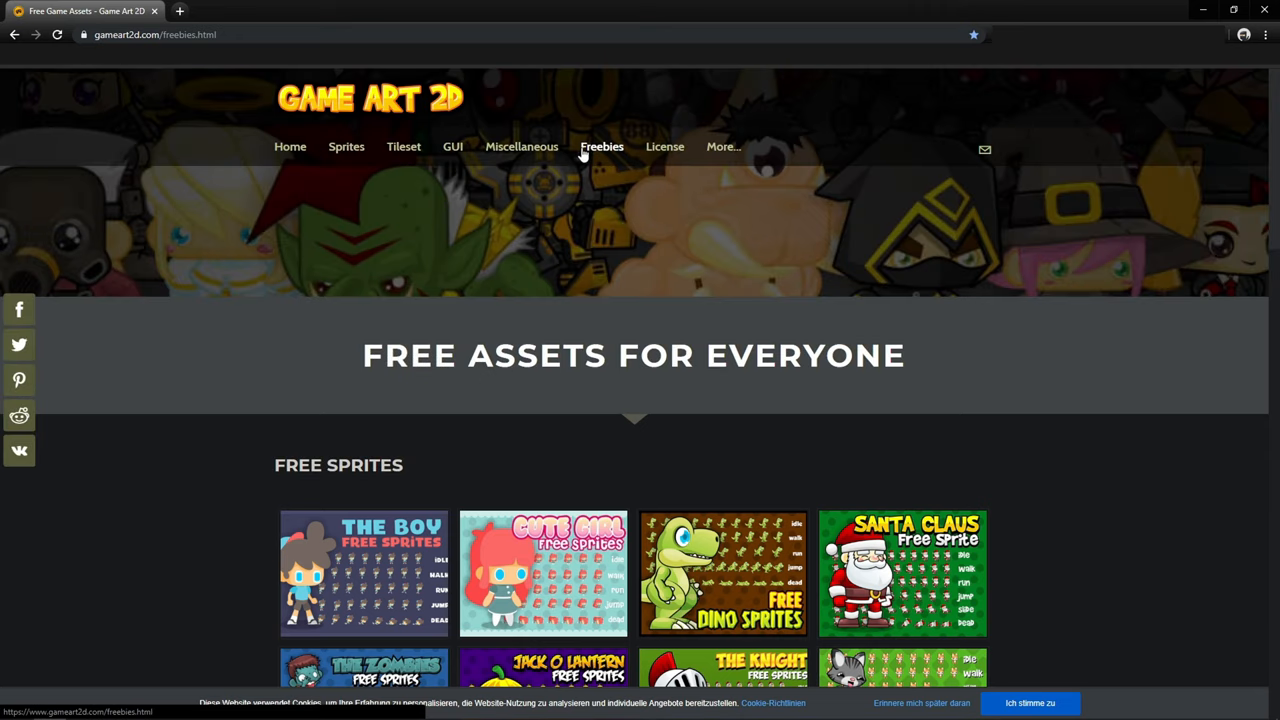
Step: Scroll through Game Art 2D's free sprites, tilesets, GUI and miscellaneous assets
{"action": "scroll", "scroll_direction": "down", "scroll_amount": 3}
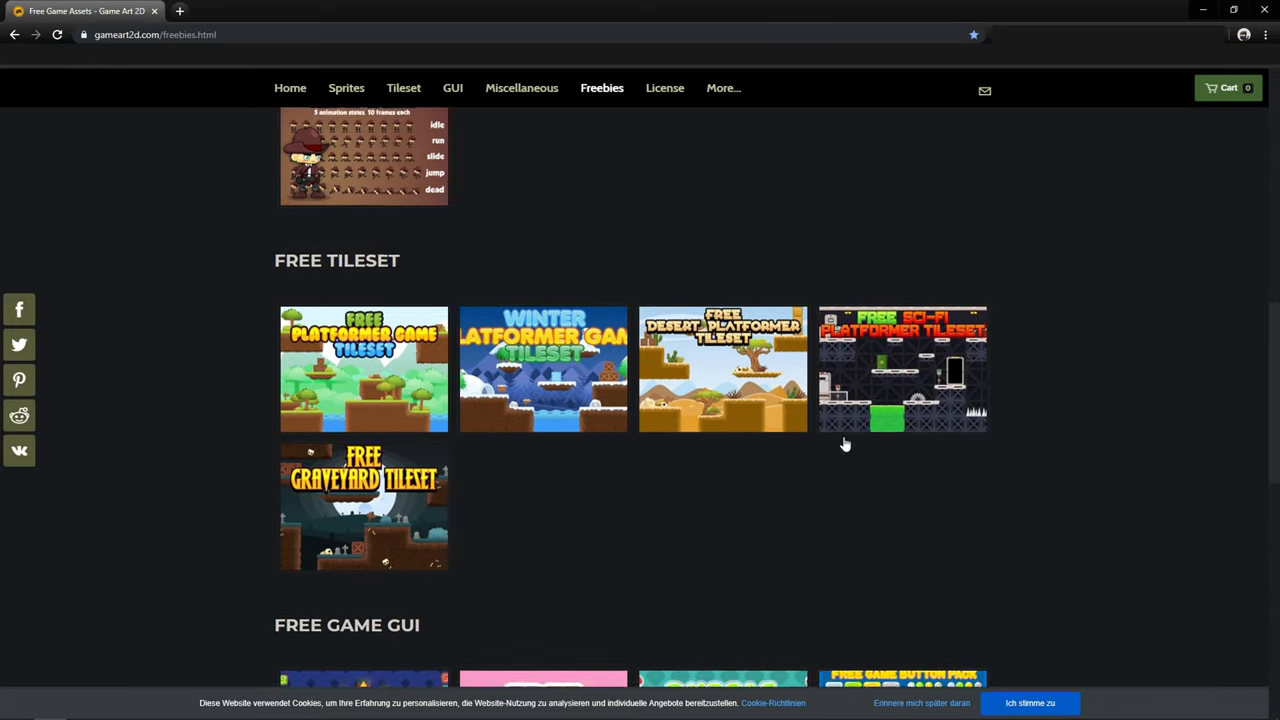
{"action": "scroll", "scroll_direction": "down", "scroll_amount": 3}
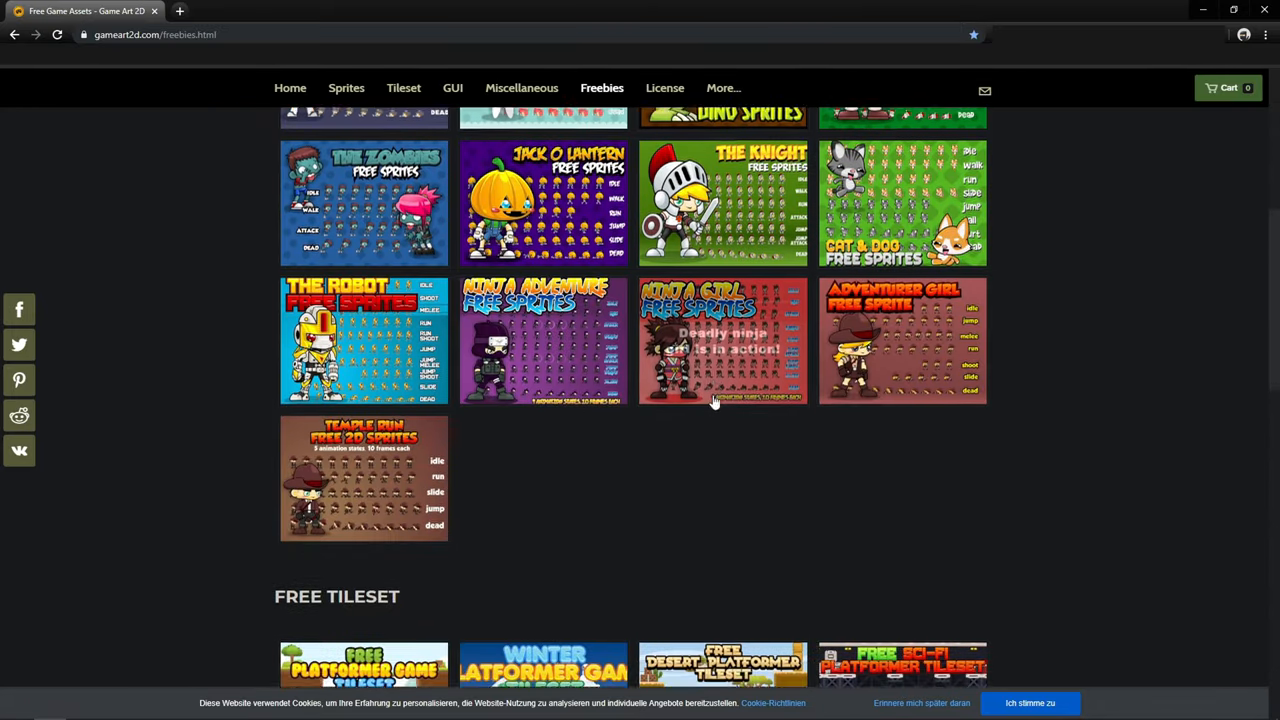
{"action": "scroll", "scroll_direction": "down", "scroll_amount": 3}
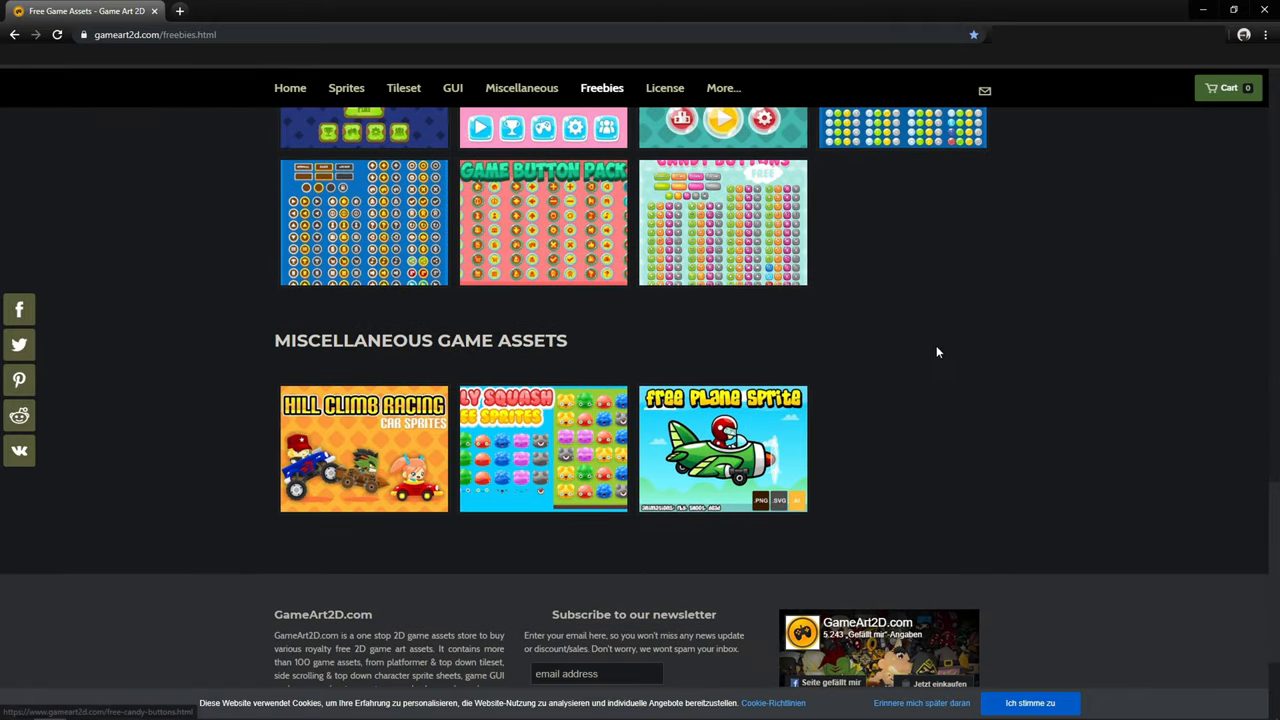
{"action": "scroll", "scroll_direction": "up", "scroll_amount": 3}
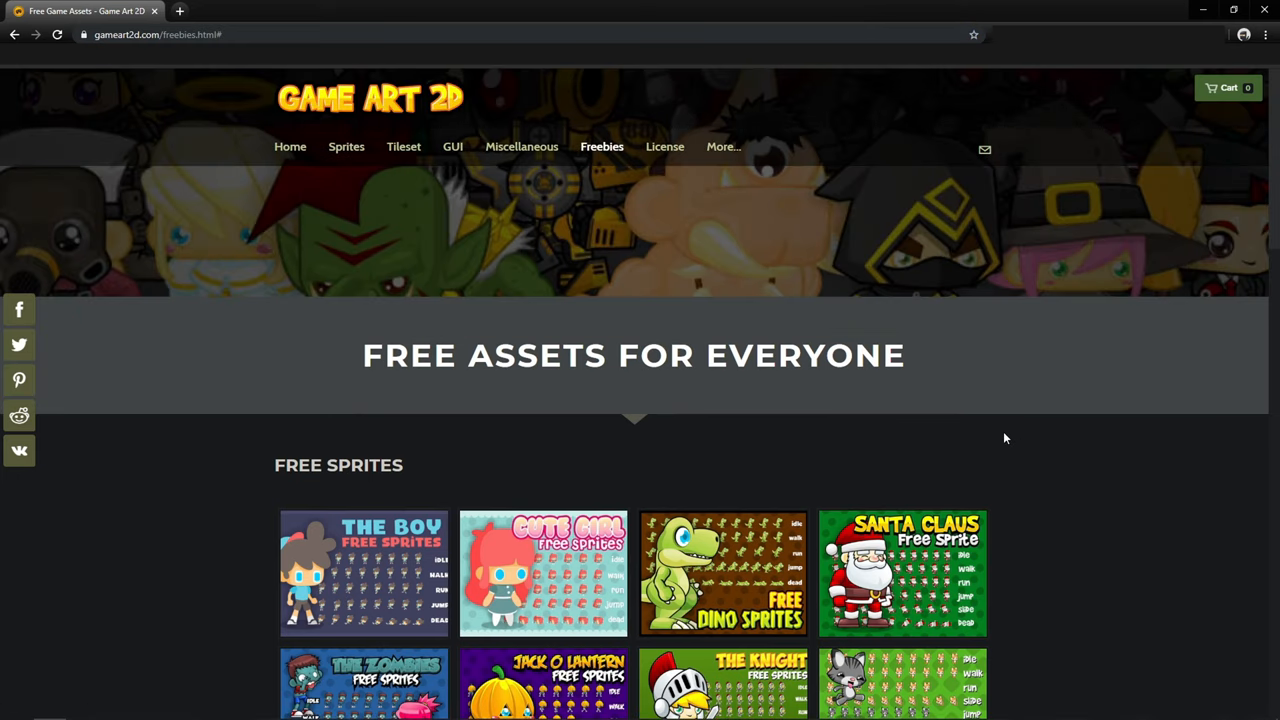
{"action": "mouse_move", "coordinate": [728, 424]}
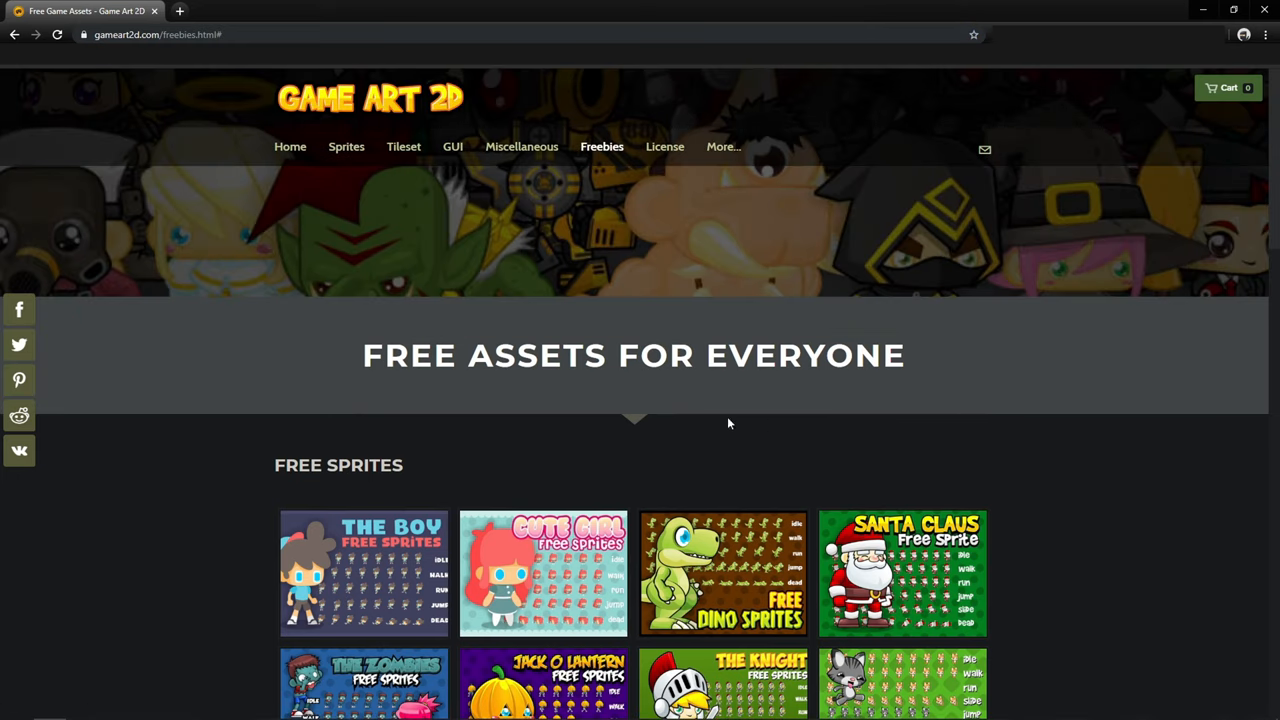
{"action": "scroll", "scroll_direction": "down", "scroll_amount": 3}
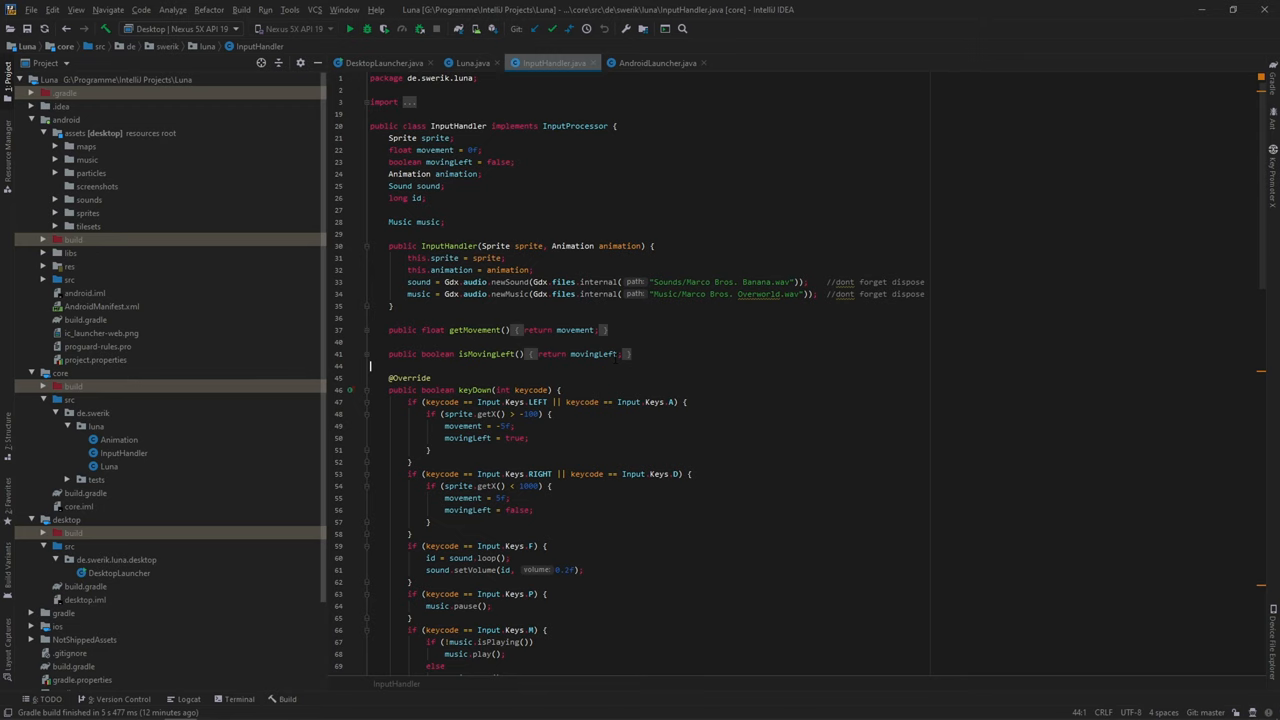
Step: Run the DesktopLauncher configuration to build and start Luna on desktop
{"action": "left_click", "coordinate": [348, 28]}
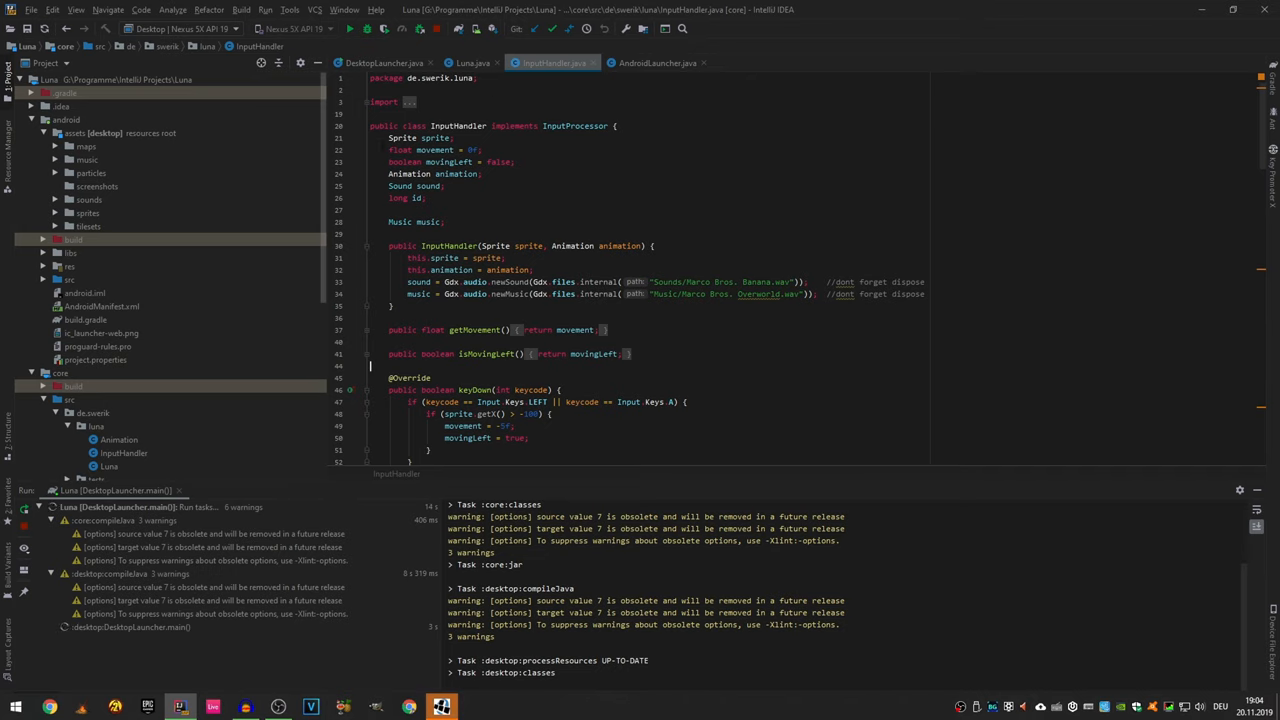
Step: Watch the Project Luna window show 'Hello, this works.' and close it
{"action": "scroll", "scroll_direction": "down", "scroll_amount": 3}
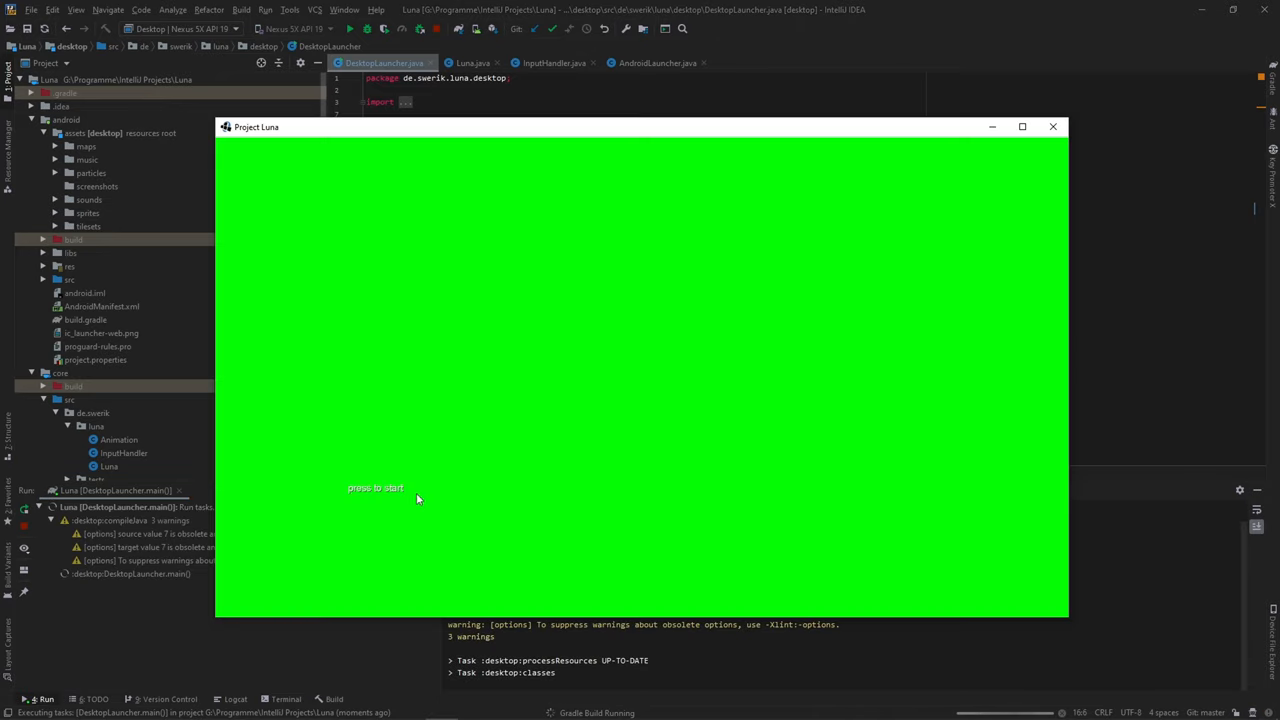
{"action": "mouse_move", "coordinate": [492, 336]}
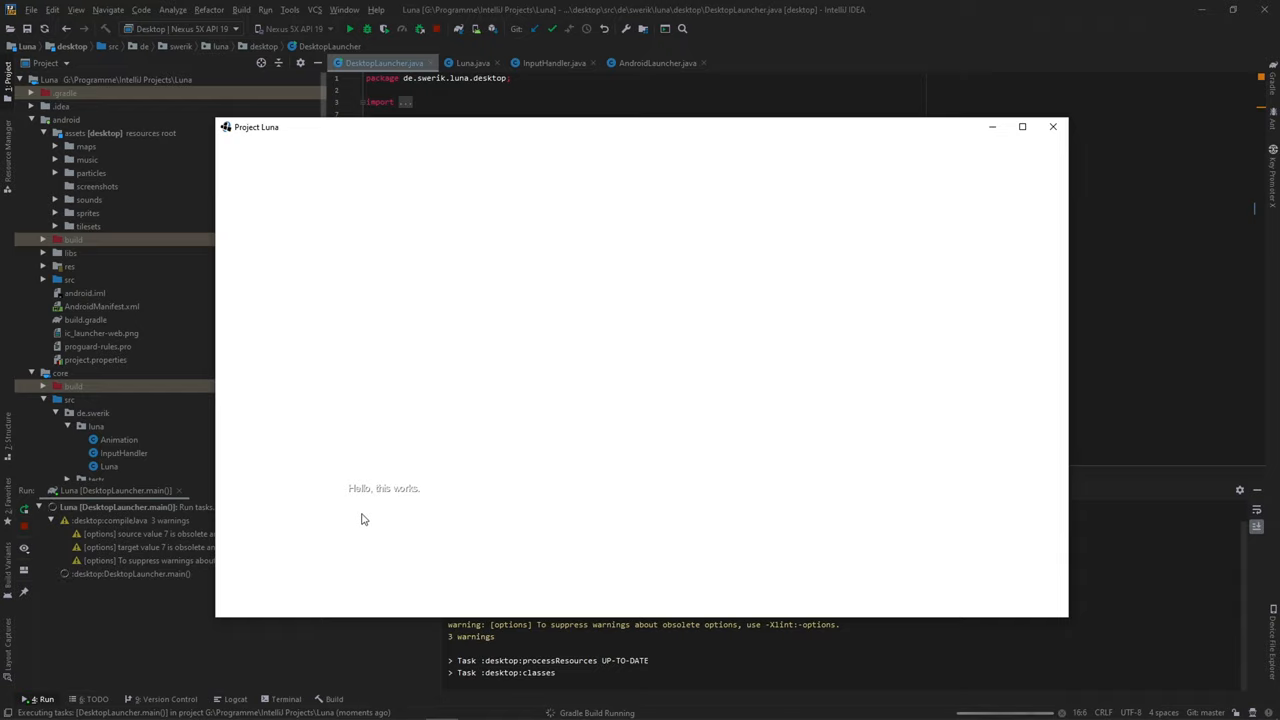
{"action": "mouse_move", "coordinate": [488, 404]}
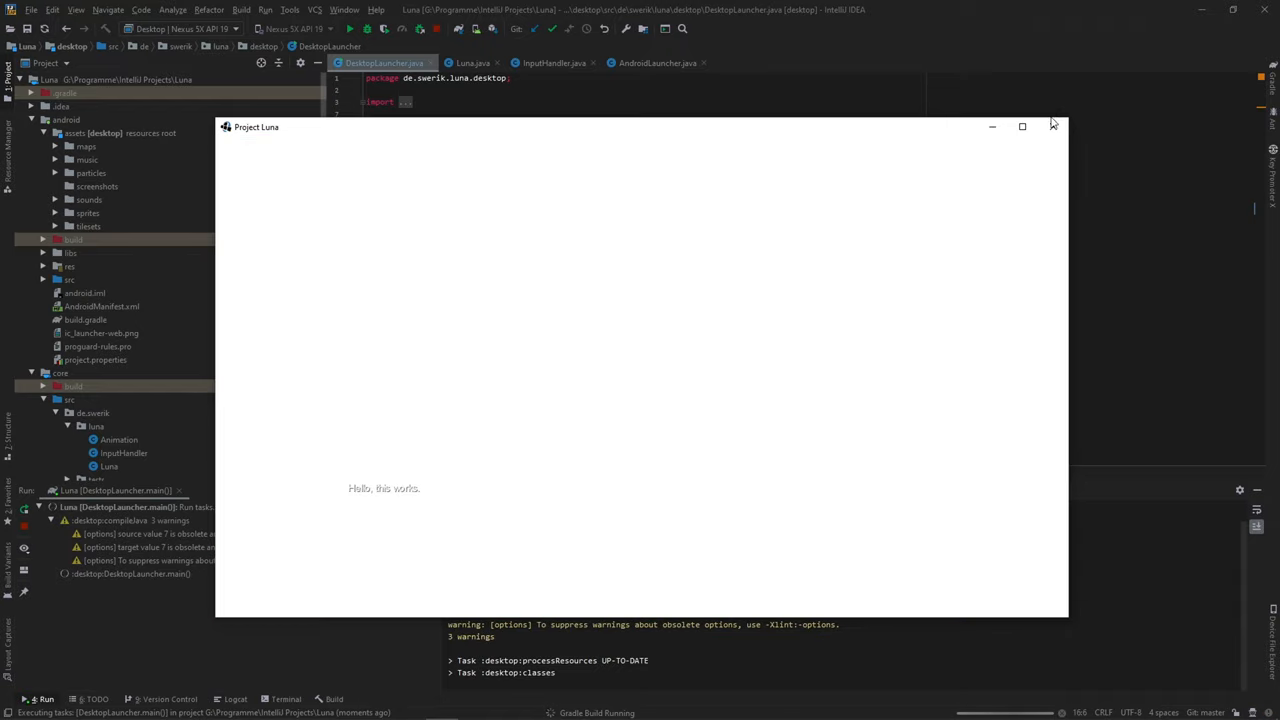
{"action": "mouse_move", "coordinate": [964, 162]}
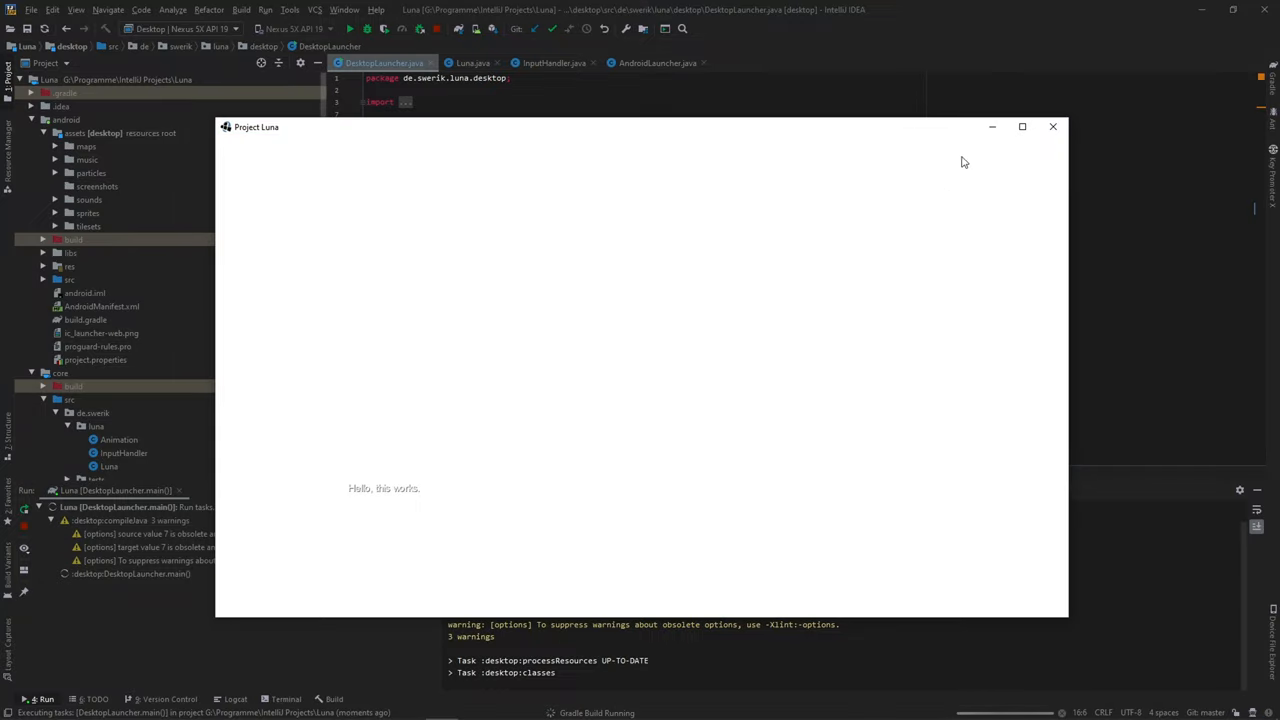
{"action": "left_click", "coordinate": [1052, 126]}
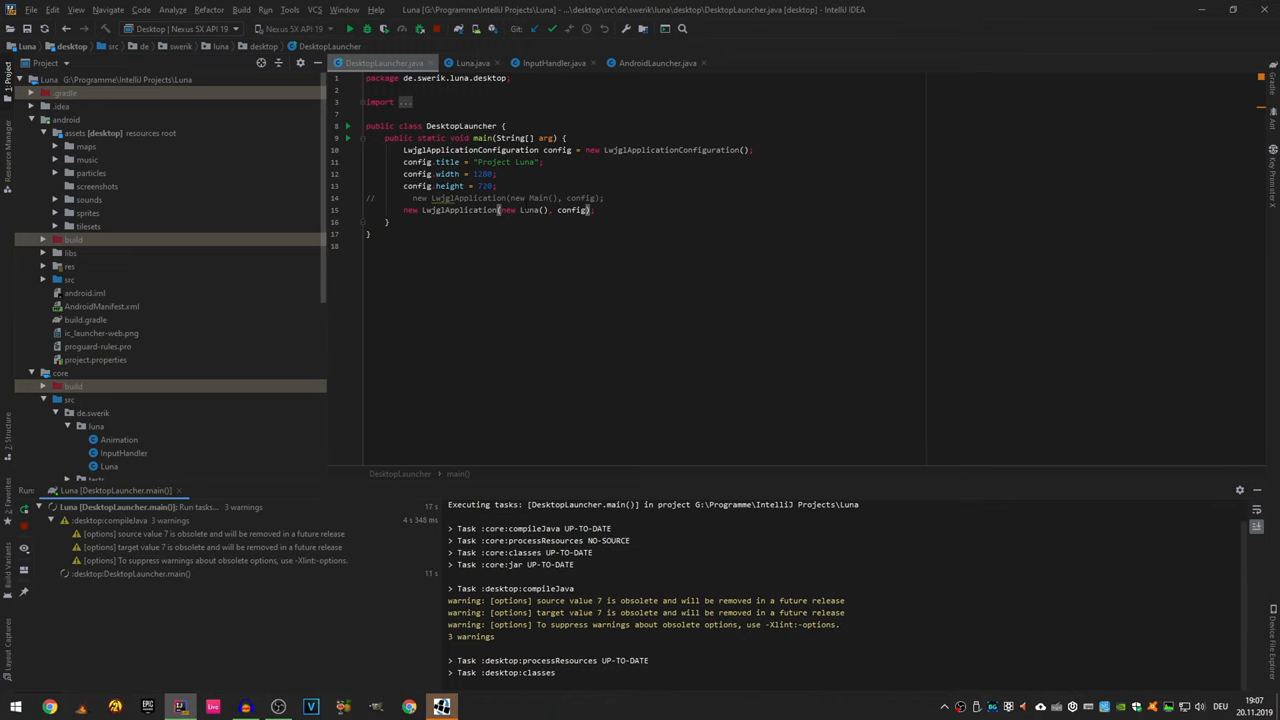
Step: View the Luna class create() method setting up sprites, camera, font and particles
{"action": "left_click", "coordinate": [348, 28]}
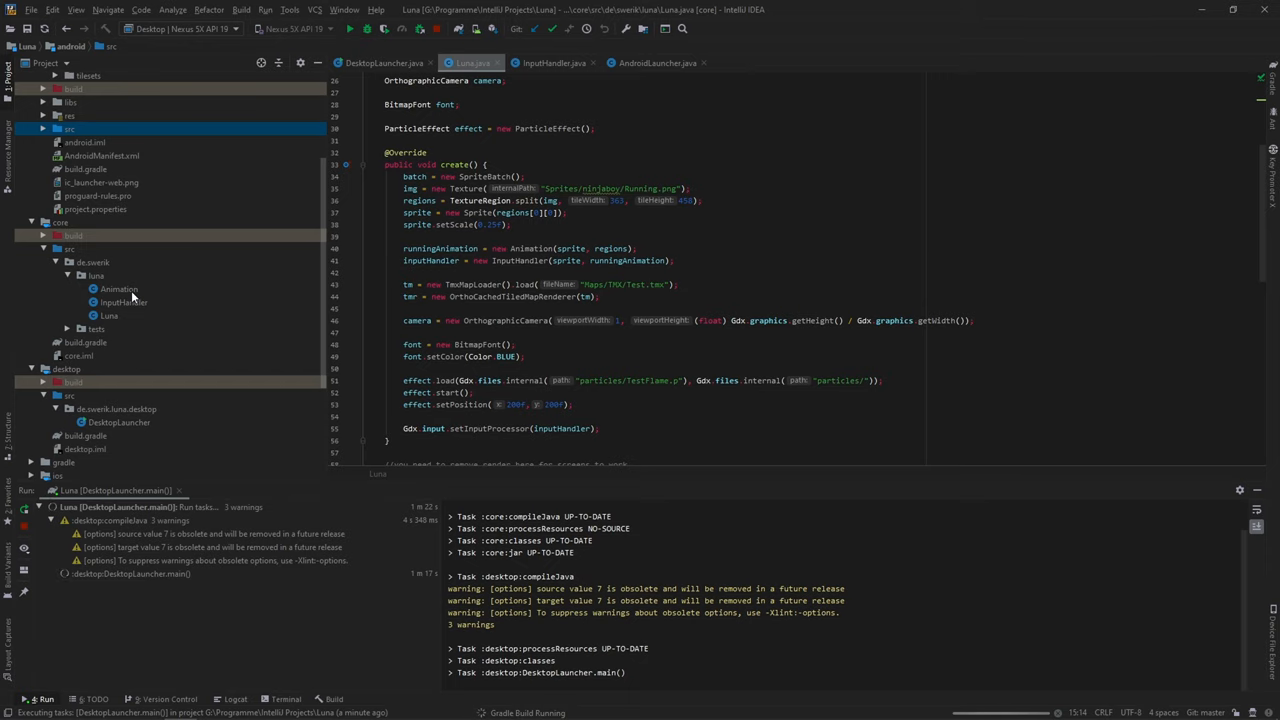
{"action": "mouse_move", "coordinate": [136, 296]}
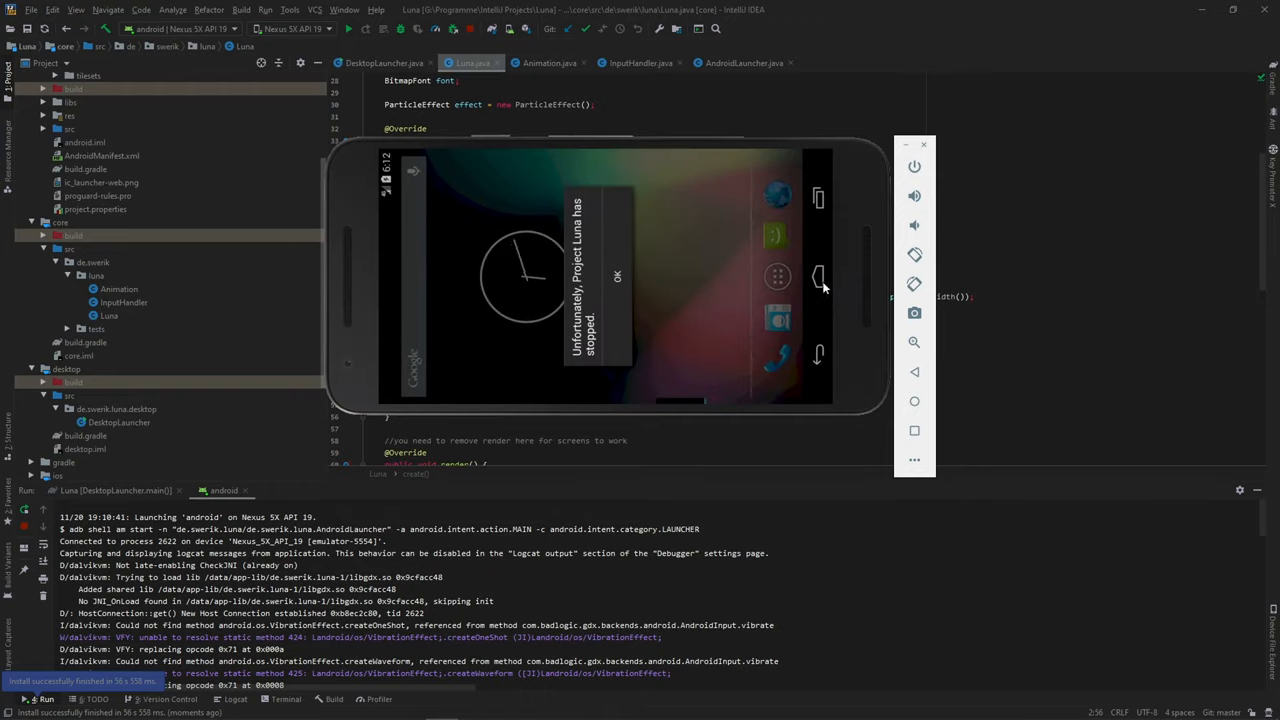
{"action": "mouse_move", "coordinate": [600, 312]}
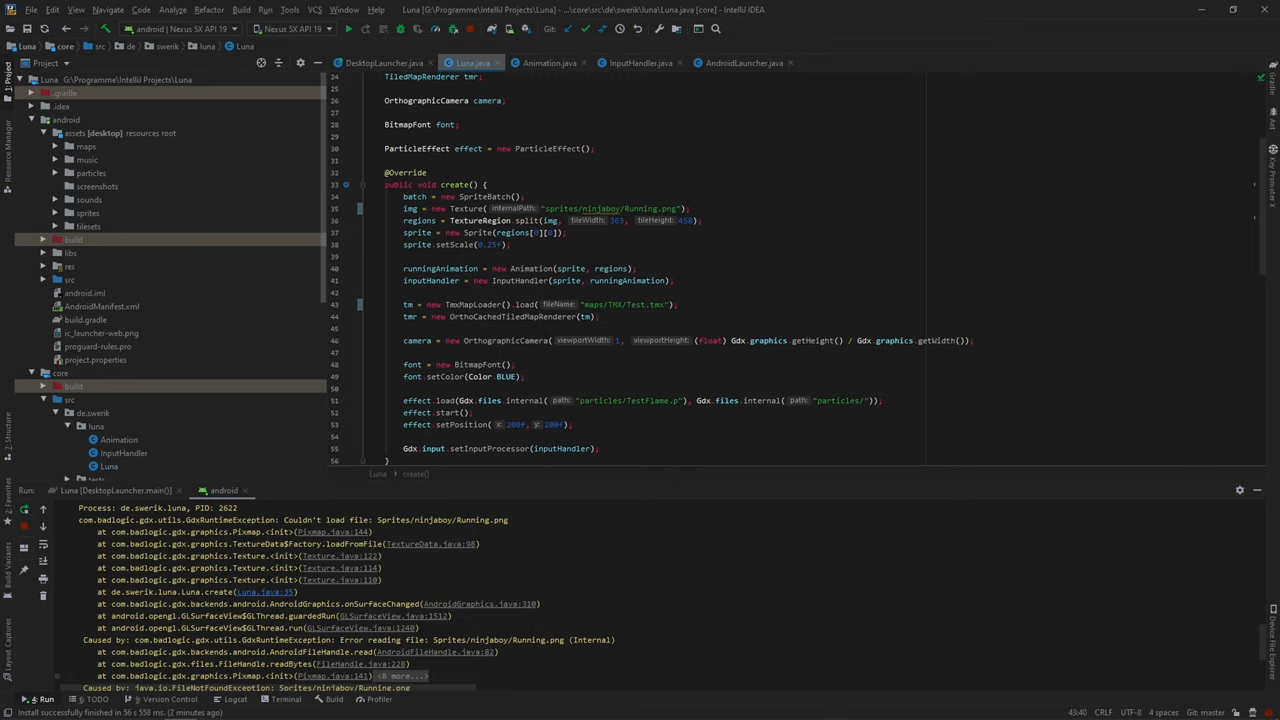
Step: Review the Logcat crash over missing sprite and sound files, then rerun on the Nexus 5X emulator
{"action": "scroll", "scroll_direction": "down", "scroll_amount": 3}
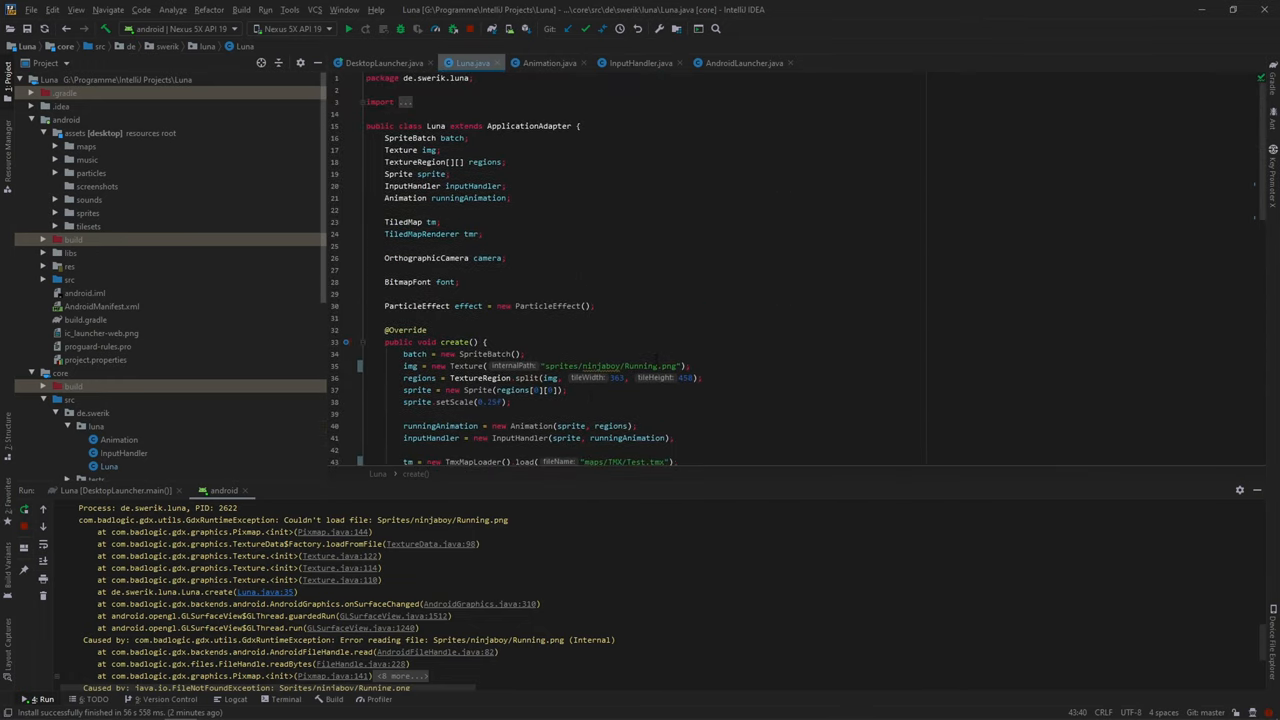
{"action": "scroll", "scroll_direction": "down", "scroll_amount": 3}
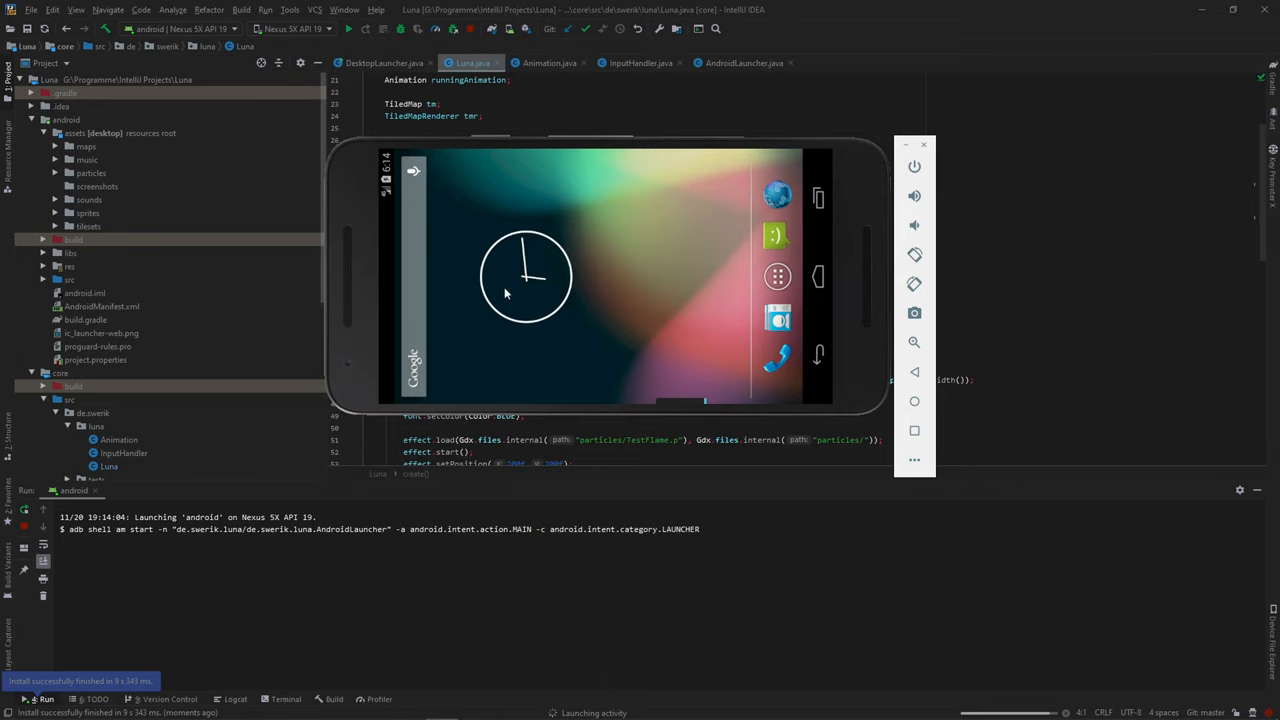
{"action": "mouse_move", "coordinate": [488, 328]}
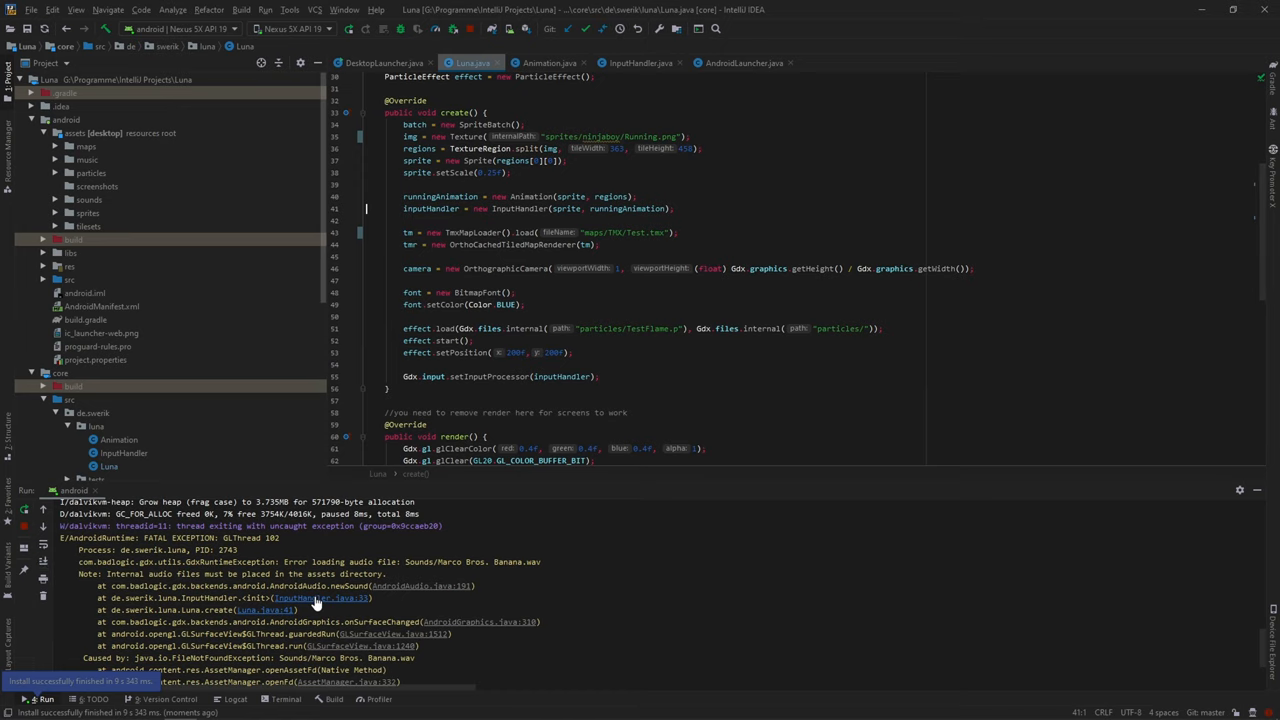
{"action": "left_click", "coordinate": [640, 62]}
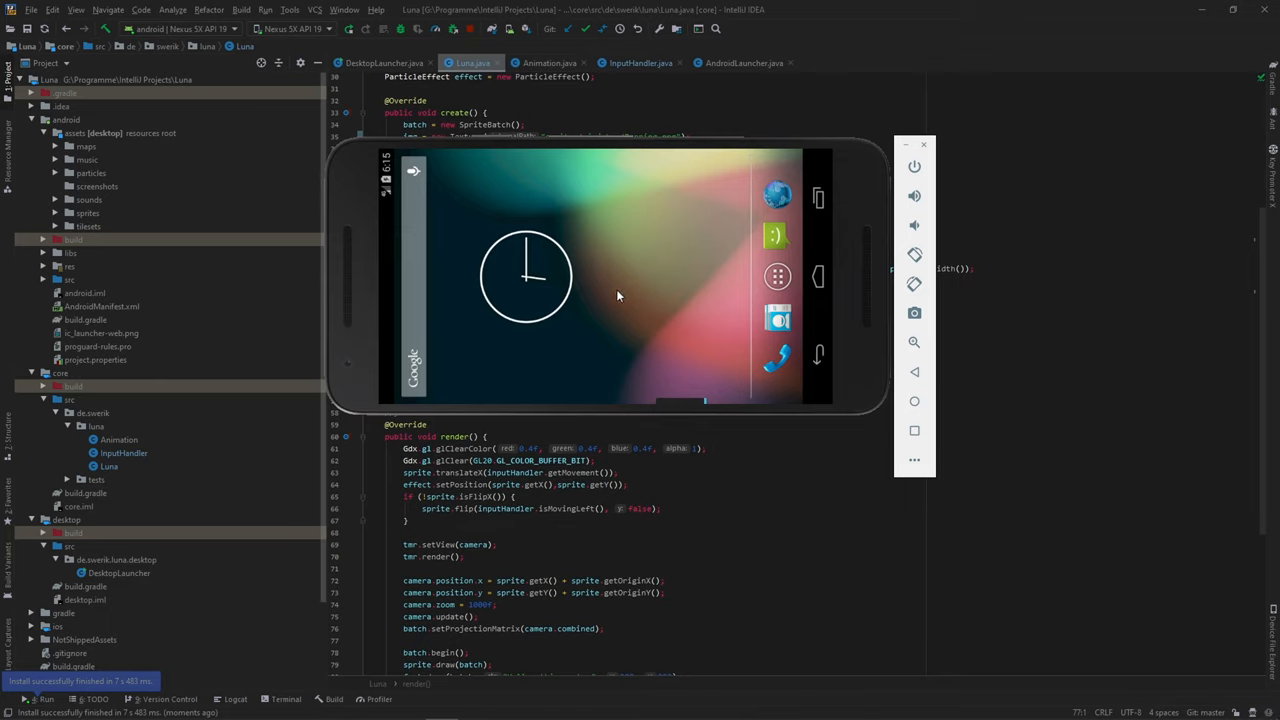
{"action": "mouse_move", "coordinate": [668, 264]}
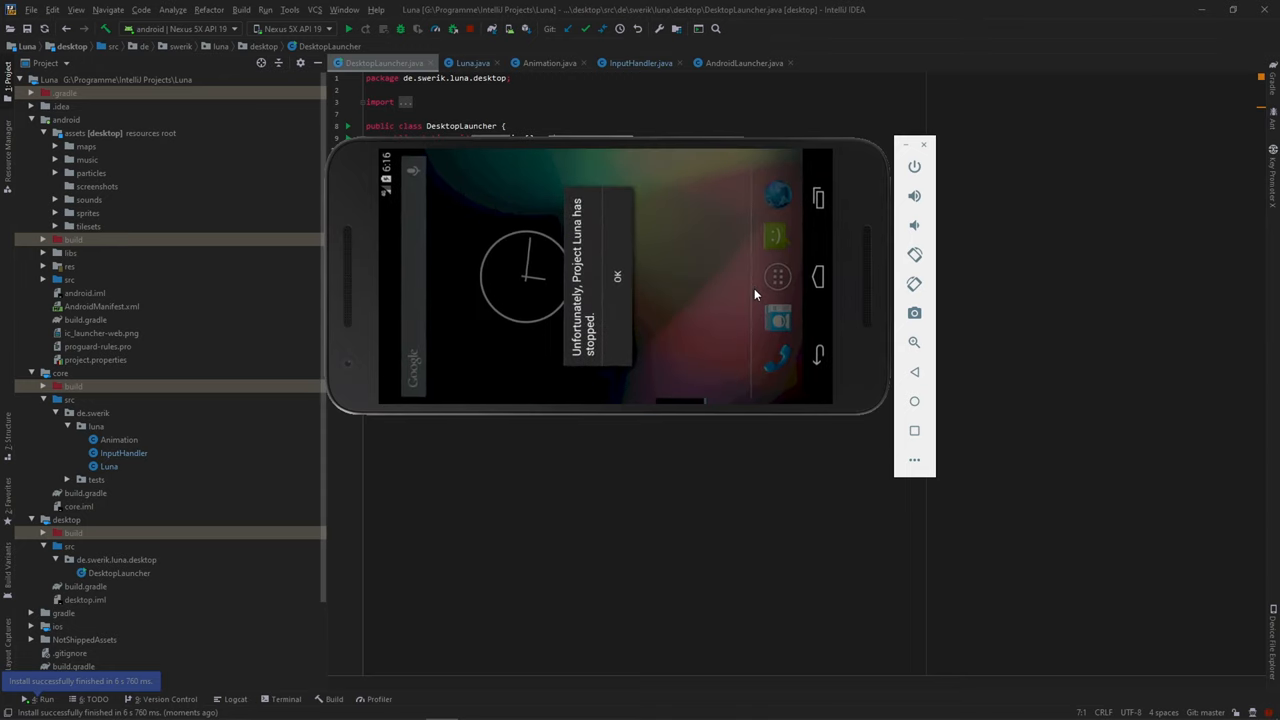
Step: Replace all 14 'tilesets' path occurrences in Winter.tsx and relaunch on the emulator
{"action": "left_click", "coordinate": [46, 700]}
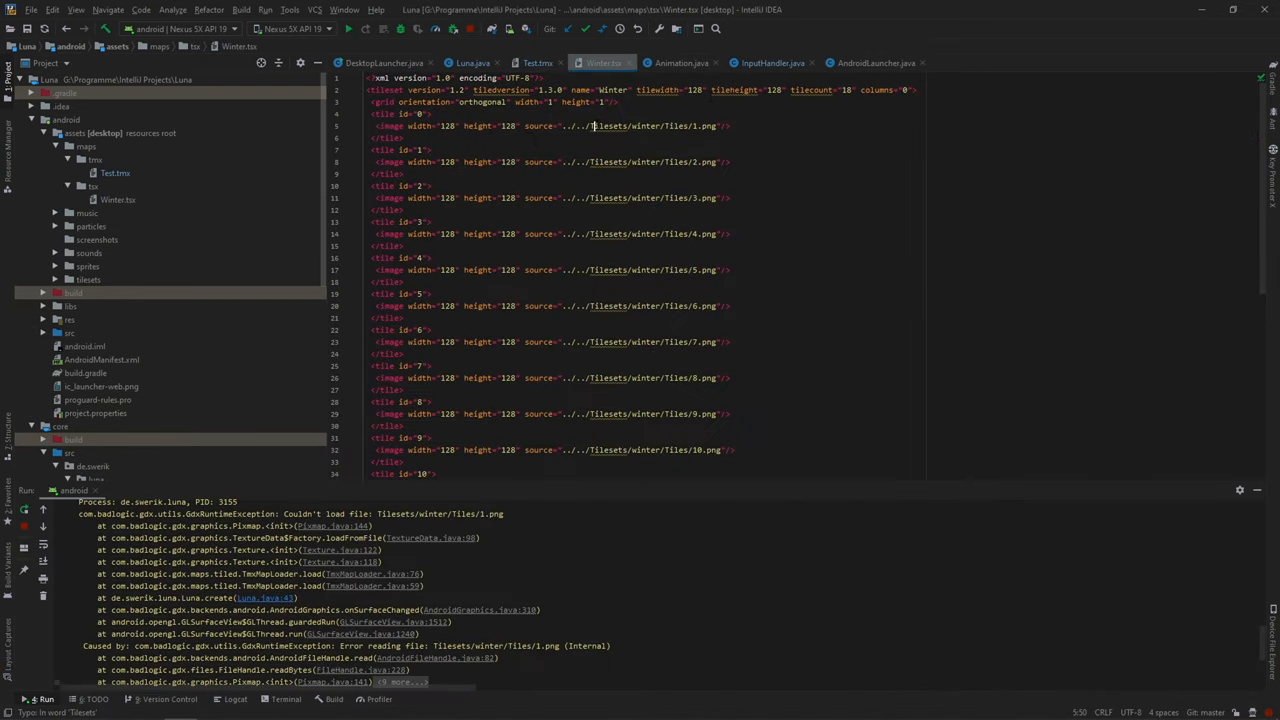
{"action": "key", "text": "ctrl+r"}
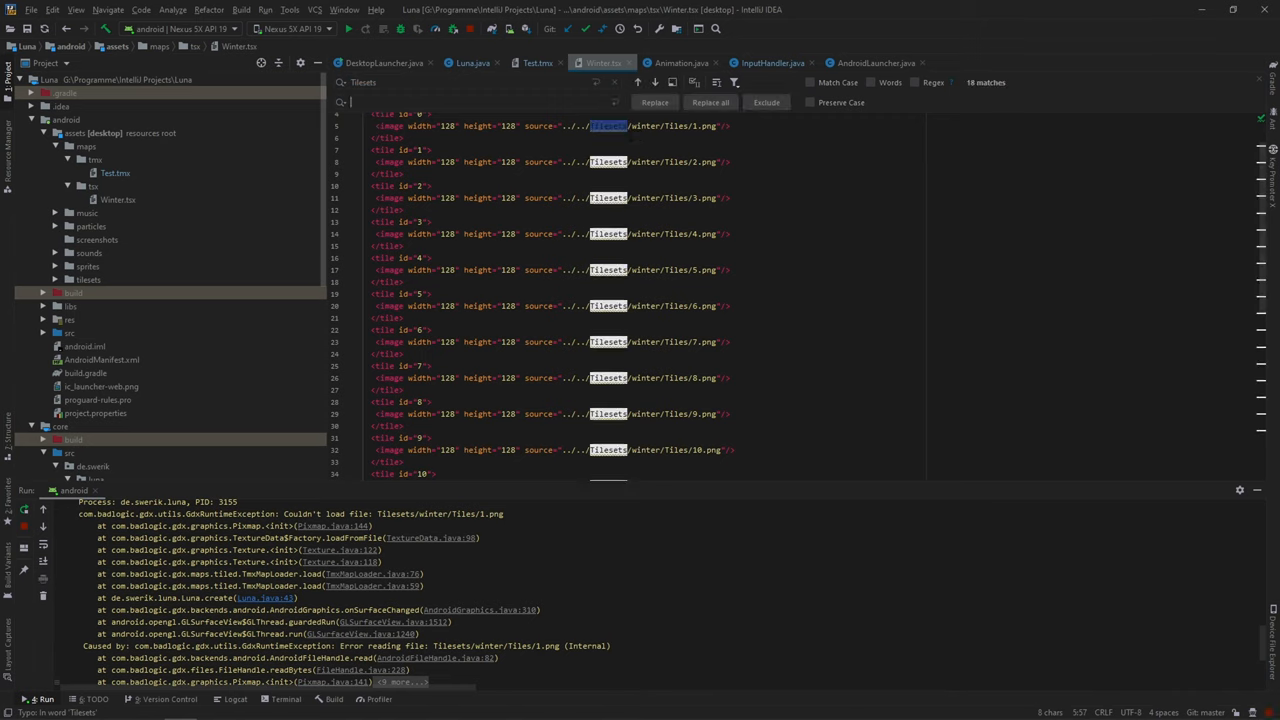
{"action": "type", "text": "tilesets"}
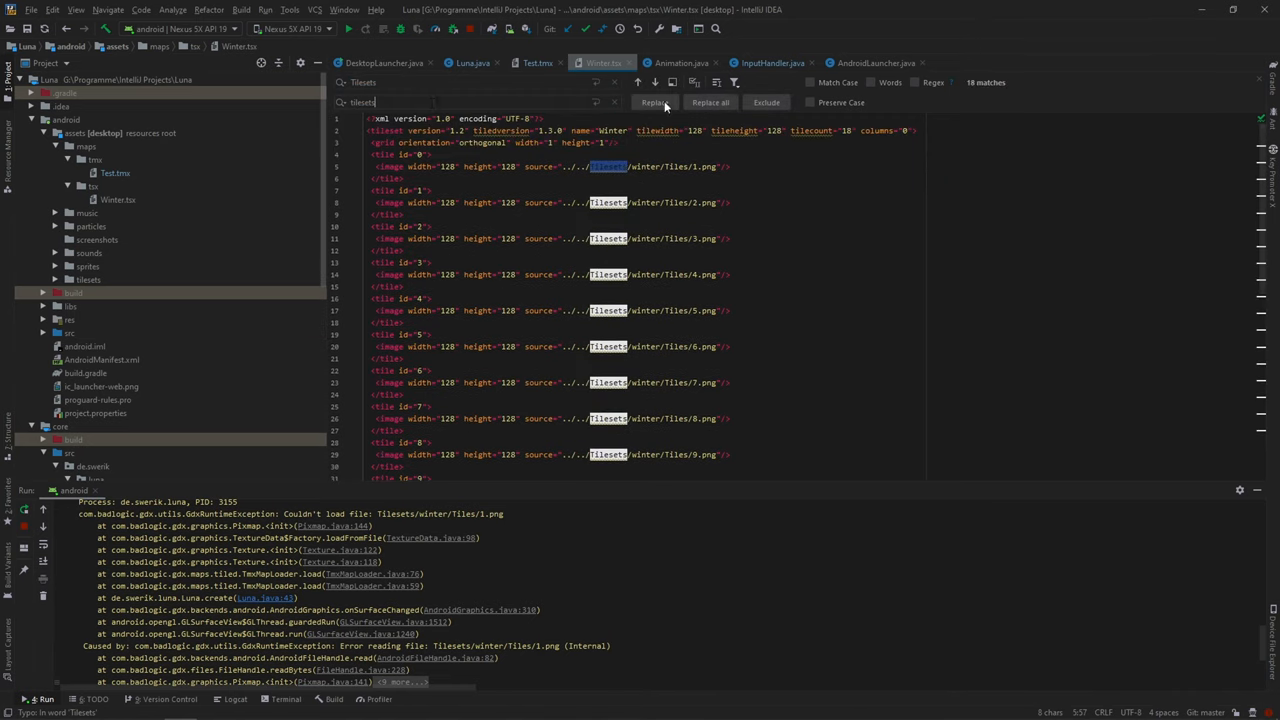
{"action": "scroll", "scroll_direction": "down", "scroll_amount": 3}
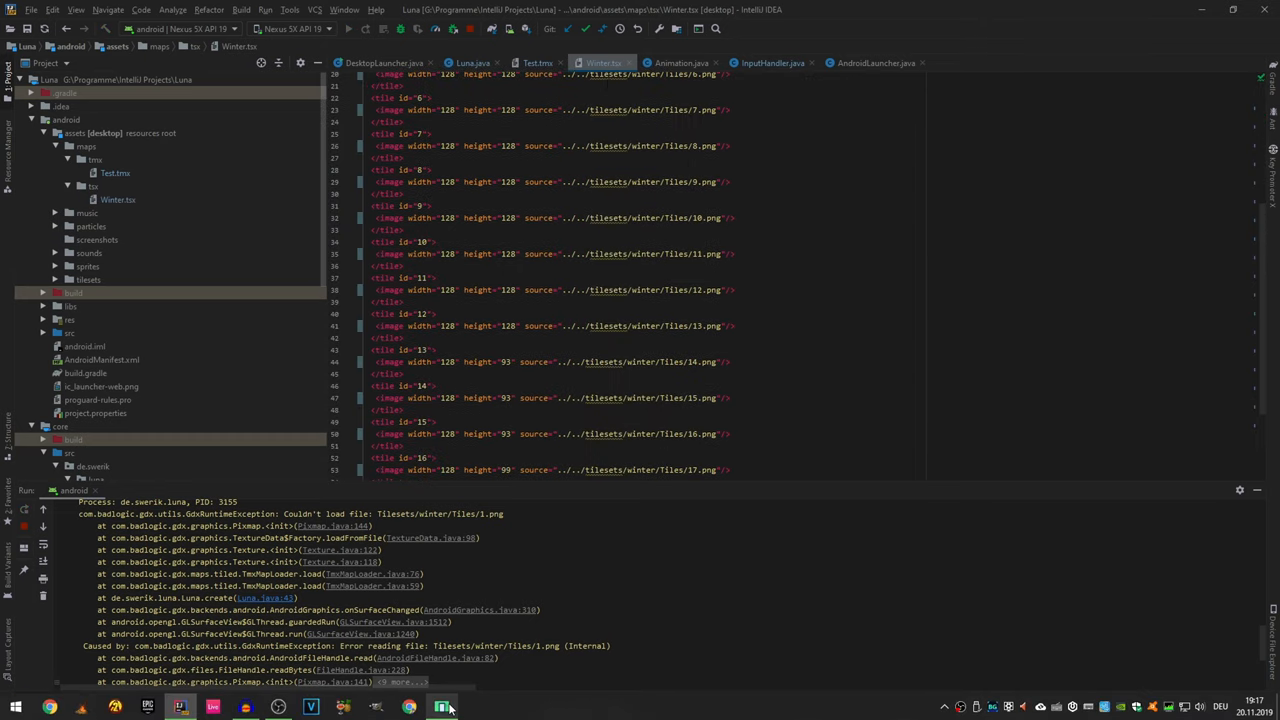
{"action": "left_click", "coordinate": [442, 708]}
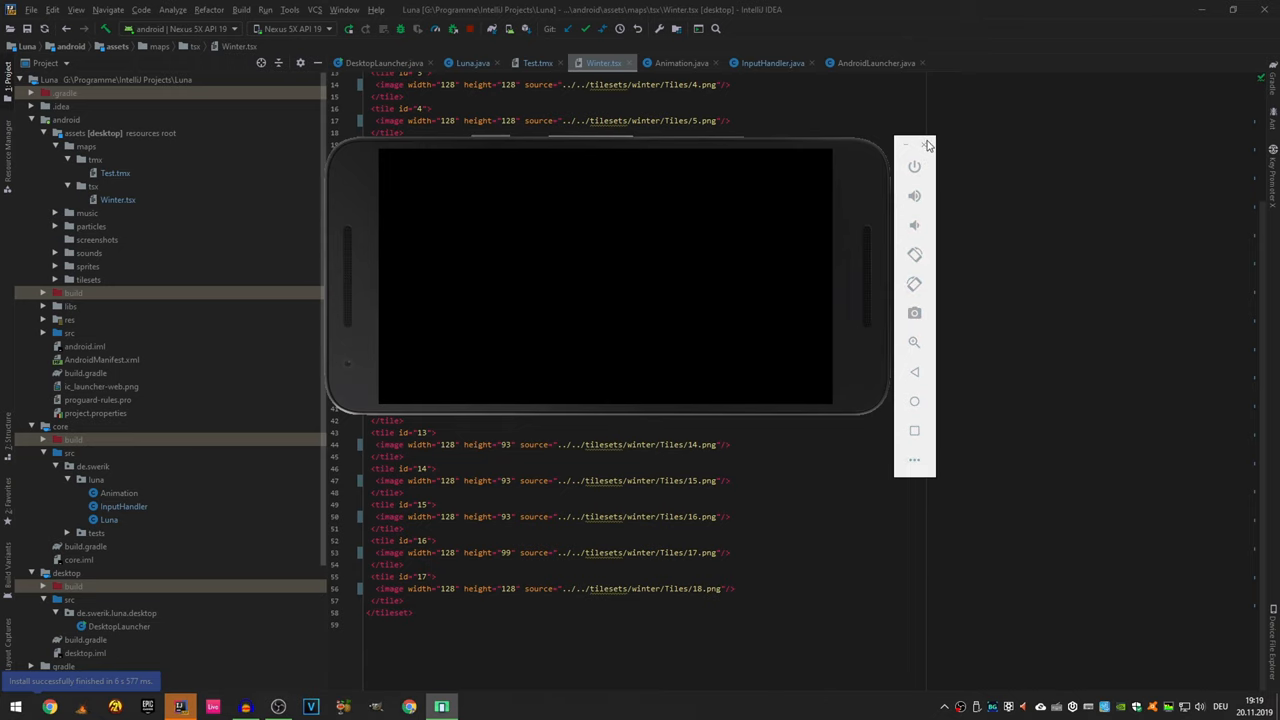
Step: Minimize the emulator window showing a black screen, leaving Winter.tsx visible
{"action": "left_click", "coordinate": [928, 144]}
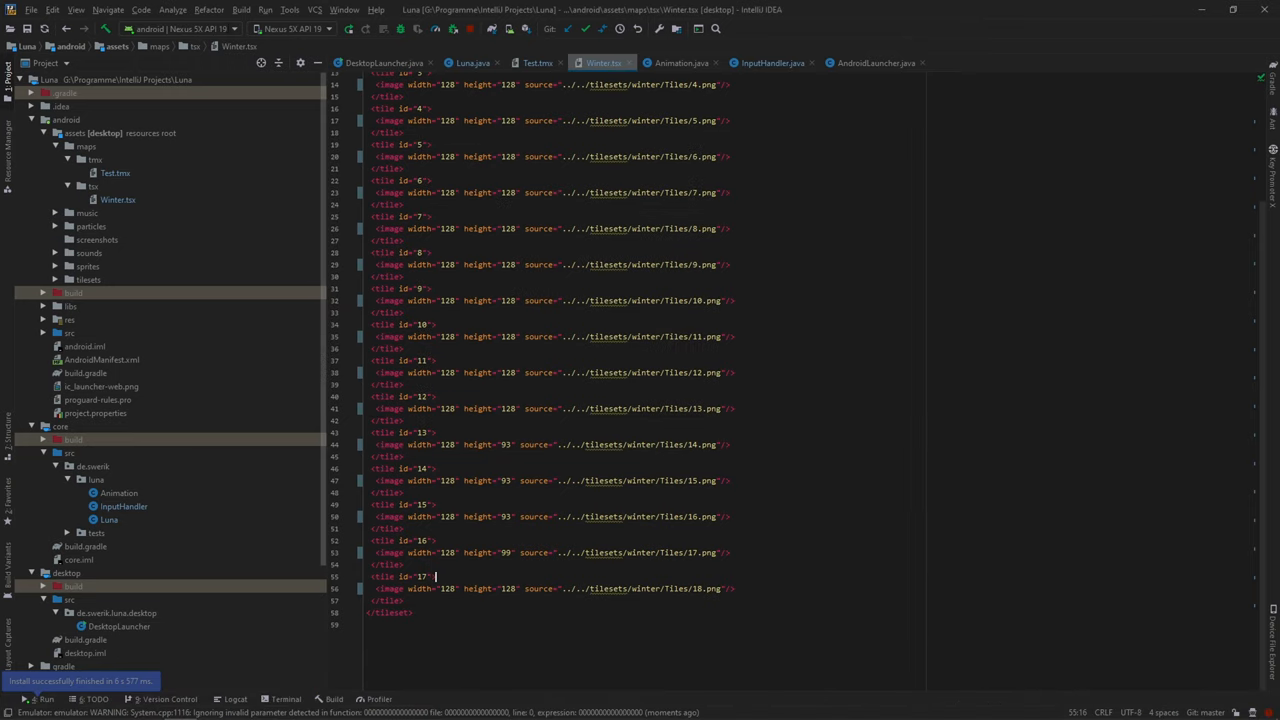
{"action": "mouse_move", "coordinate": [272, 46]}
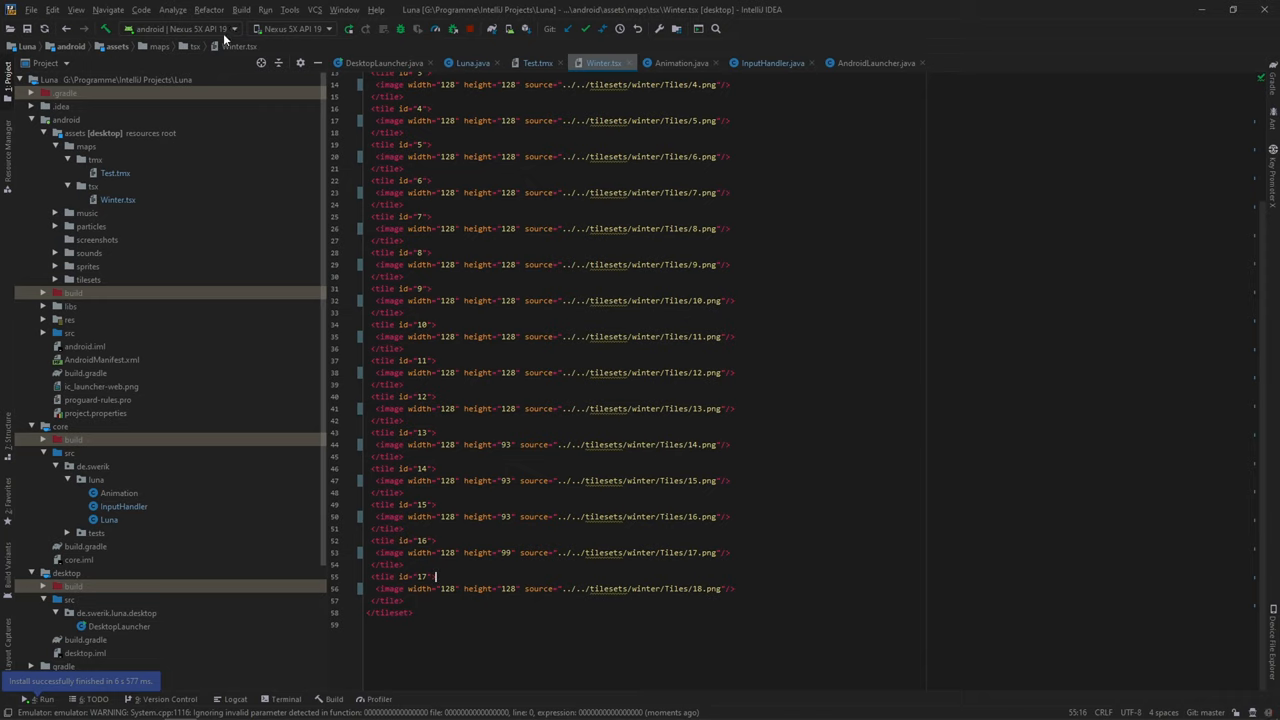
{"action": "mouse_move", "coordinate": [232, 36]}
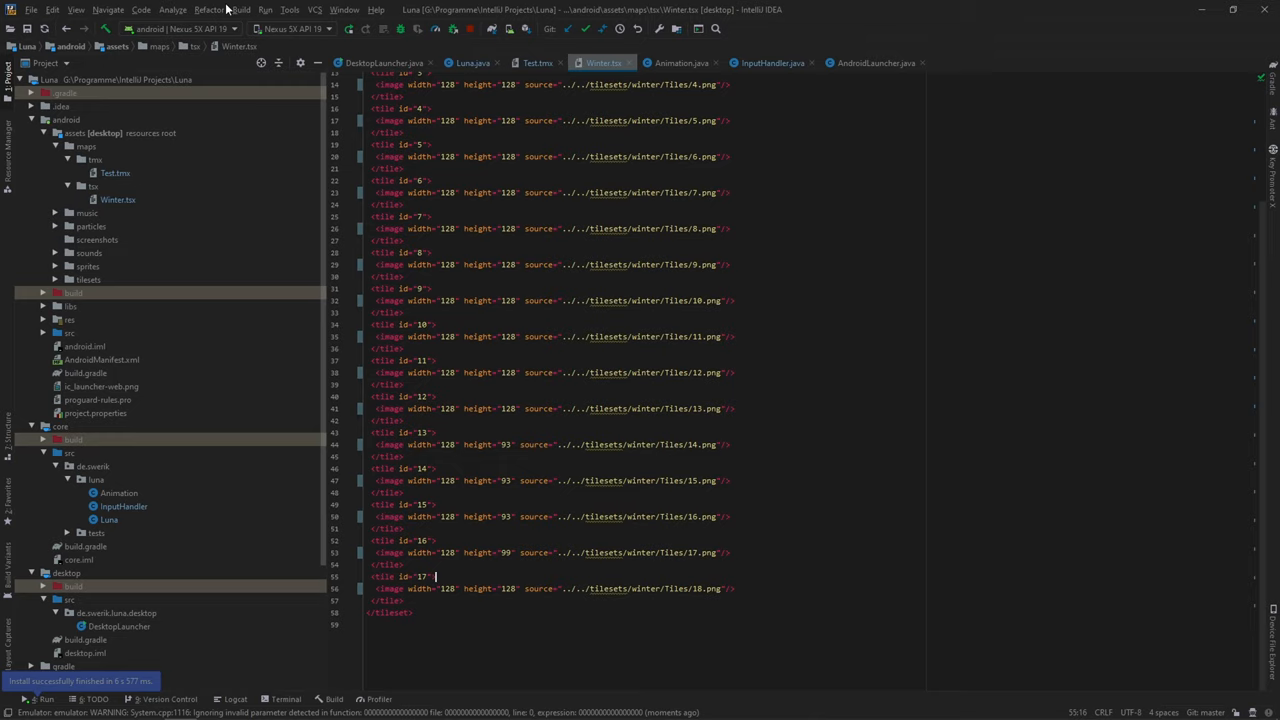
{"action": "mouse_move", "coordinate": [222, 16]}
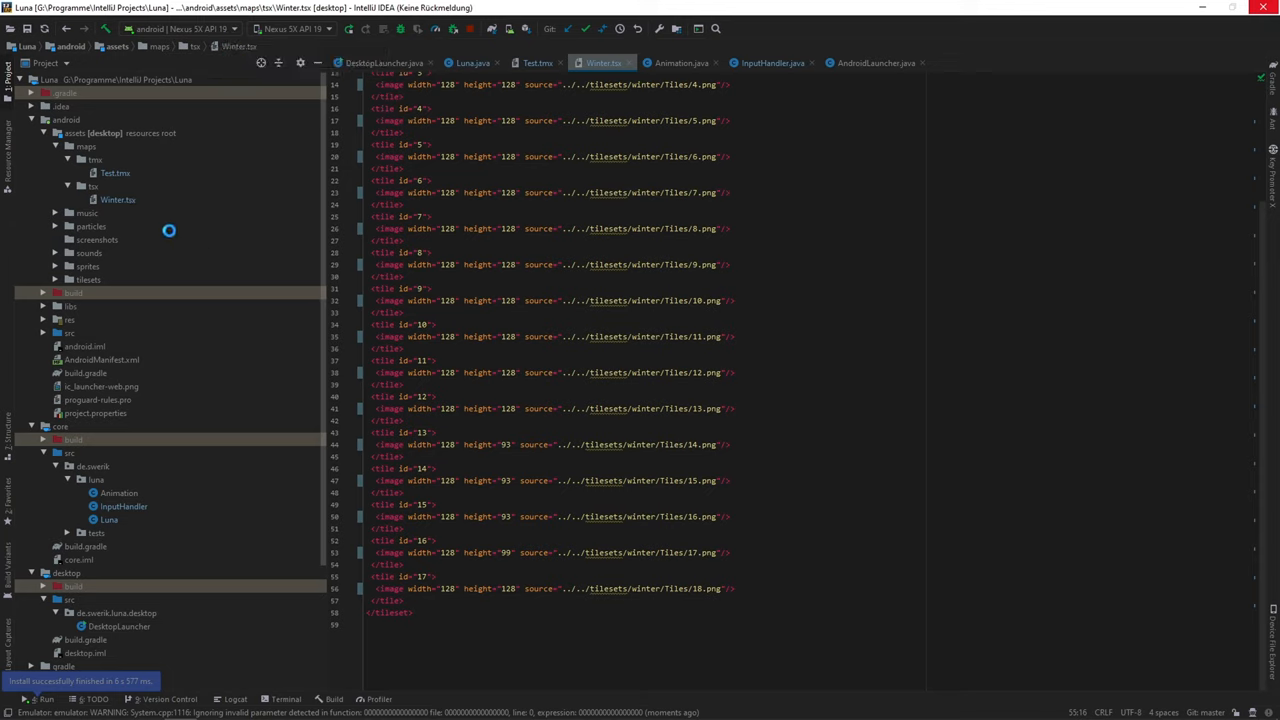
Step: Switch the active run configuration from the Android device to Desktop
{"action": "left_click", "coordinate": [180, 28]}
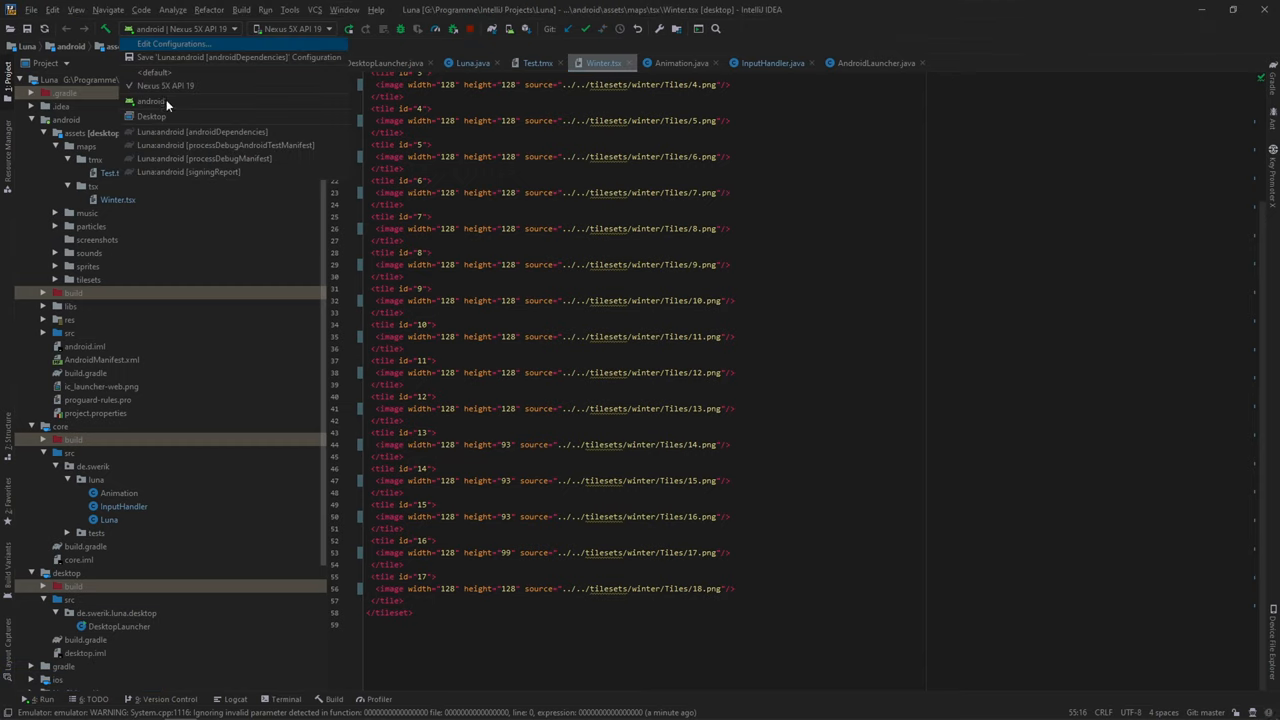
{"action": "mouse_move", "coordinate": [156, 120]}
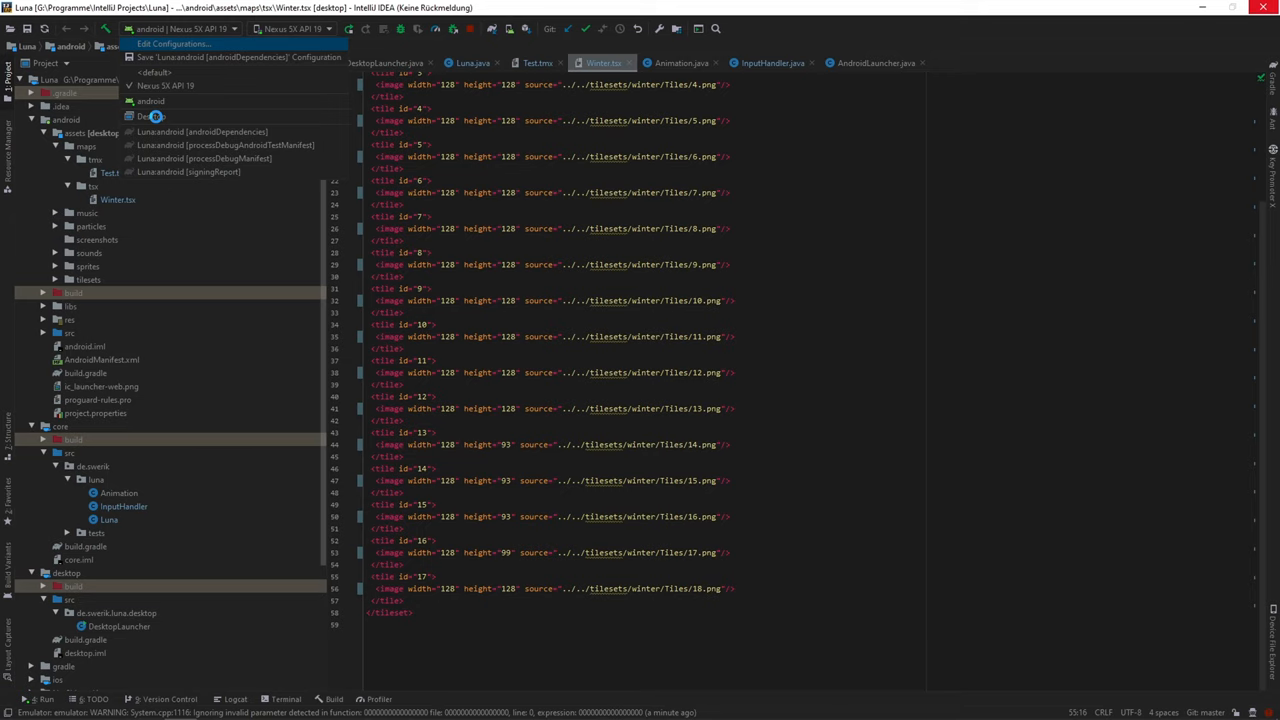
{"action": "left_click", "coordinate": [152, 116]}
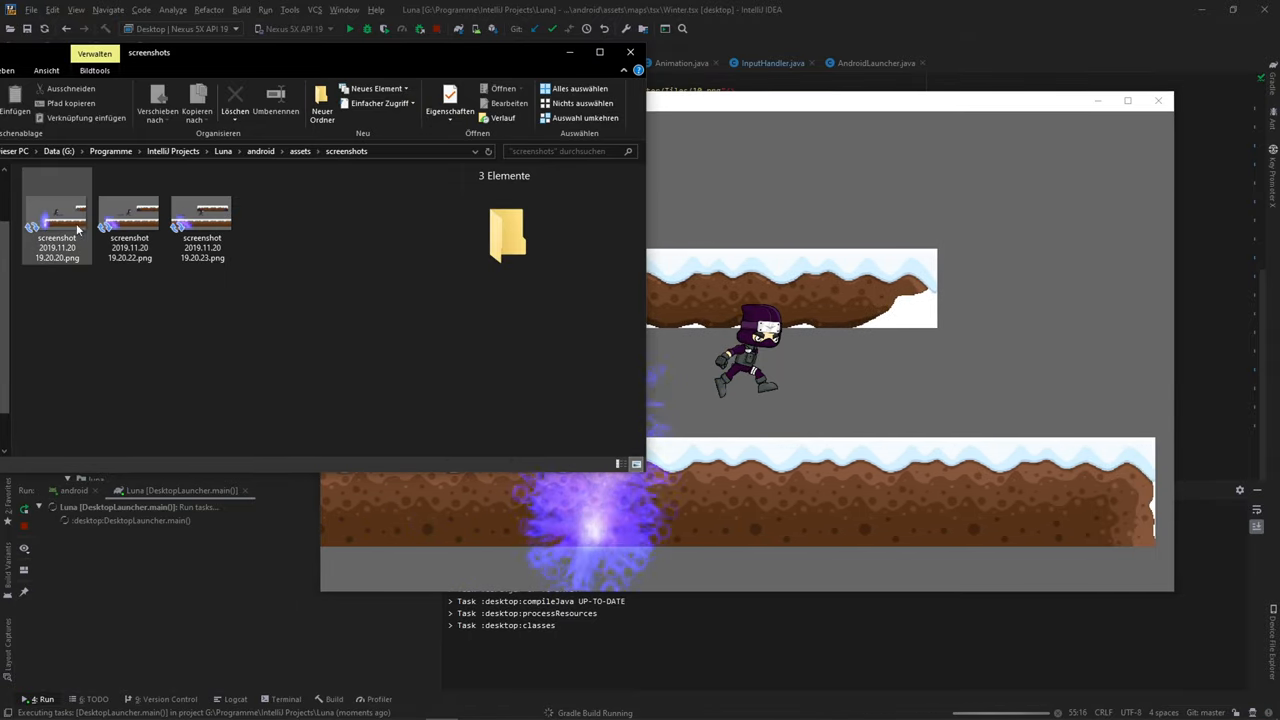
Step: Review the captured screenshots in the screenshots folder, including the new fourth PNG
{"action": "left_click", "coordinate": [200, 216]}
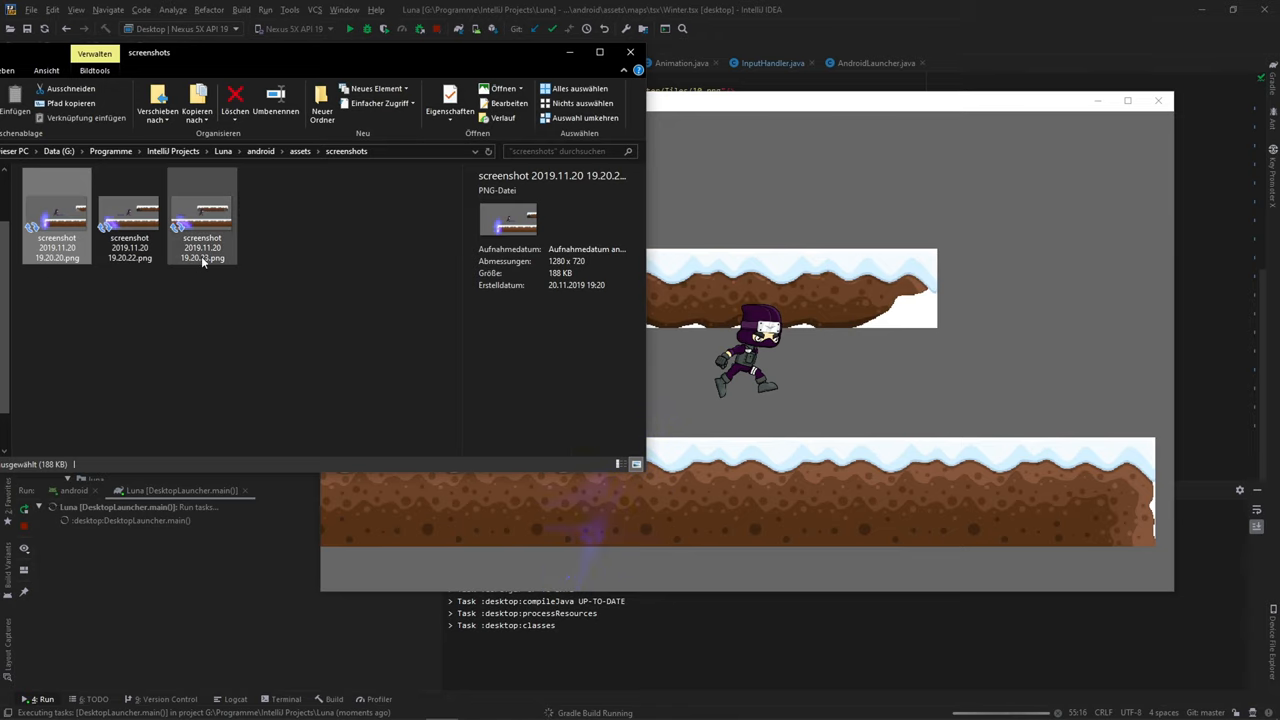
{"action": "mouse_move", "coordinate": [204, 256]}
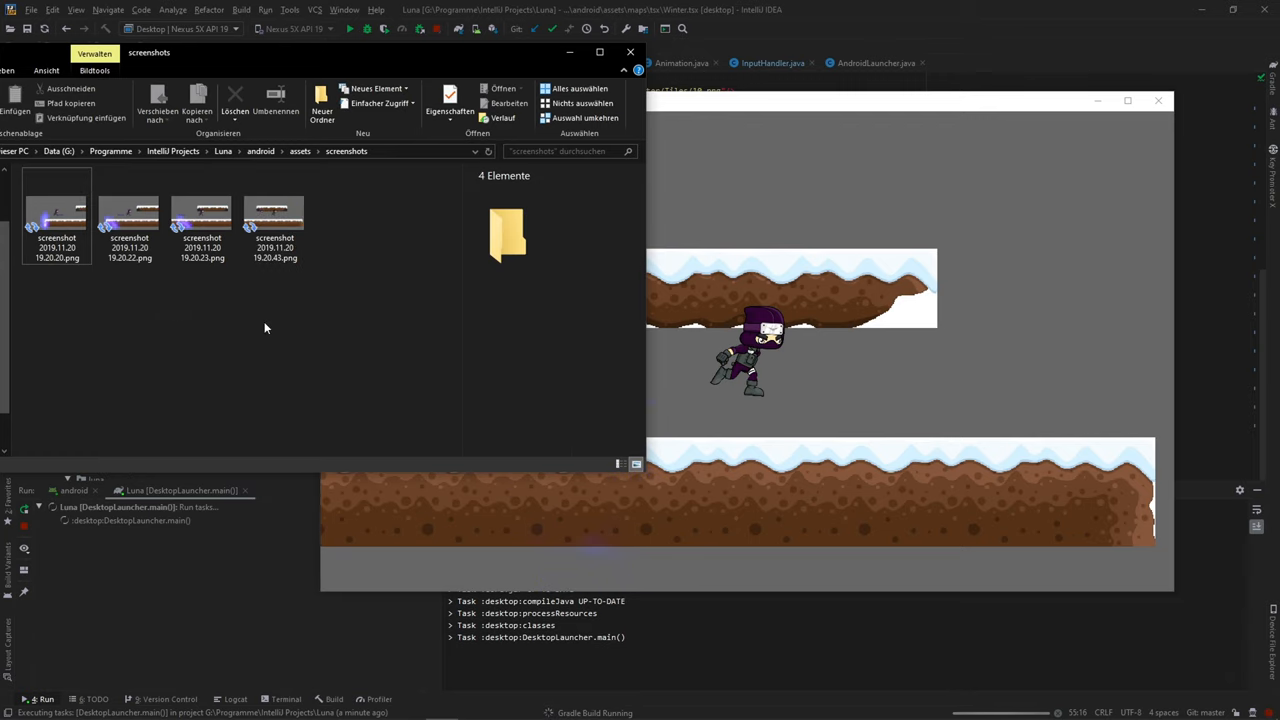
{"action": "left_click", "coordinate": [276, 216]}
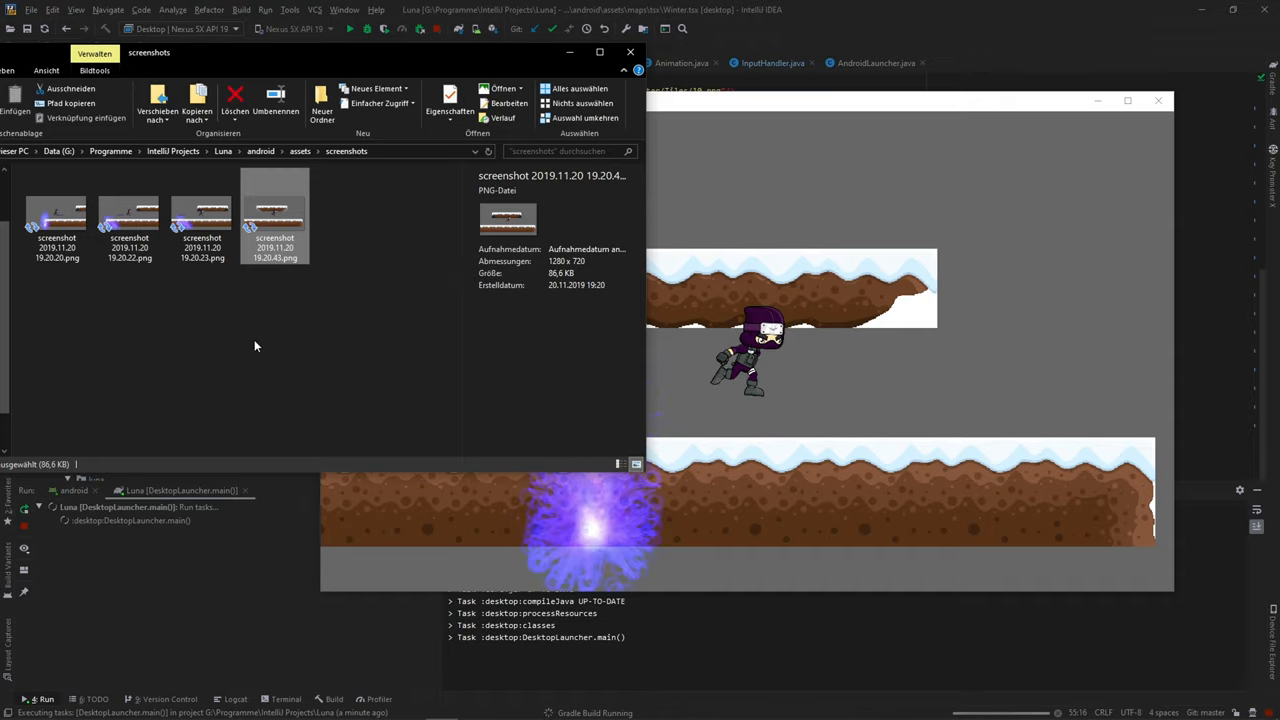
{"action": "left_click", "coordinate": [128, 216]}
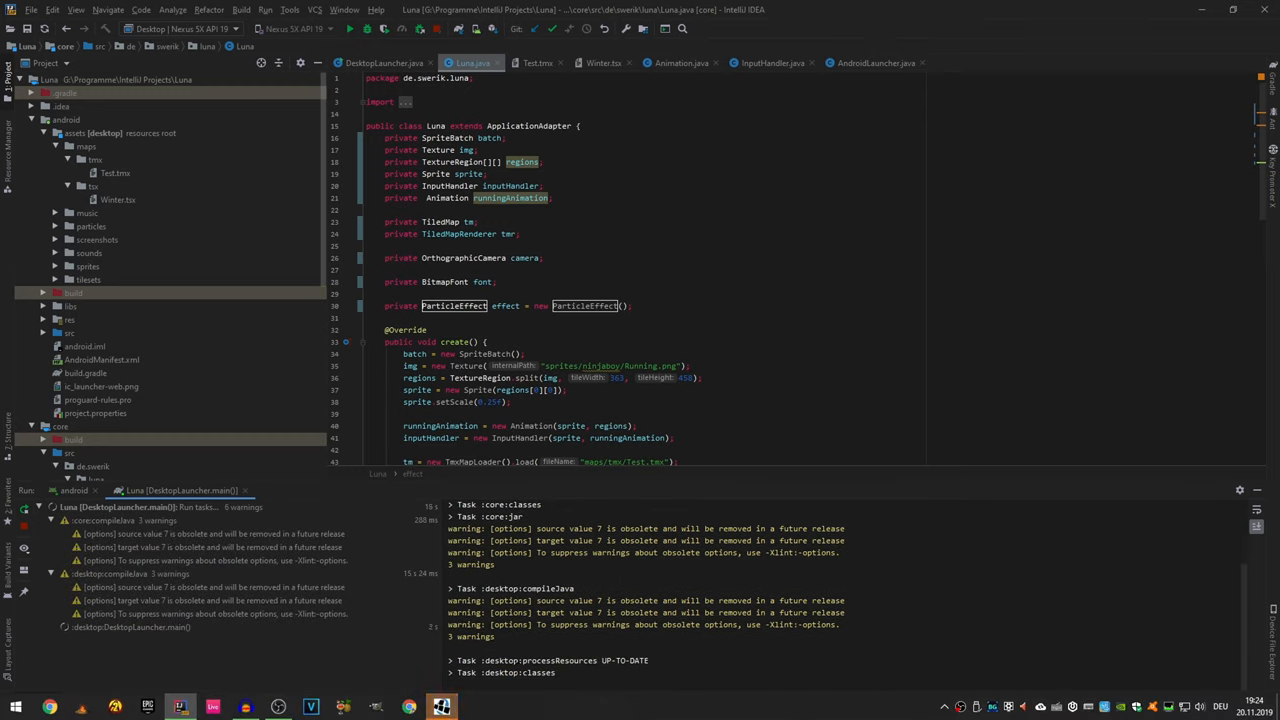
Step: Close the desktop game window and return to Luna.java after the build succeeds
{"action": "left_click", "coordinate": [348, 28]}
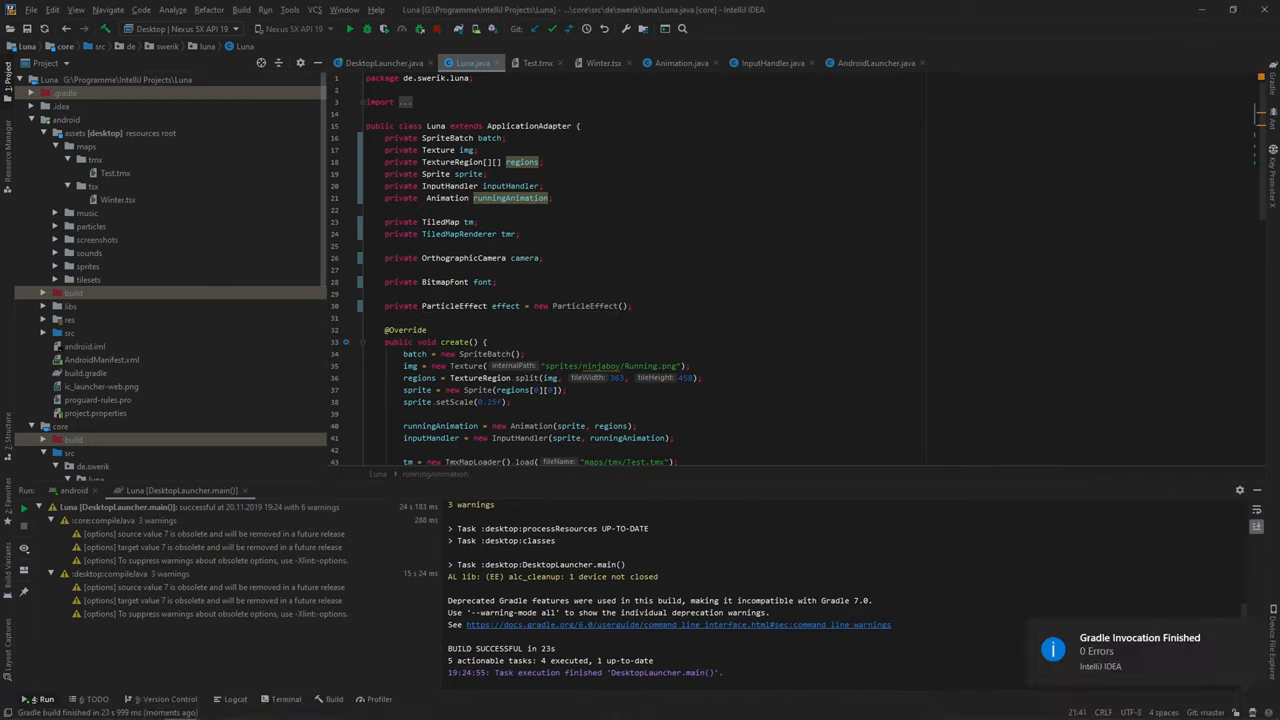
{"action": "left_click", "coordinate": [552, 198]}
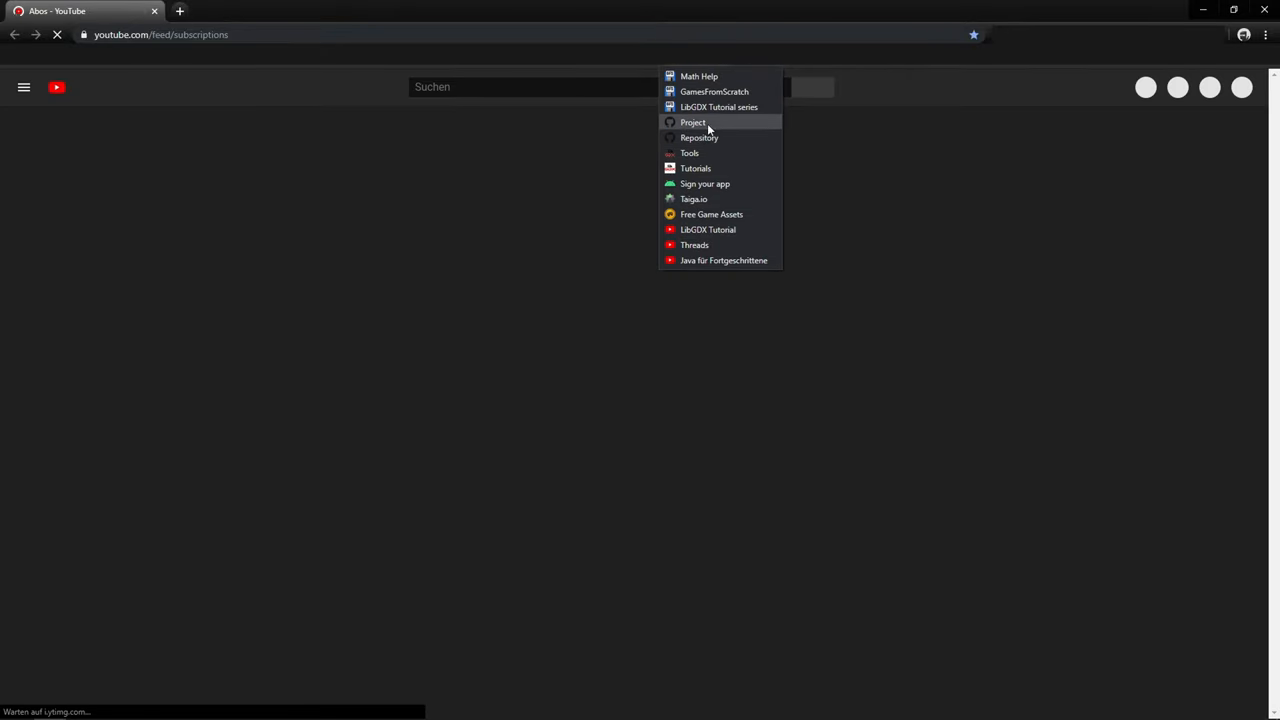
Step: Show the bookmarked ProjectLuna GitHub board with its To Do and In Progress cards
{"action": "left_click", "coordinate": [692, 122]}
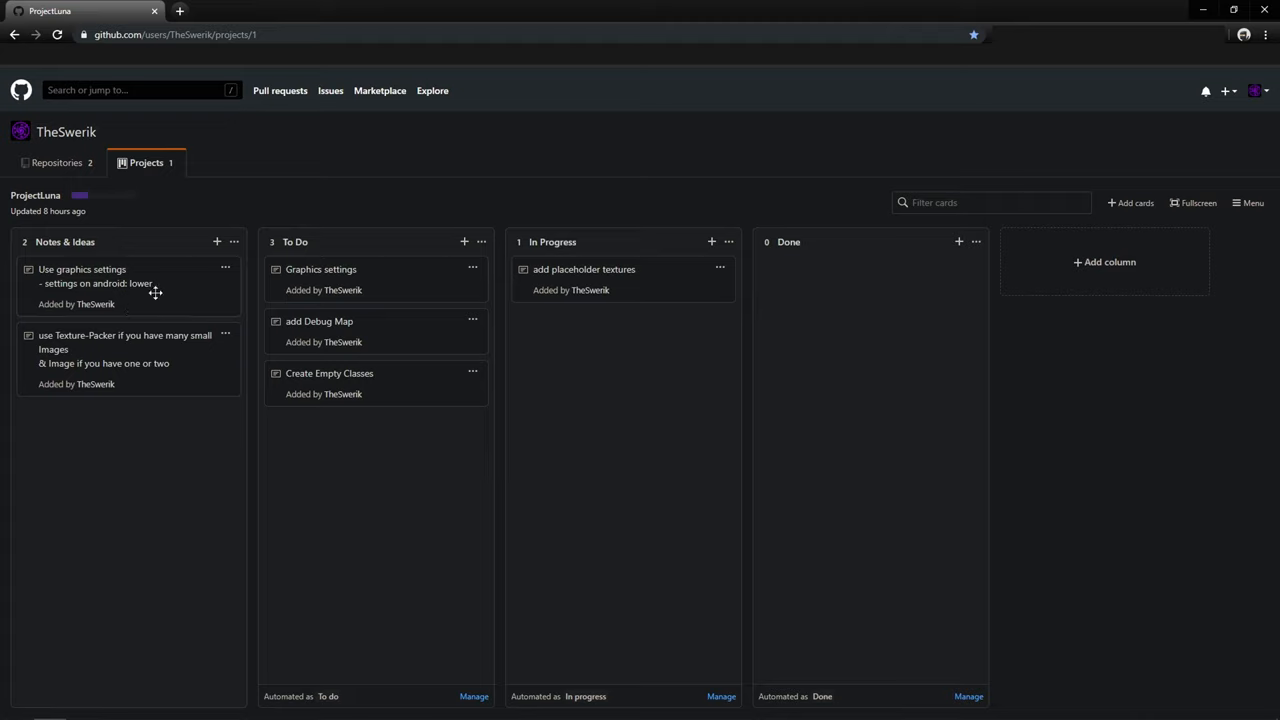
{"action": "mouse_move", "coordinate": [540, 276]}
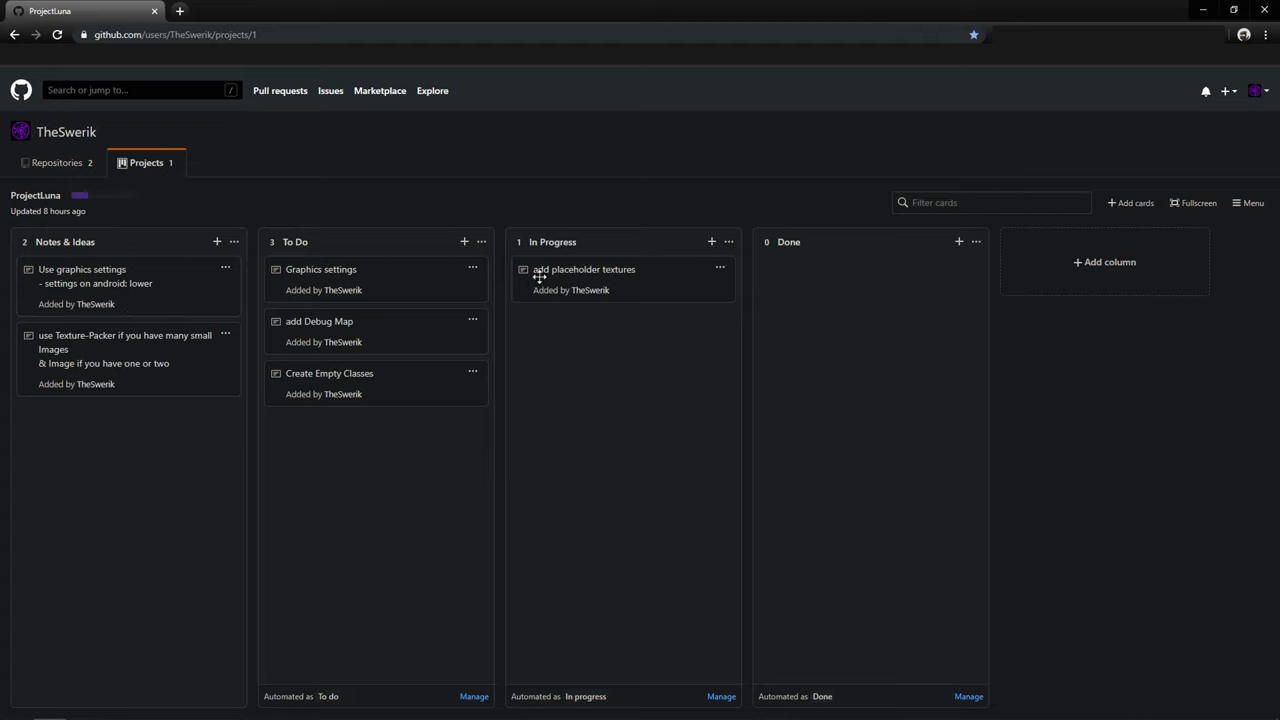
{"action": "mouse_move", "coordinate": [614, 292]}
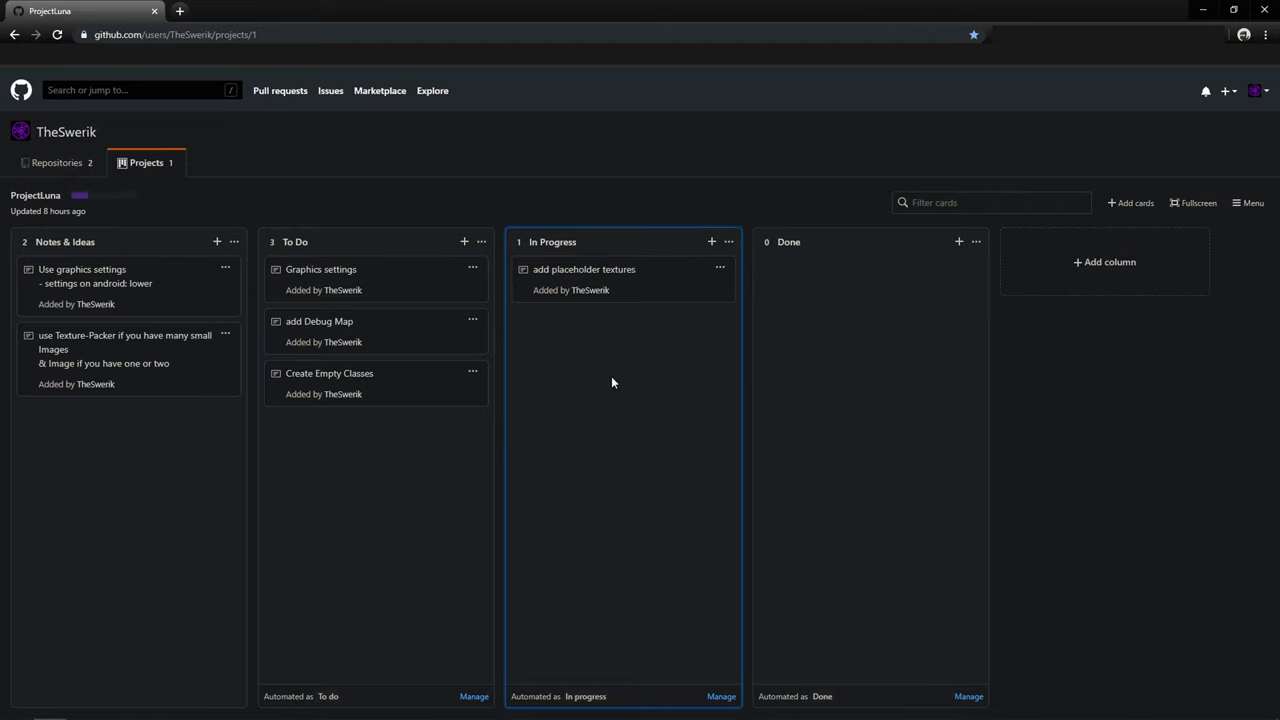
{"action": "mouse_move", "coordinate": [756, 334]}
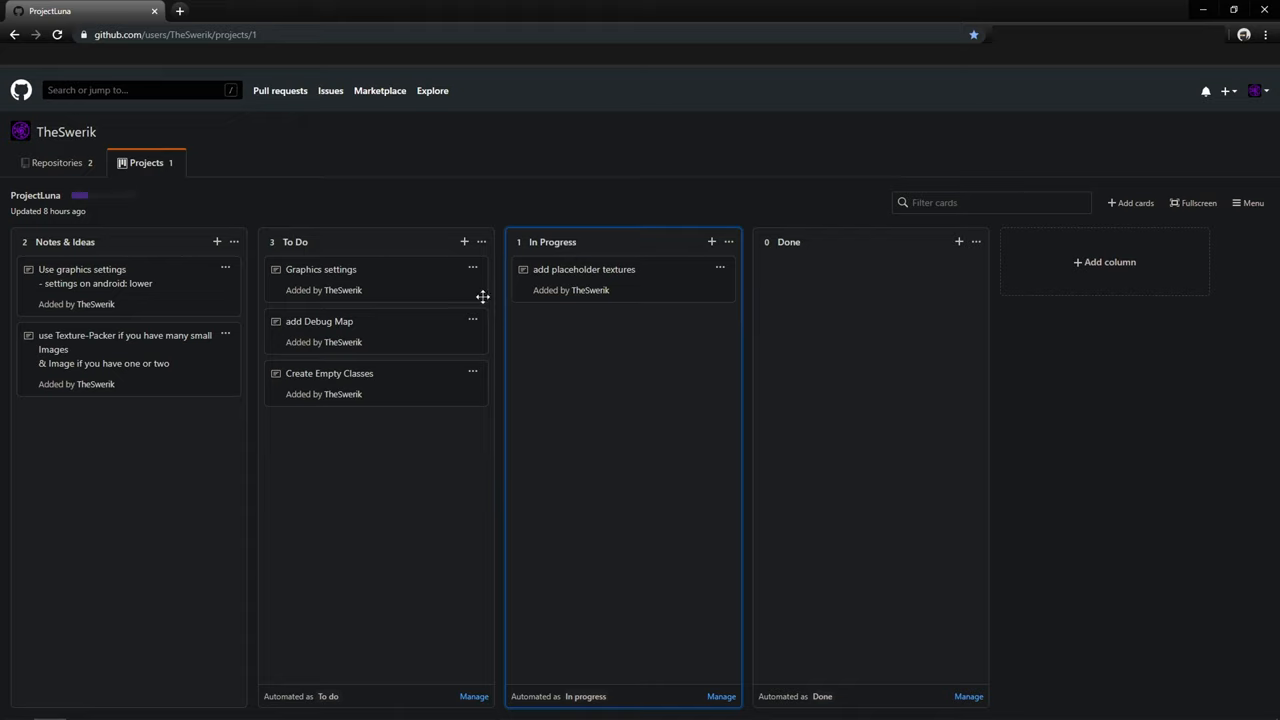
{"action": "mouse_move", "coordinate": [710, 512]}
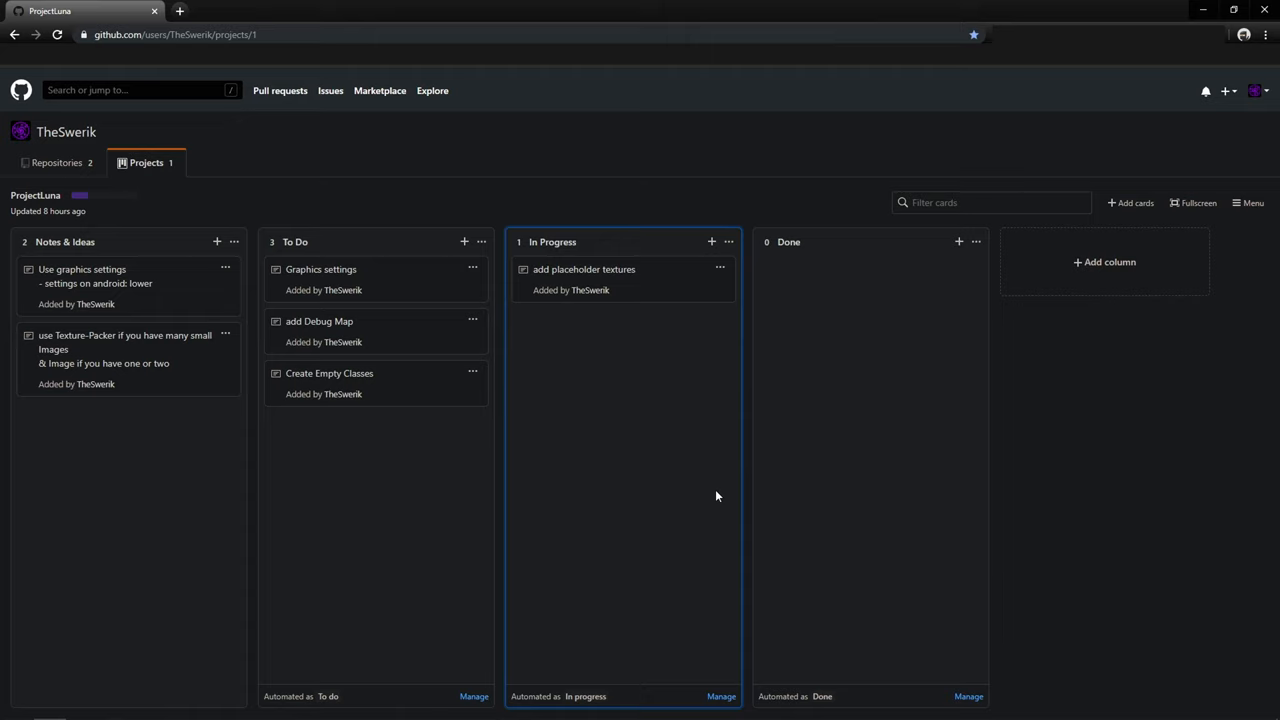
{"action": "mouse_move", "coordinate": [590, 290]}
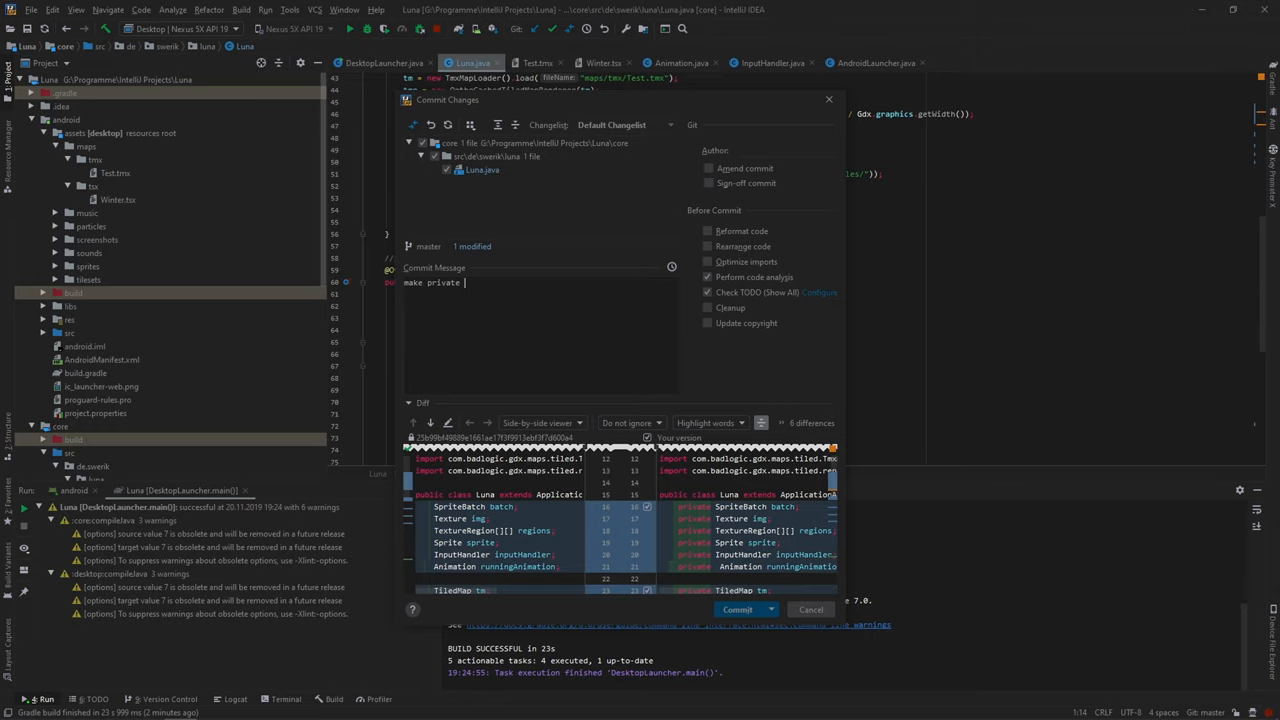
Step: Commit Luna.java with message 'make private' and proceed to the Push Commits dialog
{"action": "left_click", "coordinate": [736, 608]}
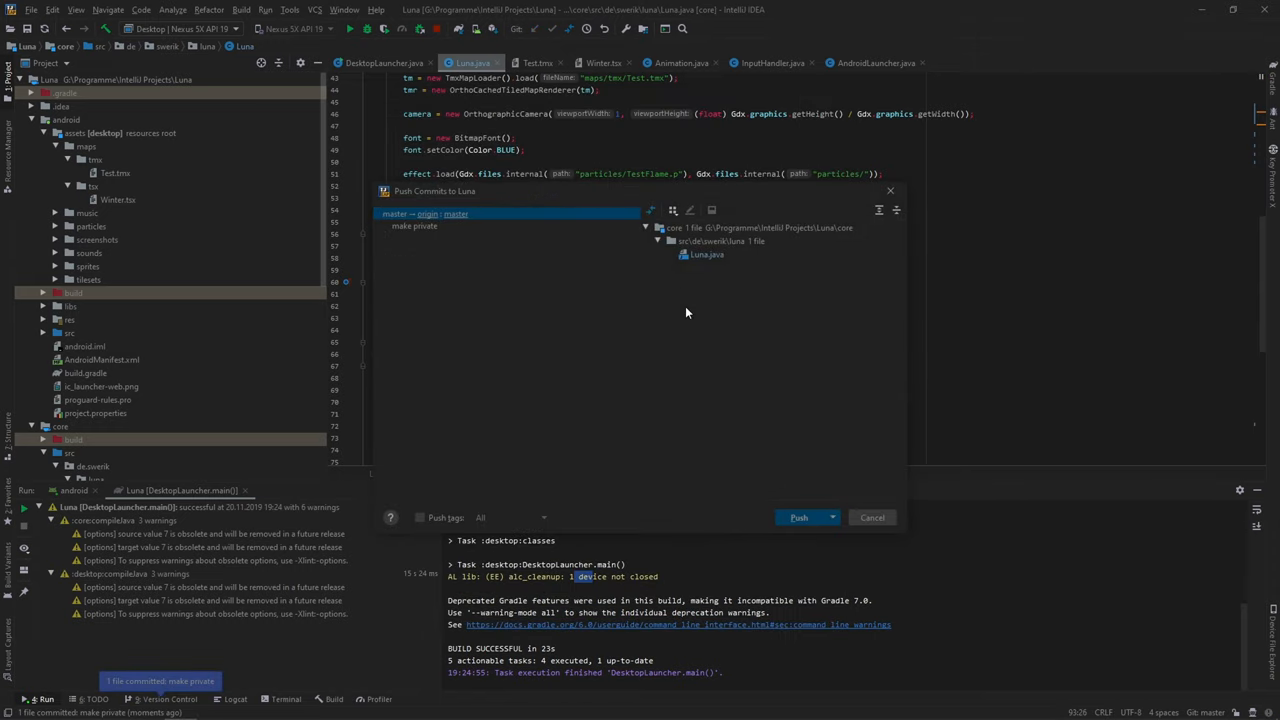